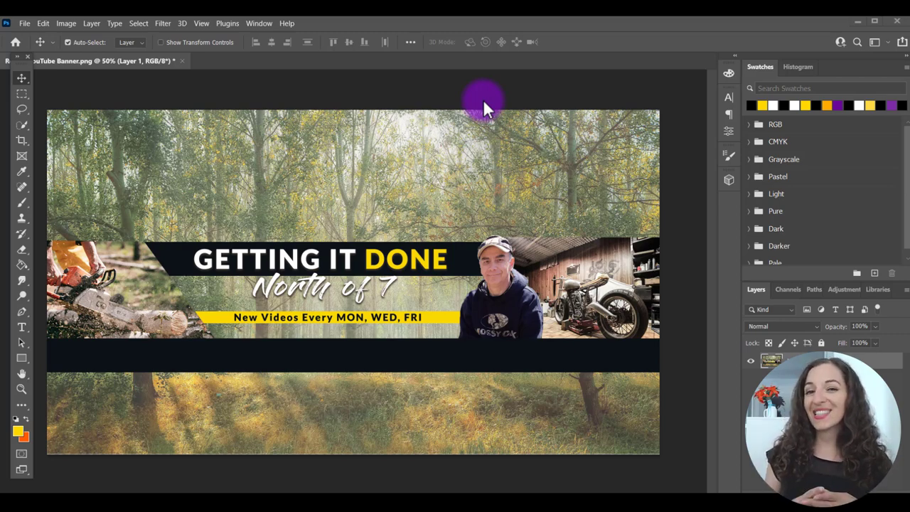
{"action": "mouse_move", "coordinate": [202, 100]}
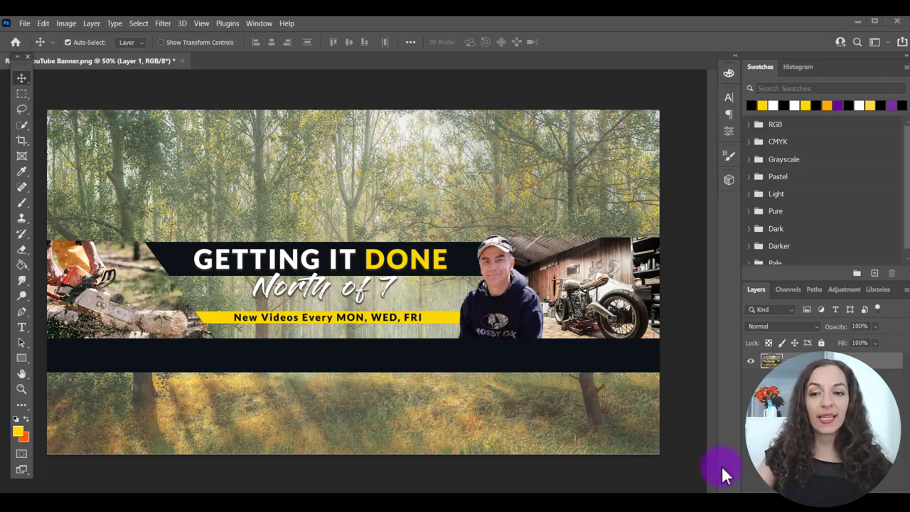
{"action": "mouse_move", "coordinate": [62, 35]}
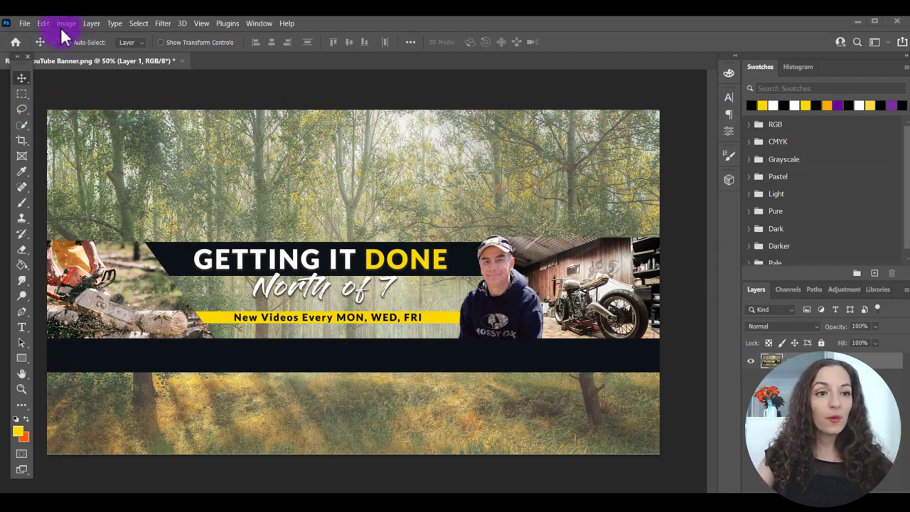
Step: Check the finished banner's pixel dimensions in Image Size without making changes
{"action": "left_click", "coordinate": [66, 23]}
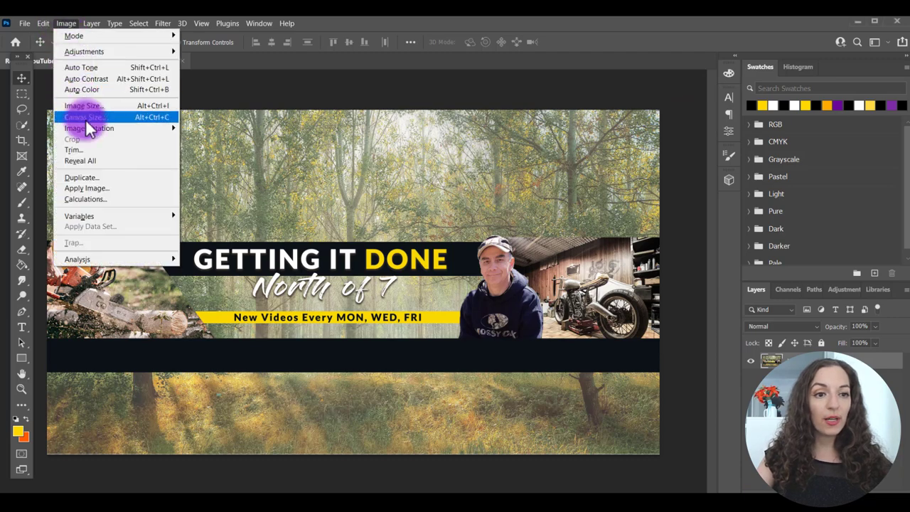
{"action": "left_click", "coordinate": [84, 105]}
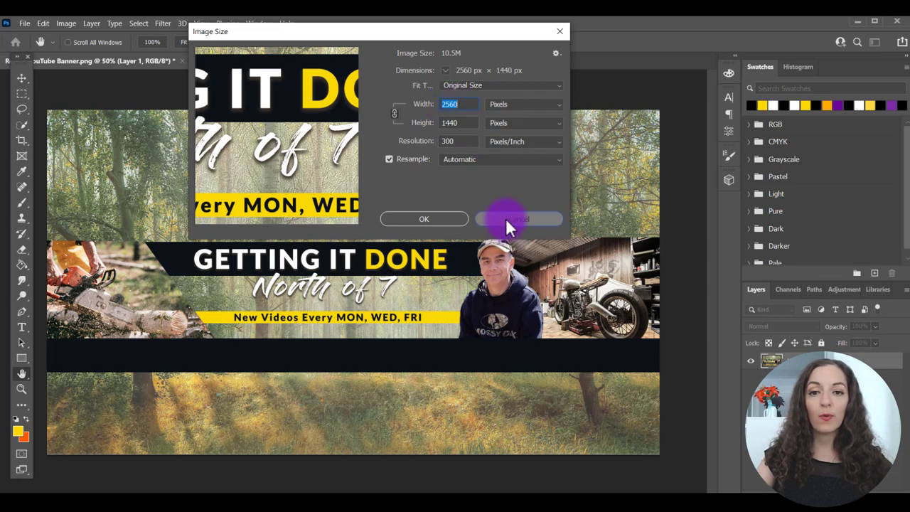
{"action": "left_click", "coordinate": [24, 24]}
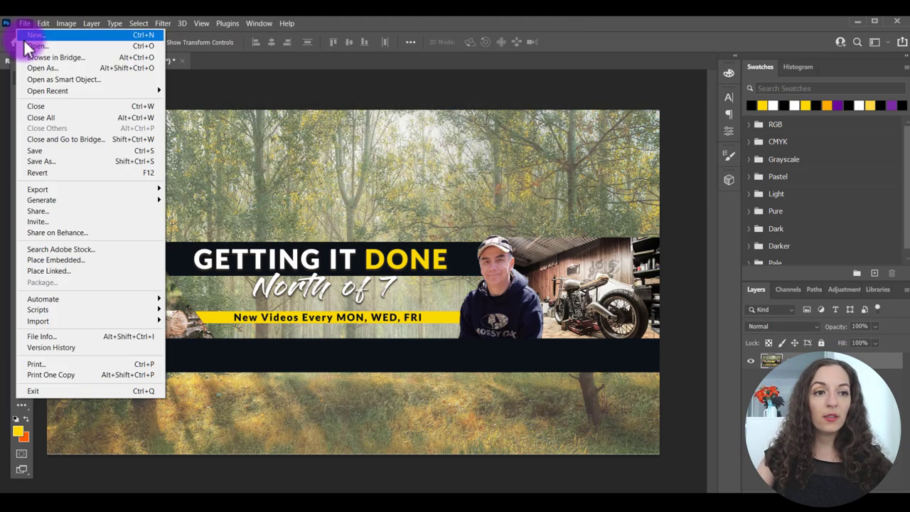
Step: Create a new blank 2560 × 1440 px document at 72 ppi
{"action": "left_click", "coordinate": [36, 35]}
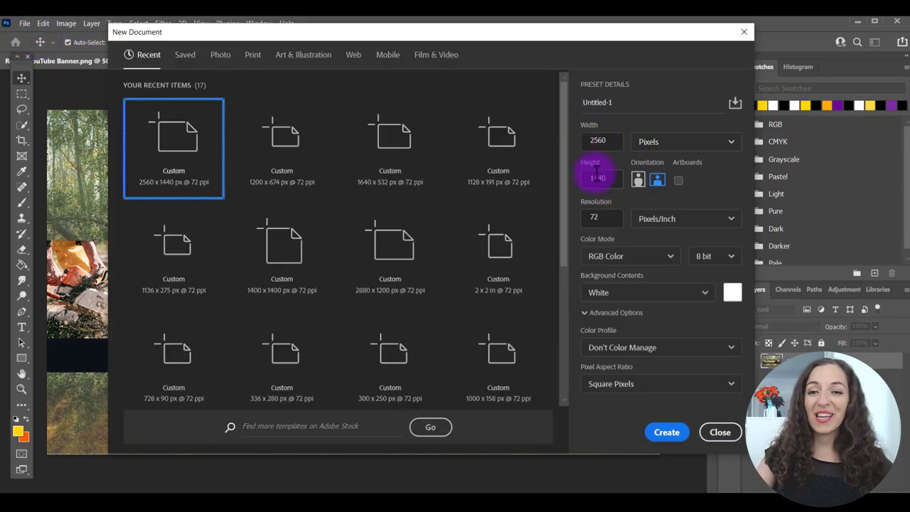
{"action": "left_click", "coordinate": [600, 141]}
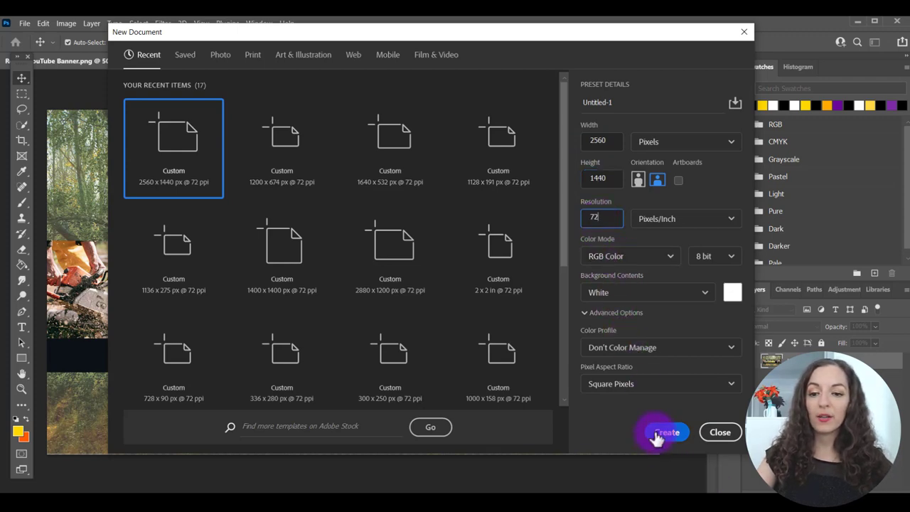
{"action": "left_click", "coordinate": [667, 431]}
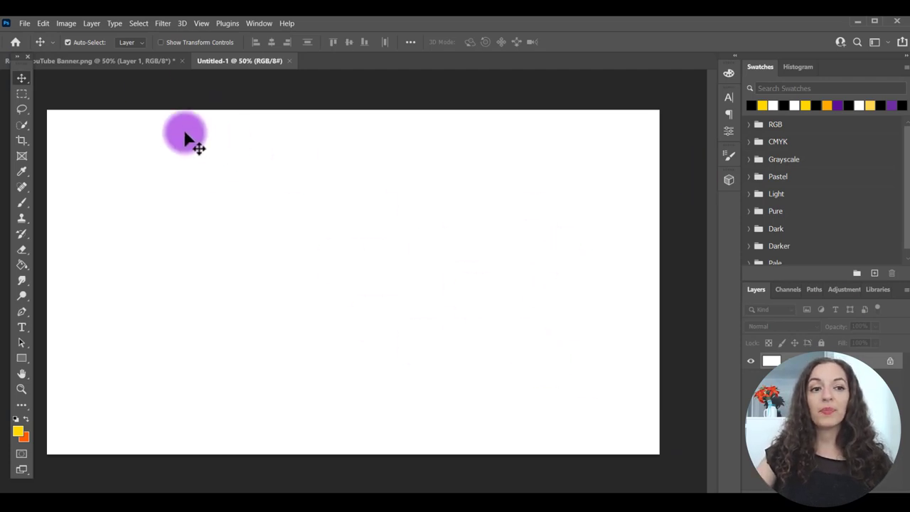
Step: Switch to the YouTube Banner.png tab and drag around the canvas to review the design
{"action": "left_click", "coordinate": [78, 60]}
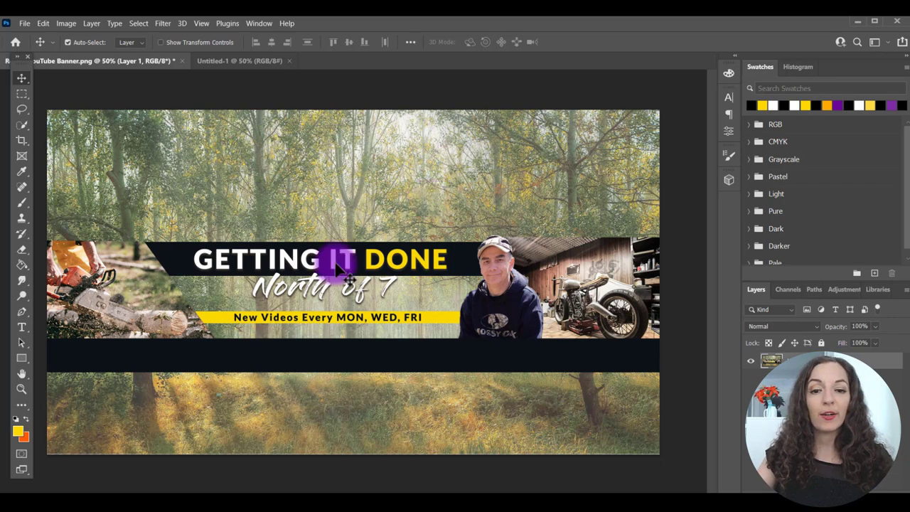
{"action": "left_click_drag", "start_coordinate": [337, 259], "coordinate": [210, 167]}
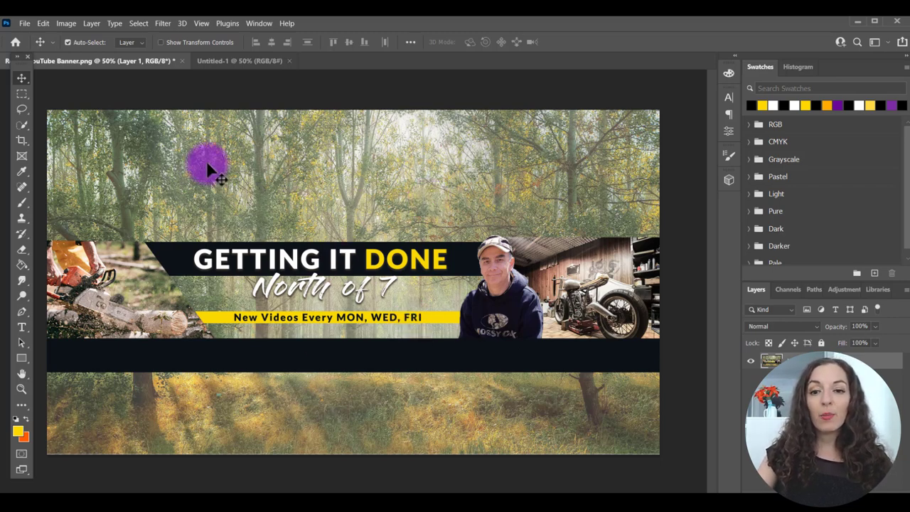
{"action": "left_click_drag", "start_coordinate": [209, 167], "coordinate": [611, 306]}
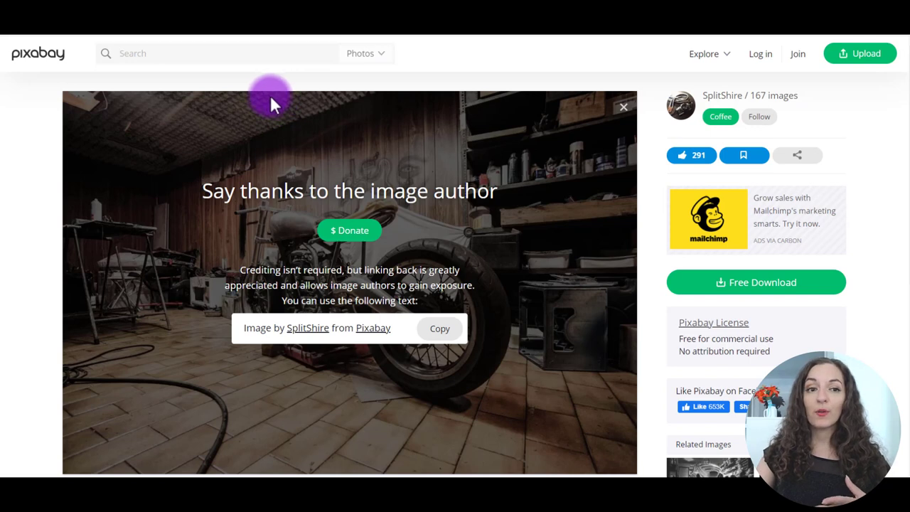
{"action": "mouse_move", "coordinate": [203, 54]}
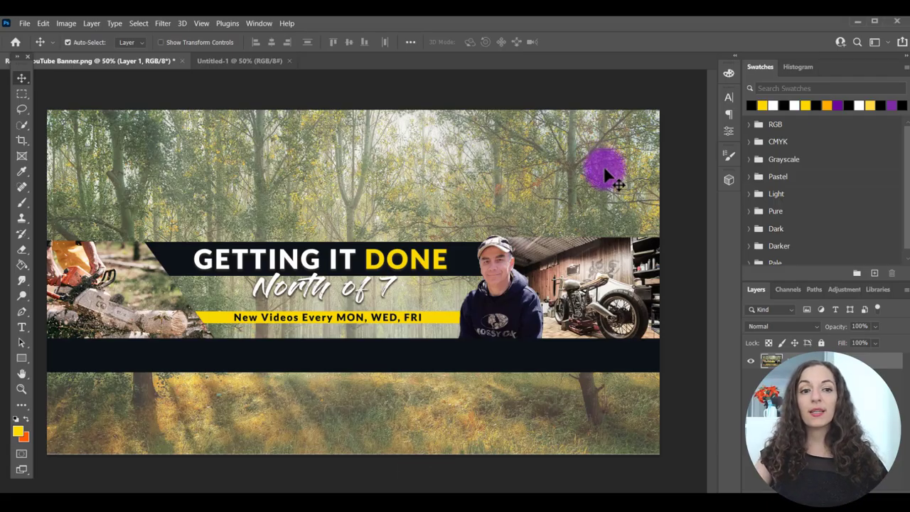
Step: Search Pixabay for 'forest' to see free forest photo results
{"action": "left_click_drag", "start_coordinate": [604, 170], "coordinate": [214, 174]}
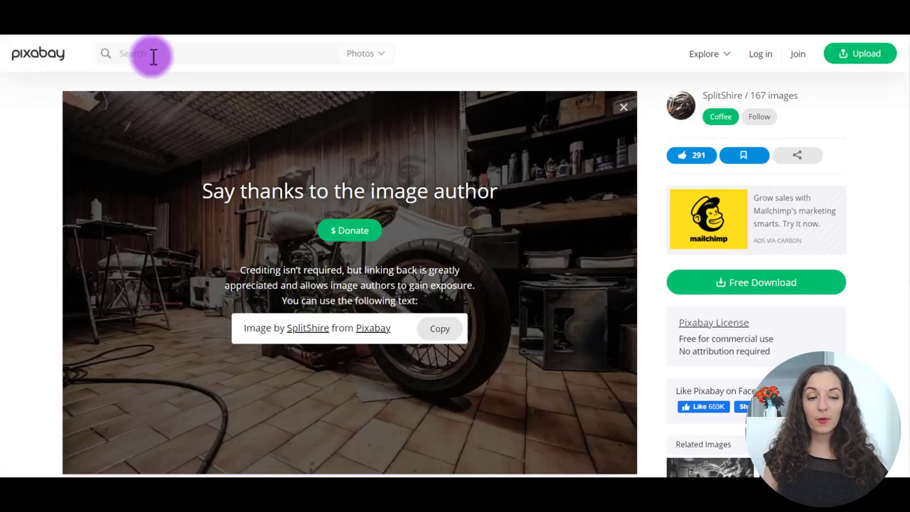
{"action": "type", "text": "forest"}
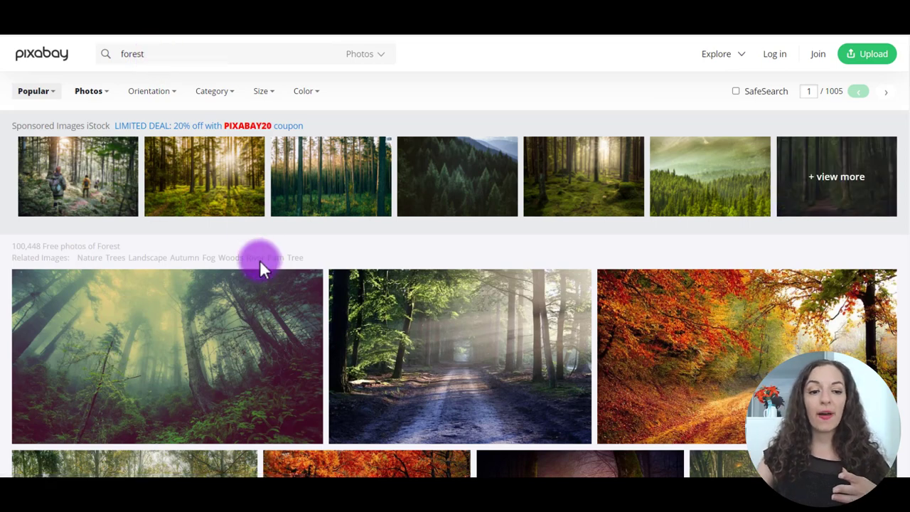
{"action": "mouse_move", "coordinate": [246, 307]}
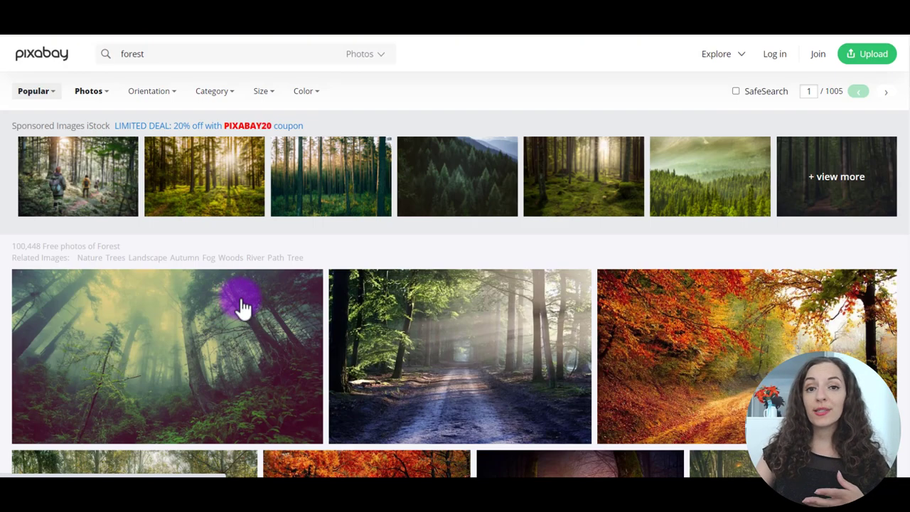
{"action": "mouse_move", "coordinate": [594, 277]}
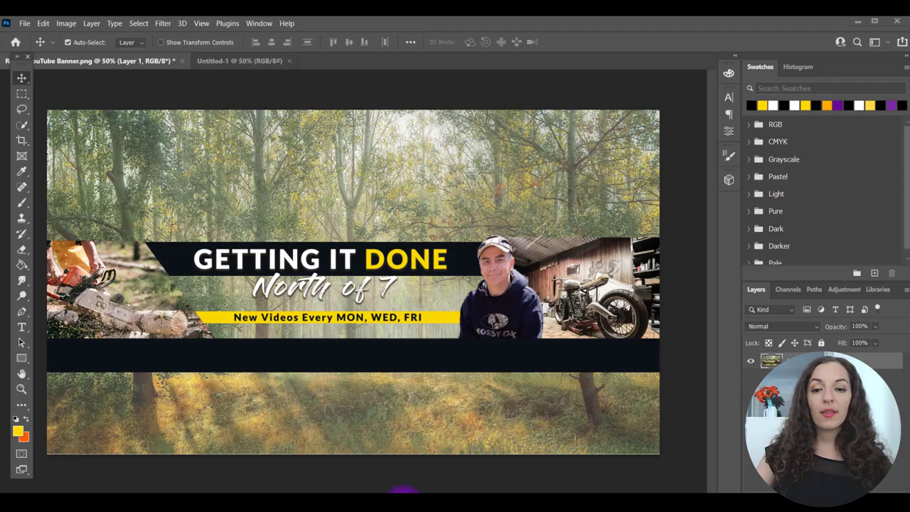
Step: Embed forest-1072828_1920.jpg into the Untitled-1 document with Place Embedded
{"action": "left_click", "coordinate": [174, 324]}
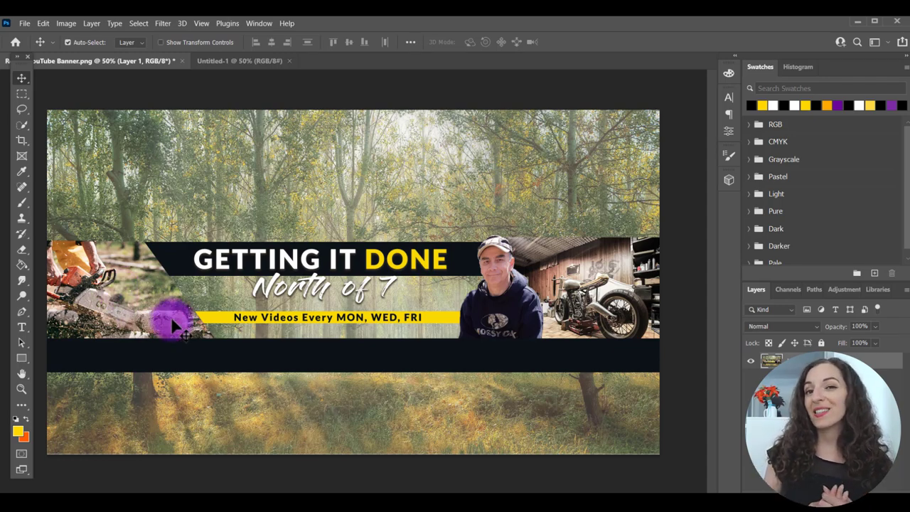
{"action": "mouse_move", "coordinate": [292, 85]}
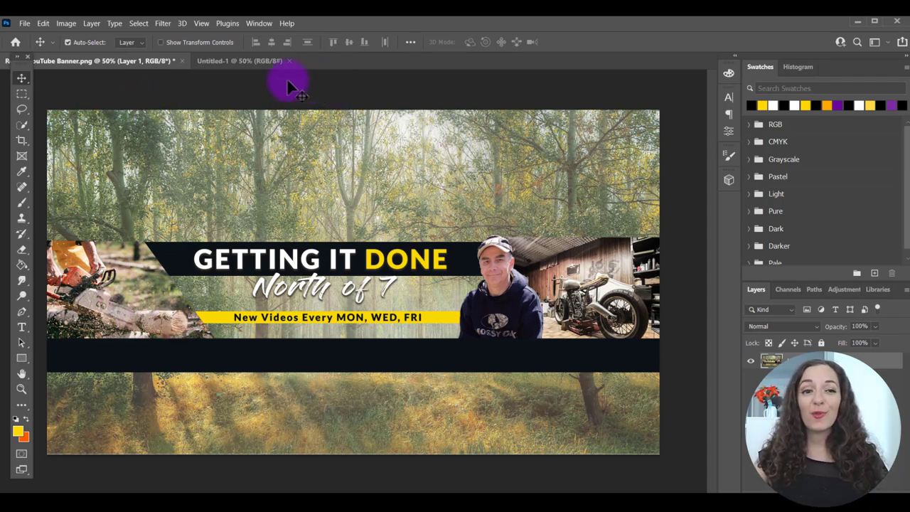
{"action": "left_click", "coordinate": [242, 60]}
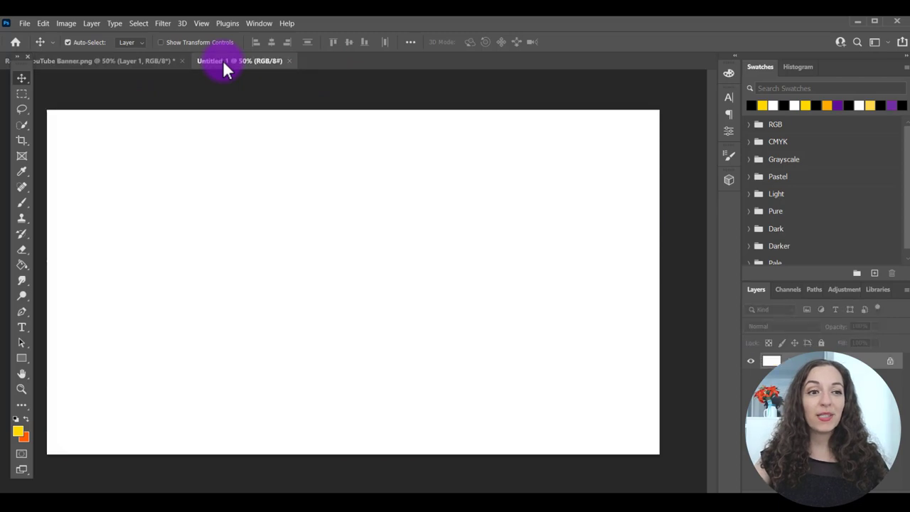
{"action": "left_click", "coordinate": [24, 23]}
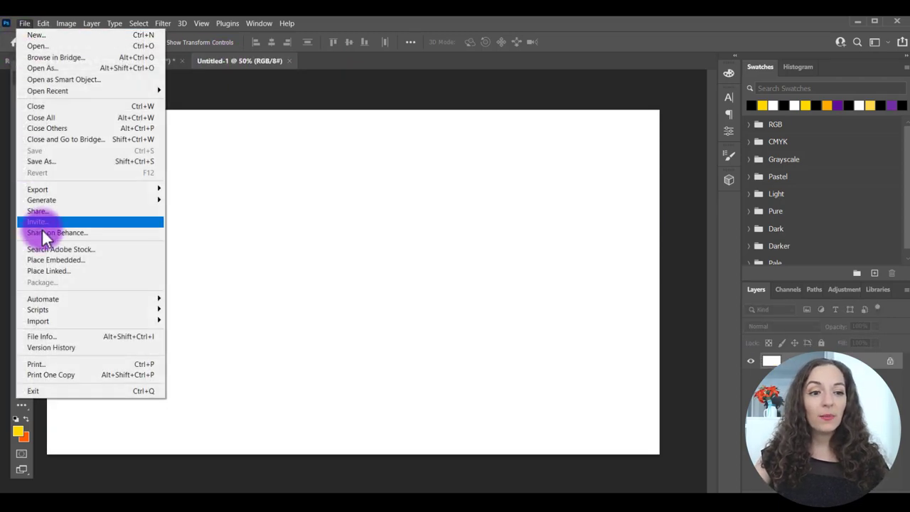
{"action": "left_click", "coordinate": [55, 259]}
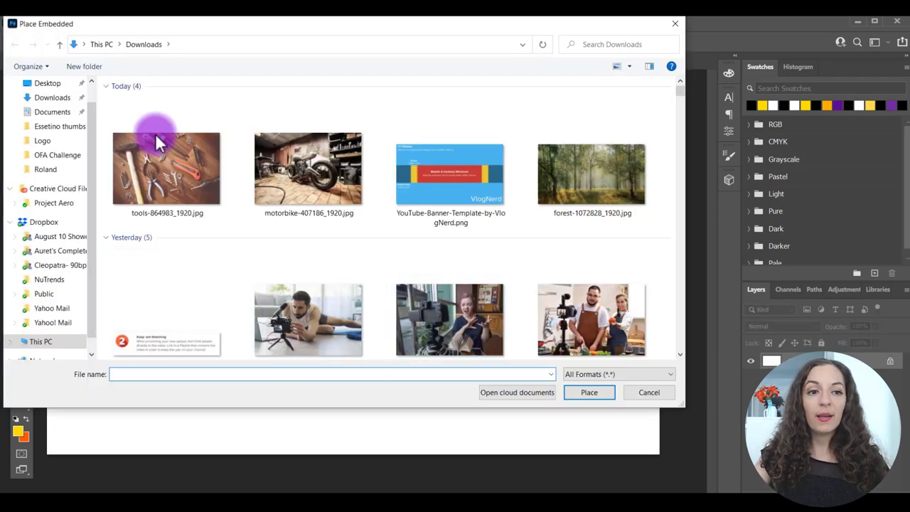
{"action": "left_click", "coordinate": [592, 174]}
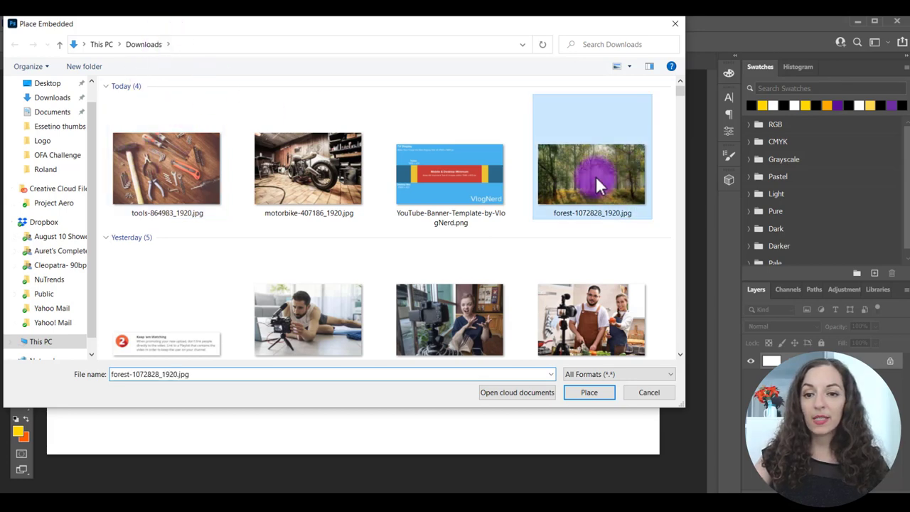
{"action": "left_click", "coordinate": [588, 391]}
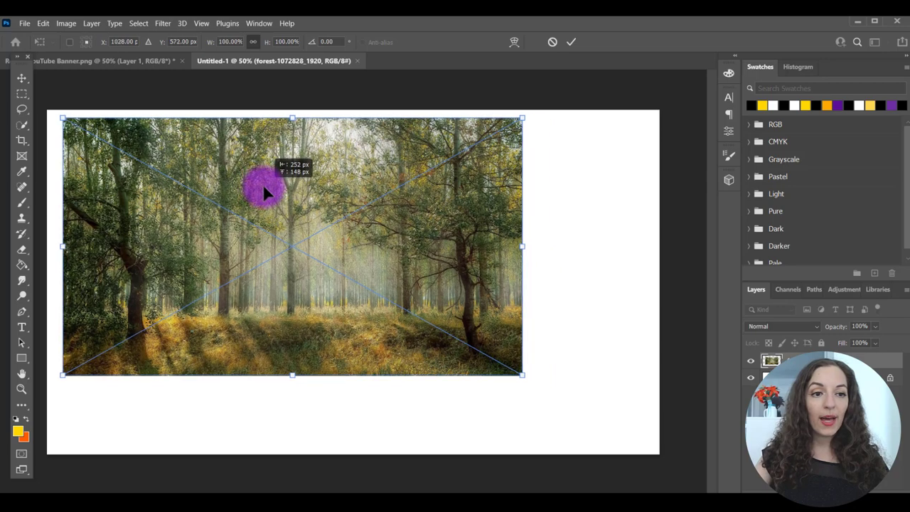
Step: Move the forest photo to the top-left corner and enlarge it across the canvas
{"action": "left_click_drag", "start_coordinate": [266, 192], "coordinate": [505, 373]}
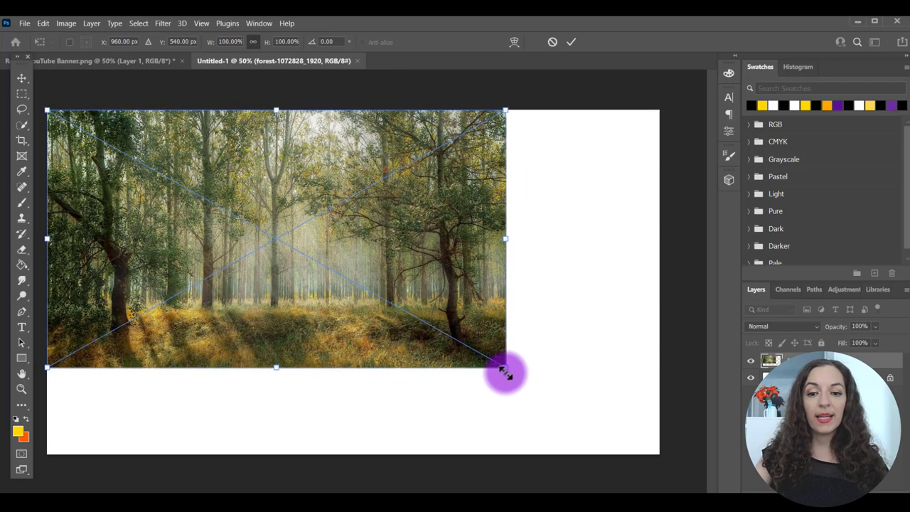
{"action": "left_click_drag", "start_coordinate": [504, 367], "coordinate": [596, 419]}
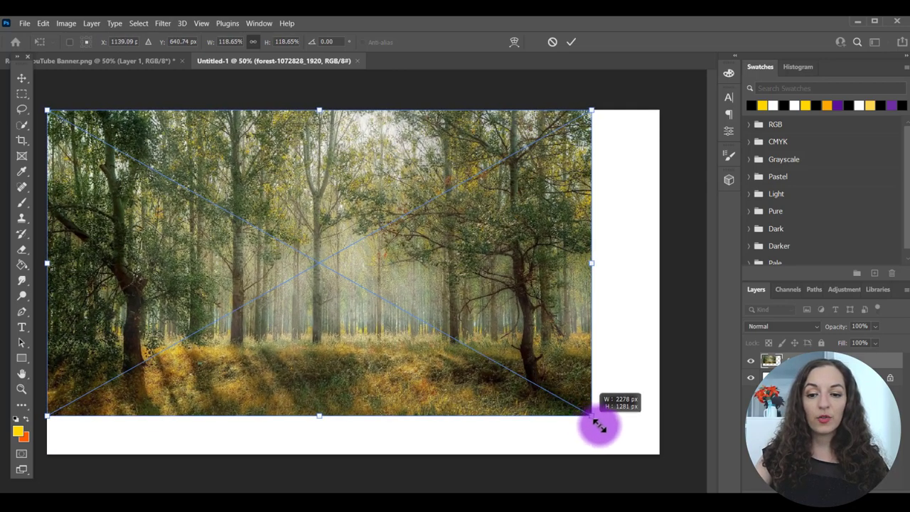
{"action": "left_click_drag", "start_coordinate": [600, 425], "coordinate": [660, 438]}
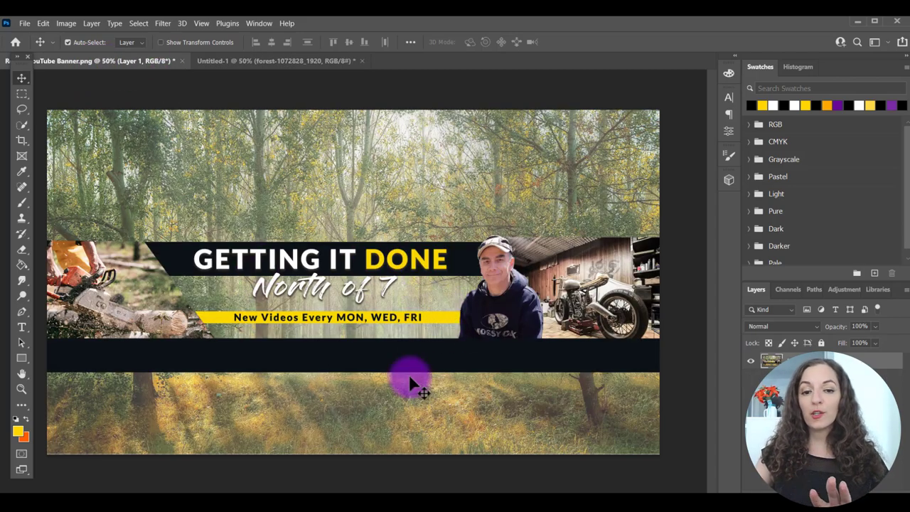
{"action": "mouse_move", "coordinate": [362, 298]}
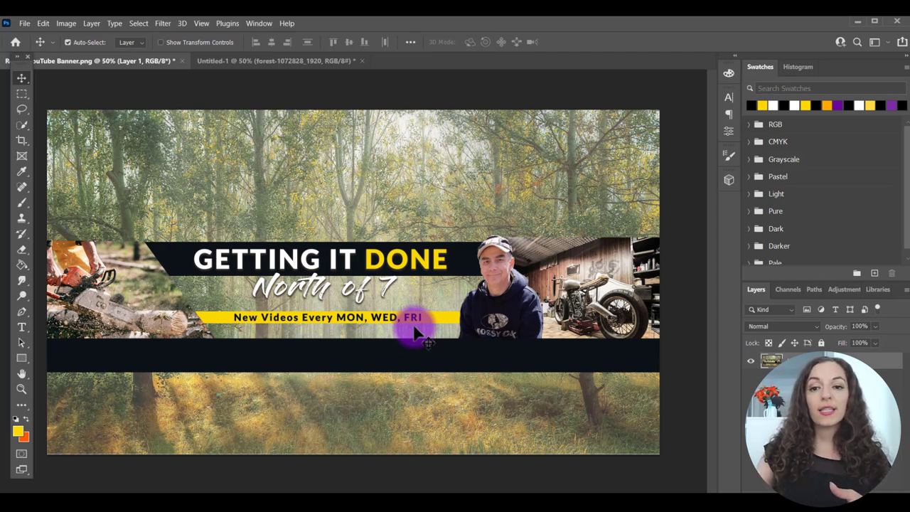
{"action": "mouse_move", "coordinate": [590, 138]}
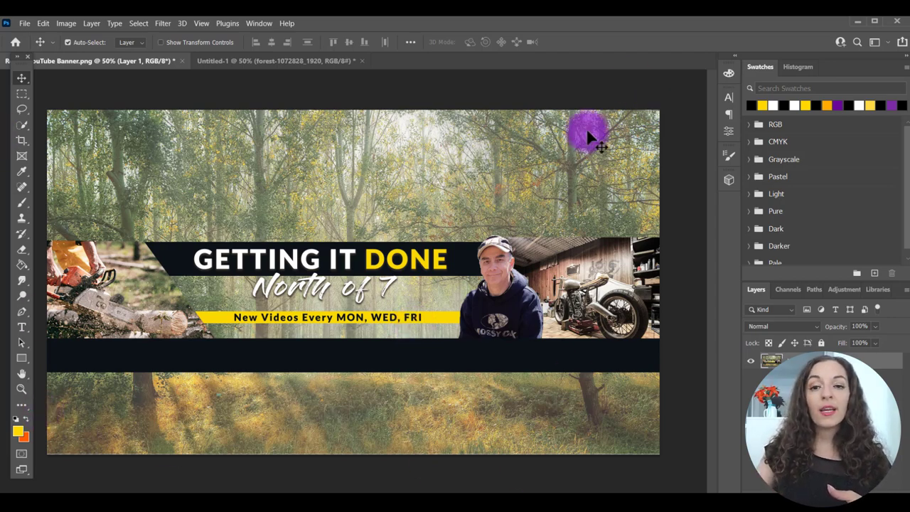
{"action": "mouse_move", "coordinate": [419, 260]}
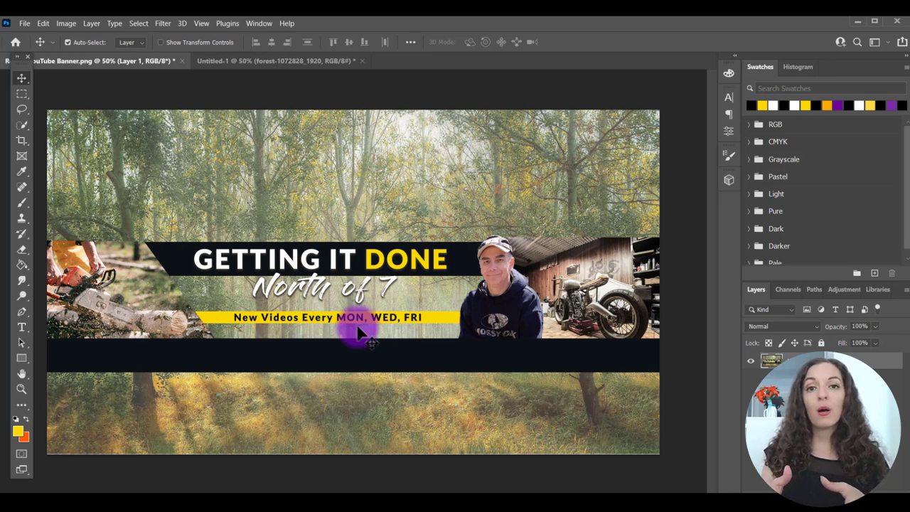
{"action": "mouse_move", "coordinate": [68, 249]}
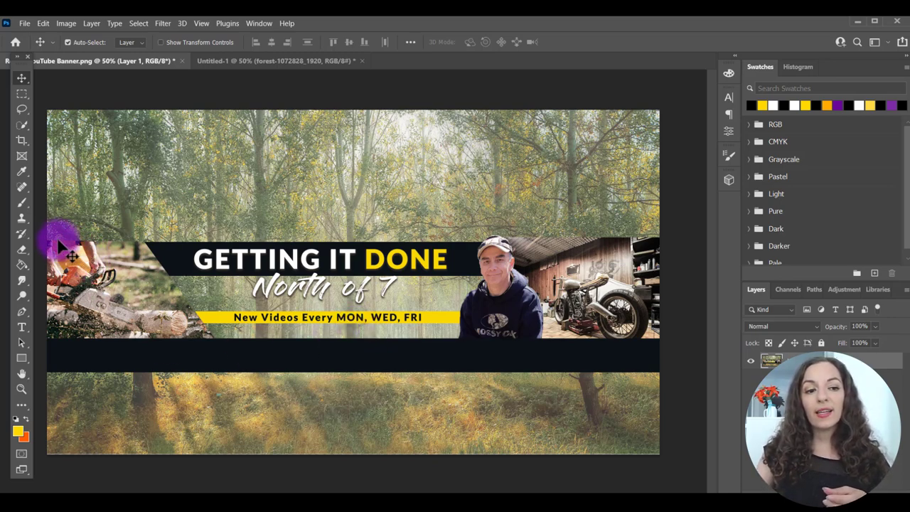
{"action": "mouse_move", "coordinate": [665, 242]}
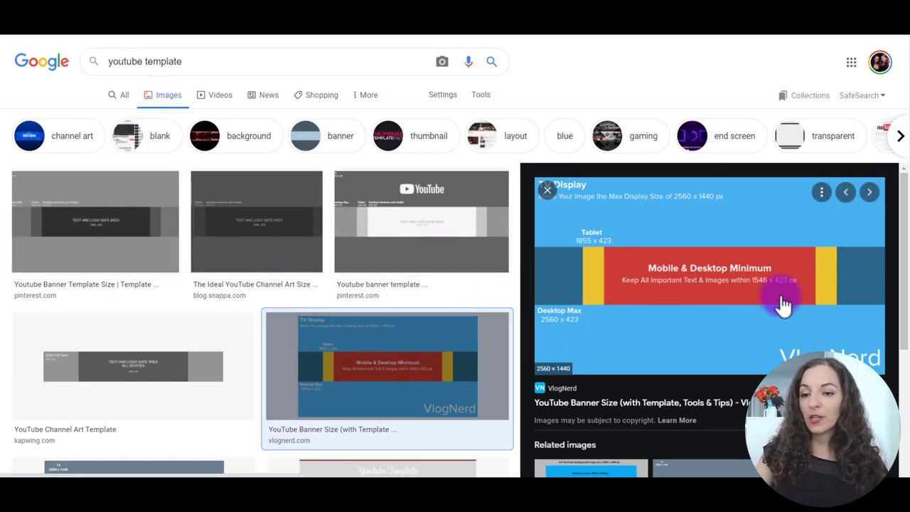
Step: Bring up the save options for the VlogNerd banner template image
{"action": "right_click", "coordinate": [781, 298]}
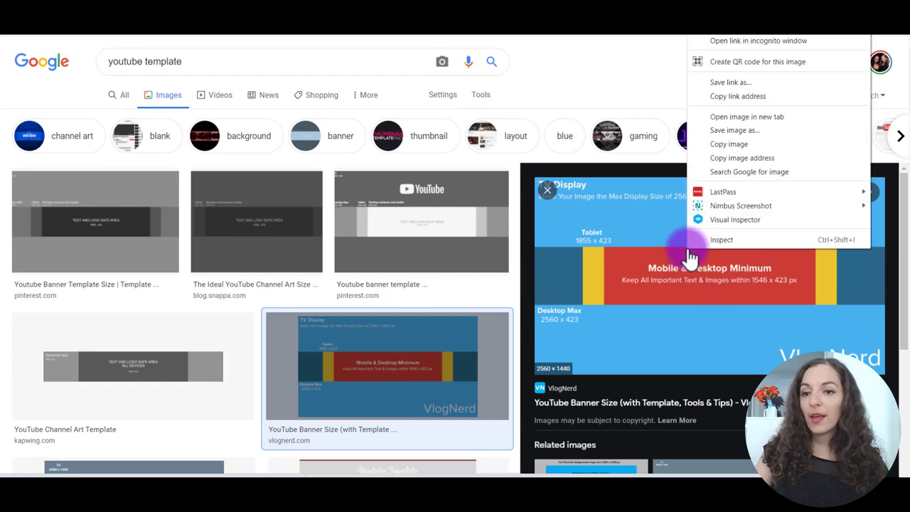
{"action": "mouse_move", "coordinate": [734, 130]}
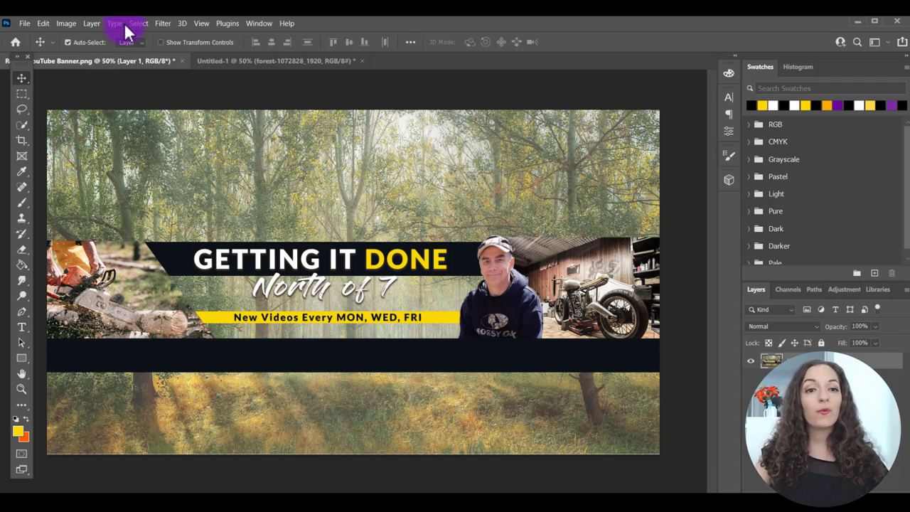
Step: Embed the VlogNerd template PNG into the forest document and commit the placement
{"action": "left_click", "coordinate": [24, 23]}
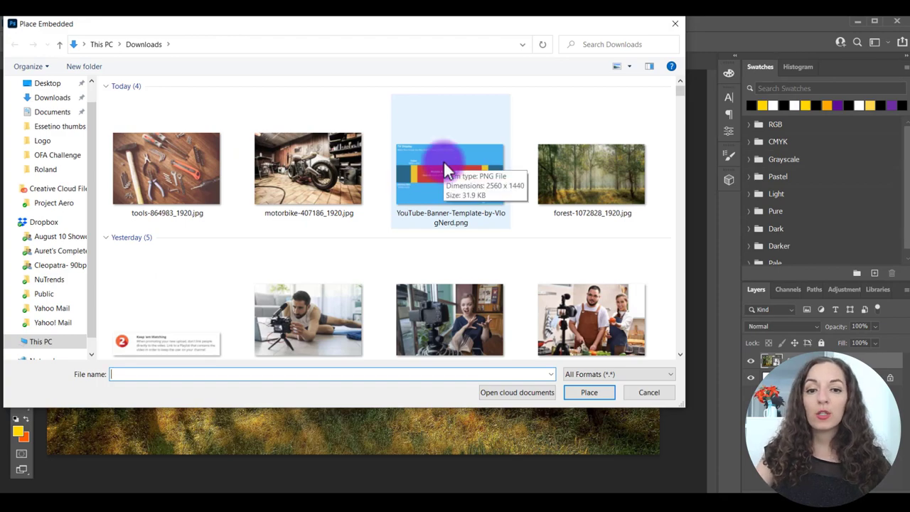
{"action": "left_click", "coordinate": [588, 392]}
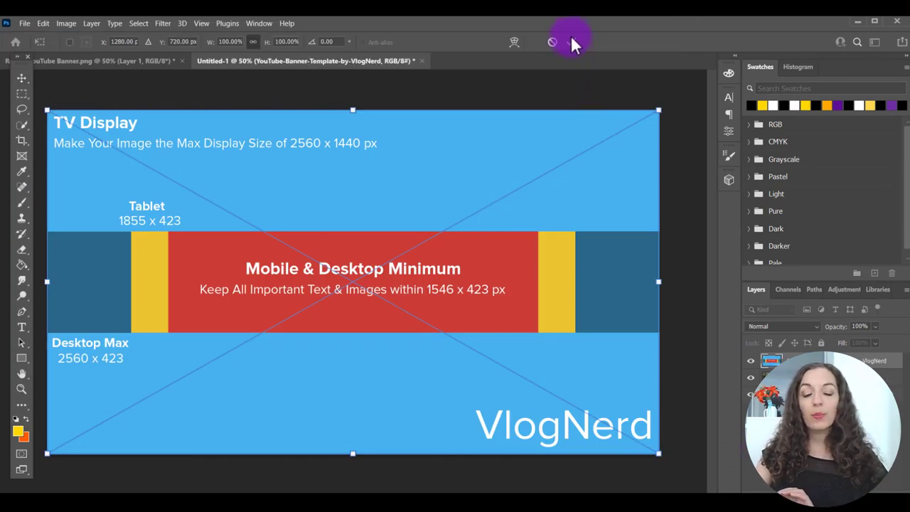
{"action": "mouse_move", "coordinate": [569, 39]}
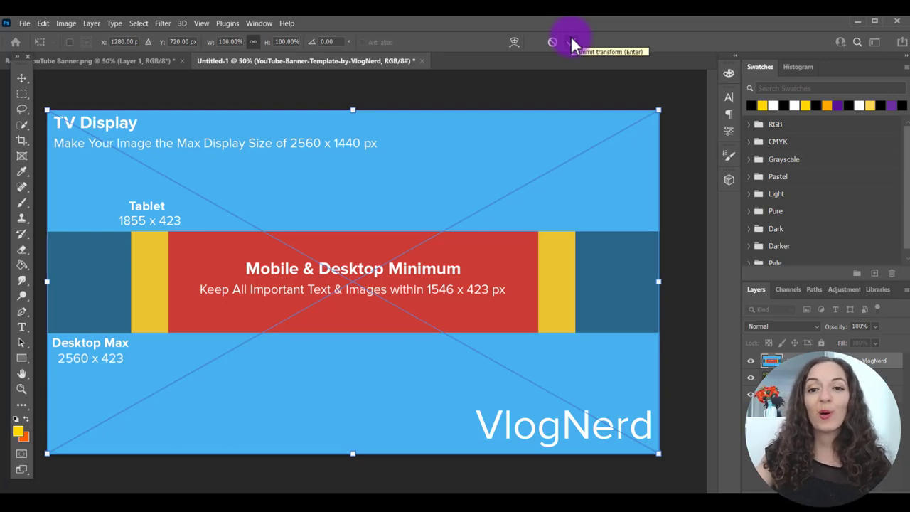
{"action": "left_click", "coordinate": [569, 42]}
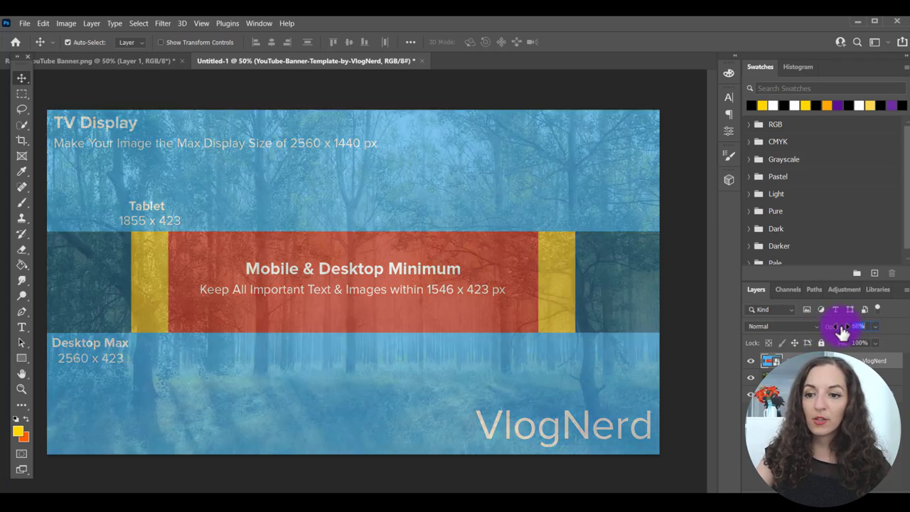
Step: Lower the template opacity to 51%, compare with the finished banner, then return
{"action": "left_click_drag", "start_coordinate": [853, 326], "coordinate": [835, 326]}
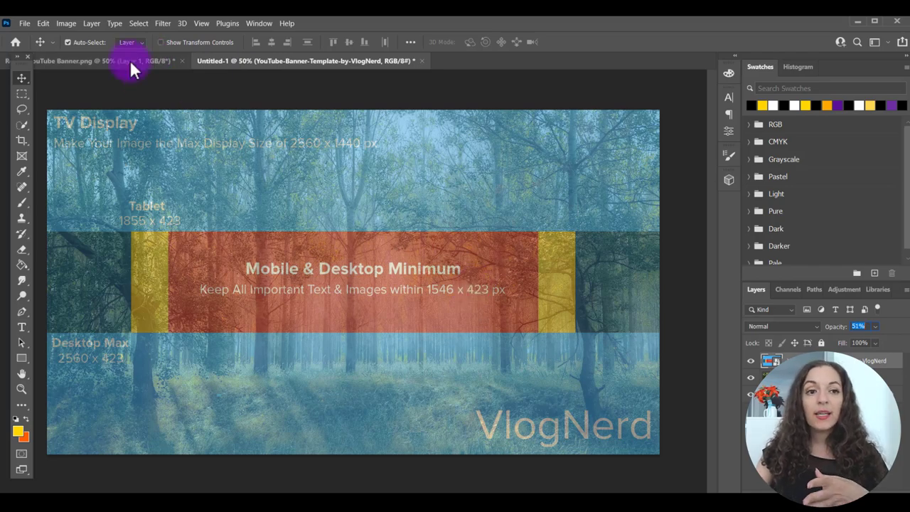
{"action": "left_click", "coordinate": [92, 60]}
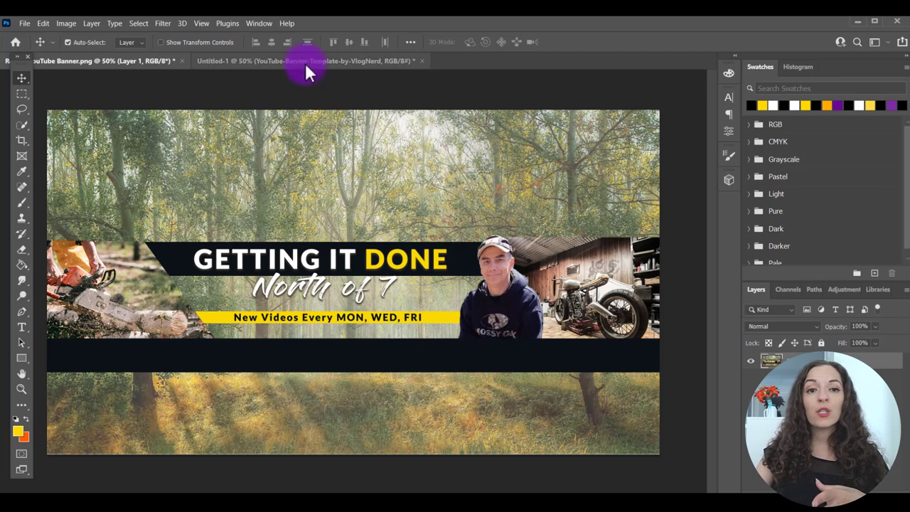
{"action": "left_click", "coordinate": [305, 60]}
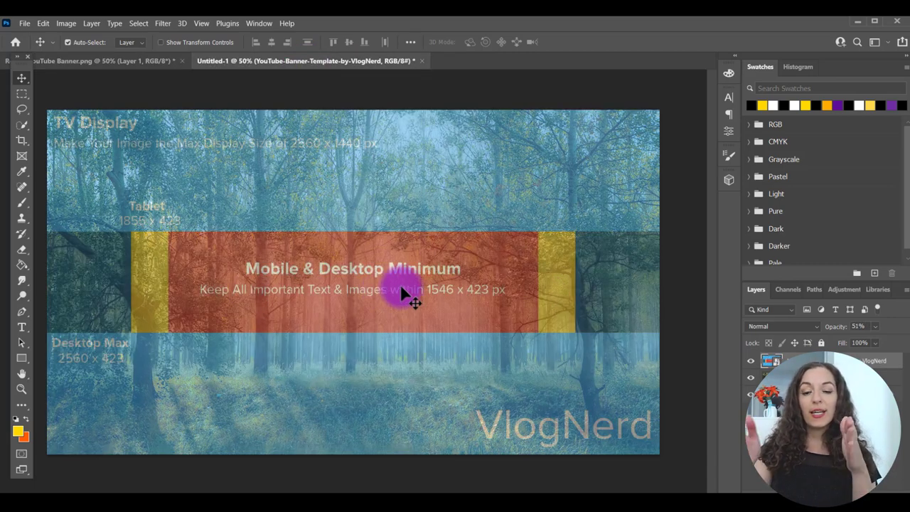
{"action": "mouse_move", "coordinate": [504, 344]}
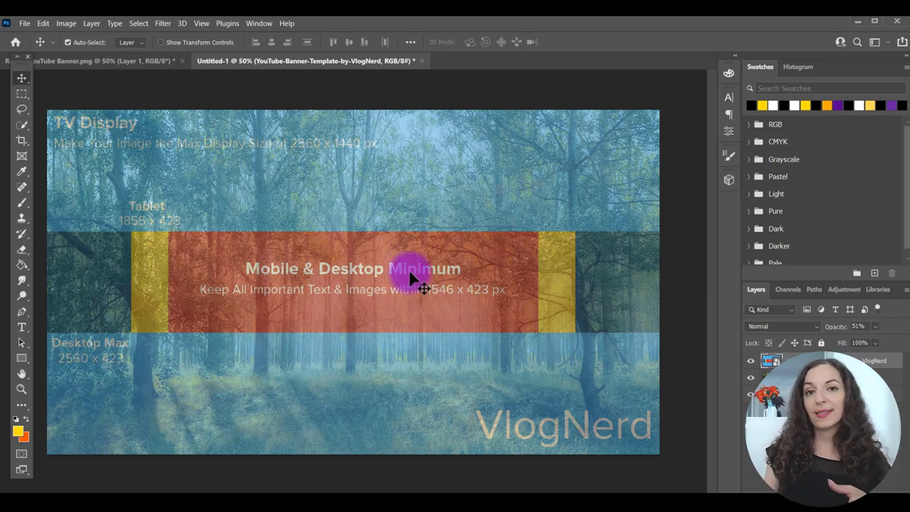
{"action": "mouse_move", "coordinate": [249, 118]}
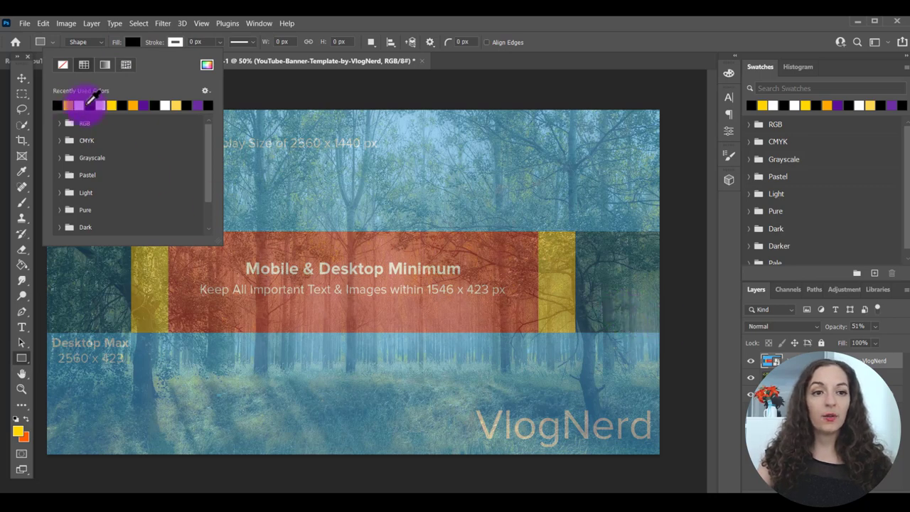
Step: Open the full Color Picker for the rectangle's fill colour
{"action": "left_click", "coordinate": [206, 64]}
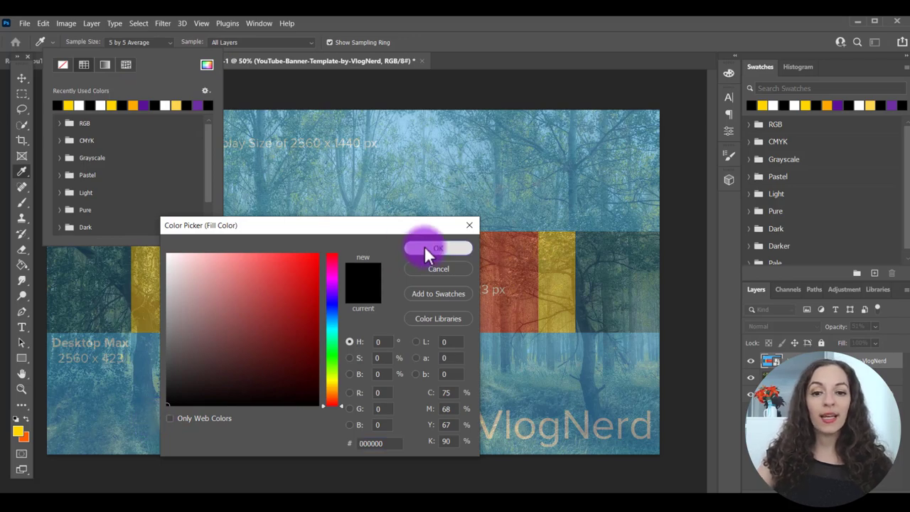
Step: Keep black as the fill and draw a ~2612 × 111 px bar below the red band
{"action": "left_click", "coordinate": [438, 247]}
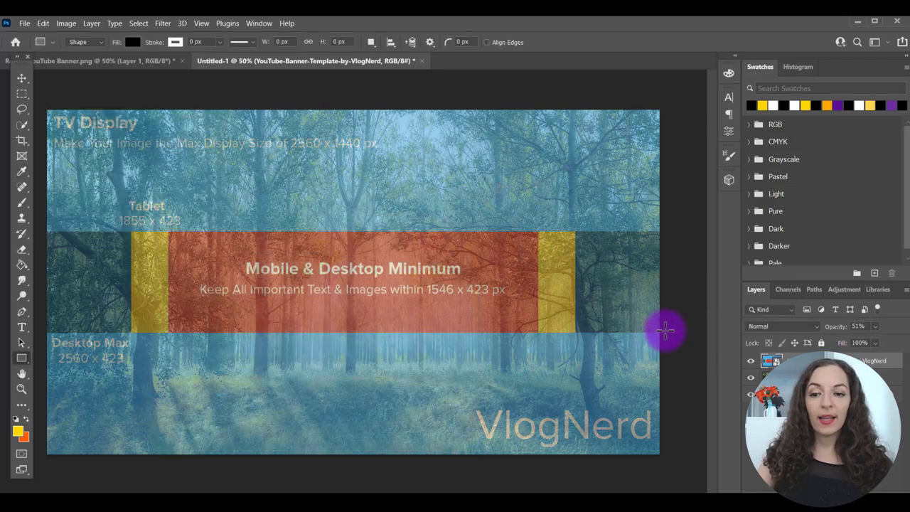
{"action": "left_click_drag", "start_coordinate": [664, 331], "coordinate": [62, 364]}
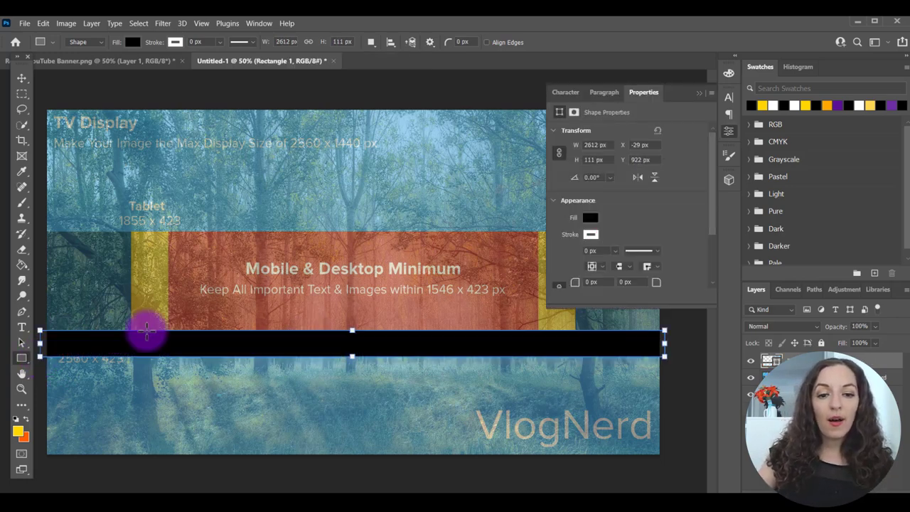
{"action": "mouse_move", "coordinate": [696, 96]}
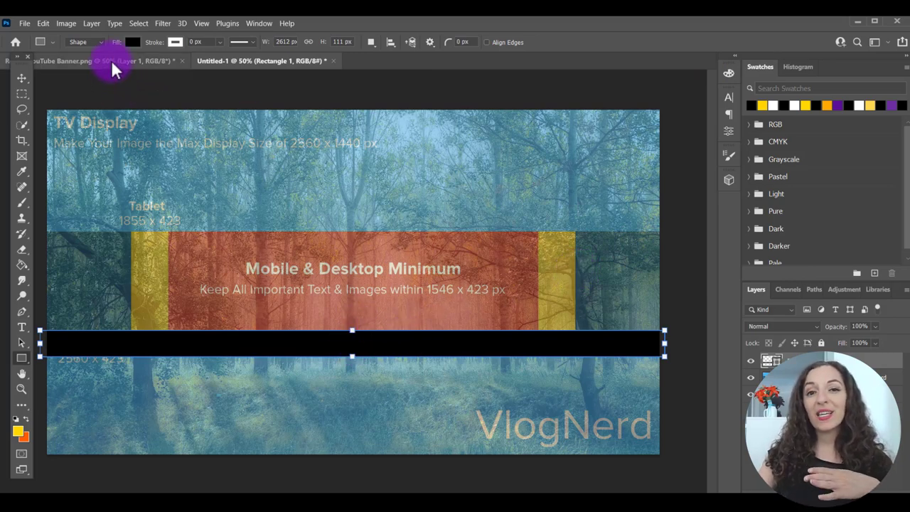
Step: View the YouTube Banner.png document to compare its bottom bar placement
{"action": "left_click", "coordinate": [64, 60]}
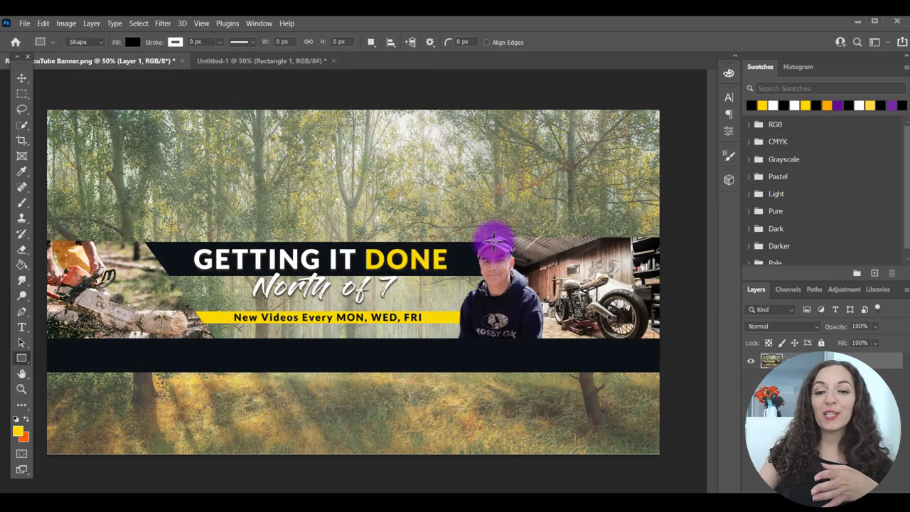
{"action": "mouse_move", "coordinate": [497, 356]}
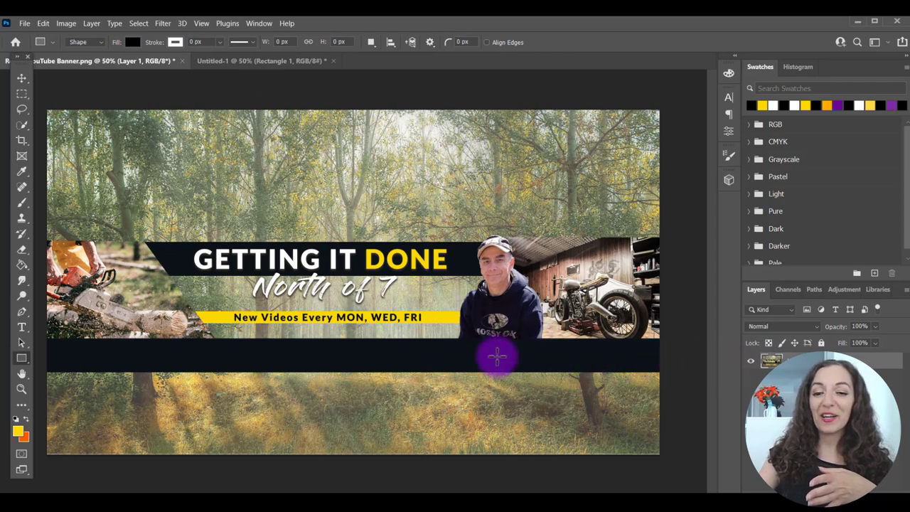
{"action": "mouse_move", "coordinate": [380, 106]}
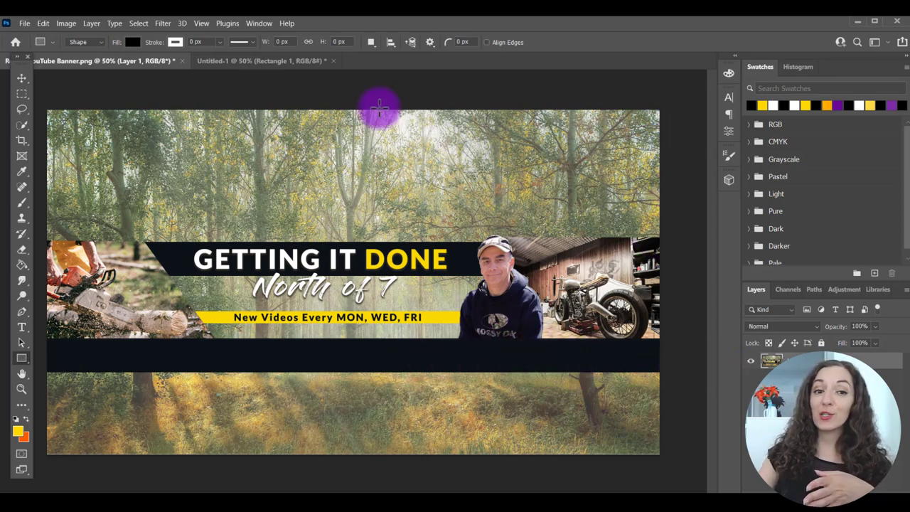
{"action": "mouse_move", "coordinate": [473, 209]}
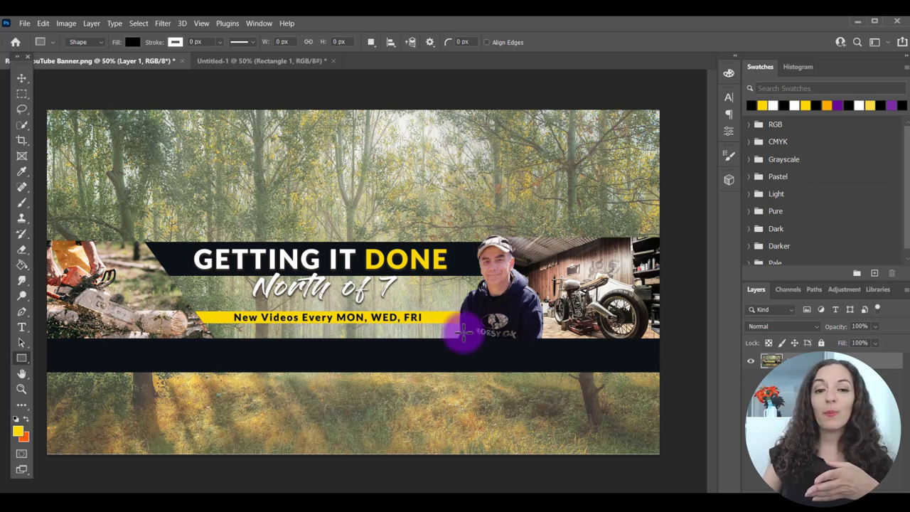
{"action": "mouse_move", "coordinate": [395, 362]}
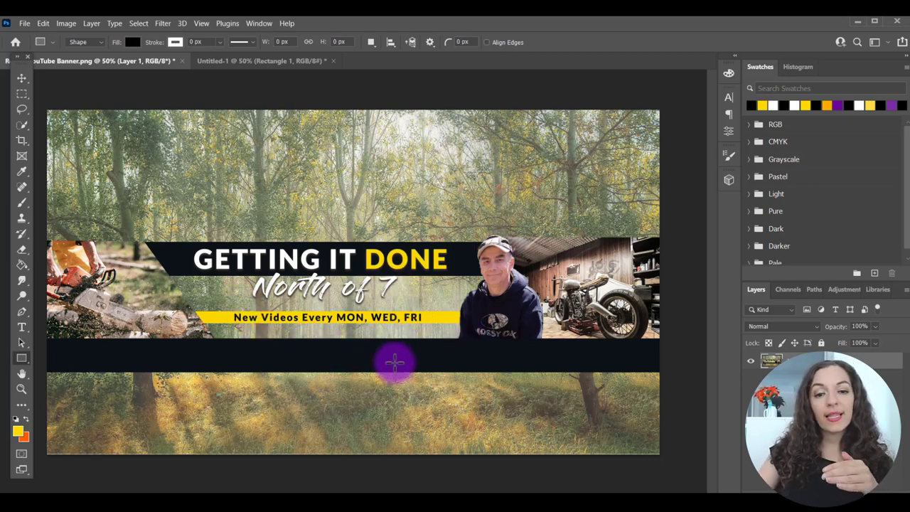
{"action": "mouse_move", "coordinate": [443, 373]}
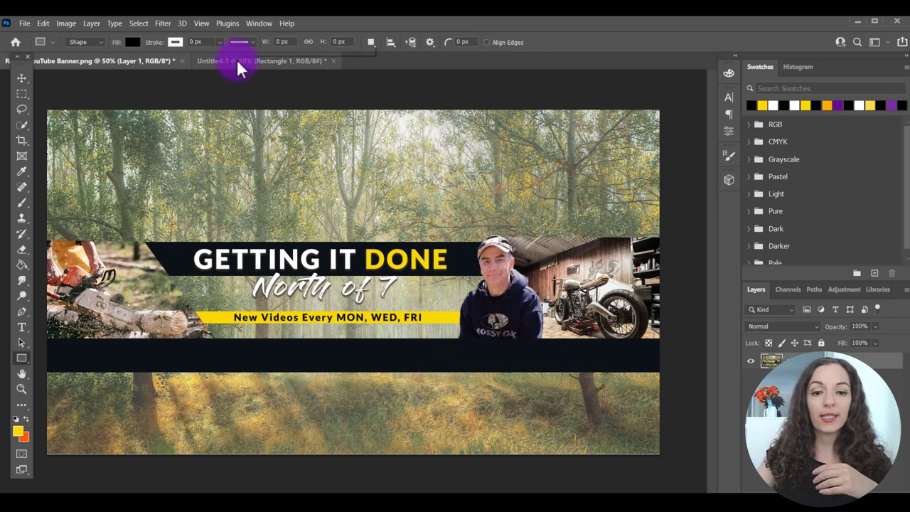
Step: Back in the template document, draw a full-width black bar above the red band and heighten it
{"action": "left_click", "coordinate": [263, 60]}
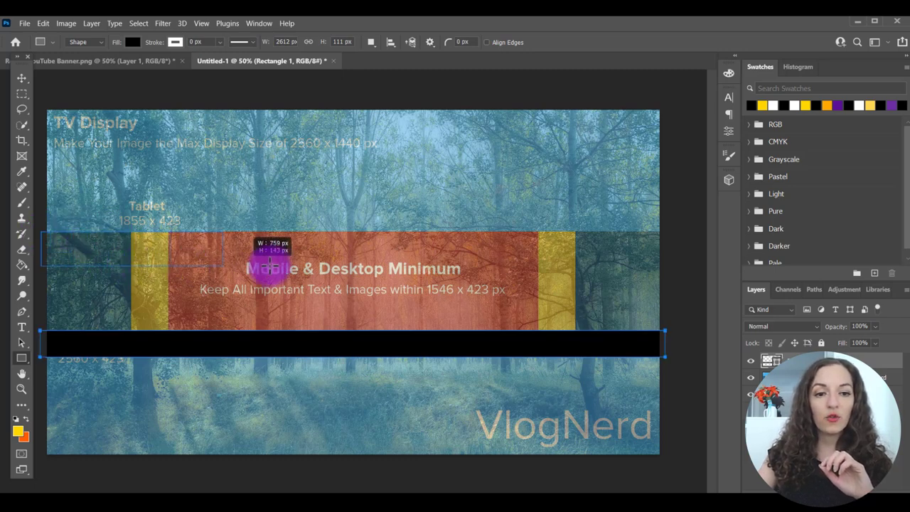
{"action": "left_click_drag", "start_coordinate": [270, 263], "coordinate": [661, 260]}
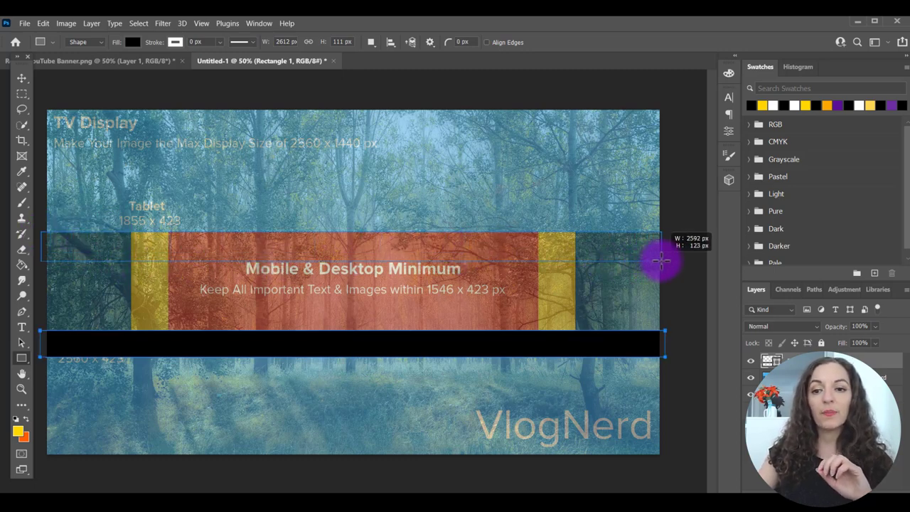
{"action": "left_click_drag", "start_coordinate": [661, 259], "coordinate": [667, 260]}
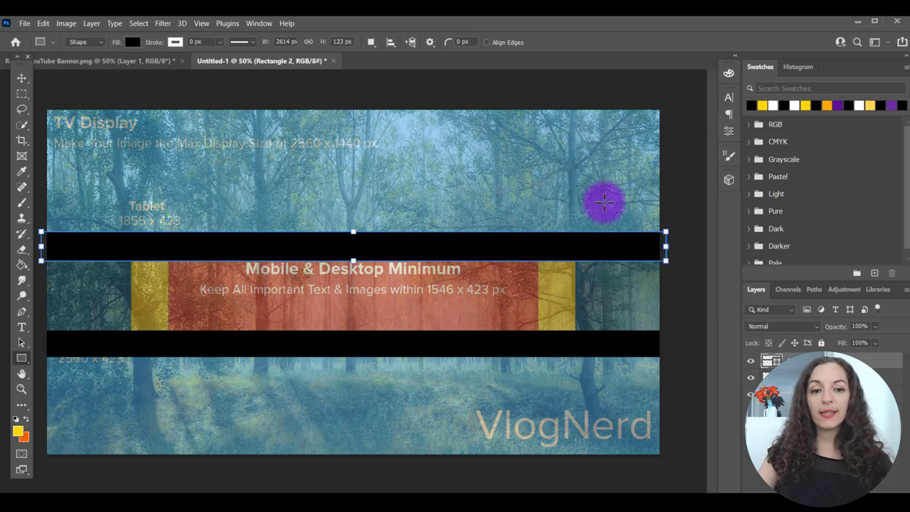
{"action": "mouse_move", "coordinate": [359, 259]}
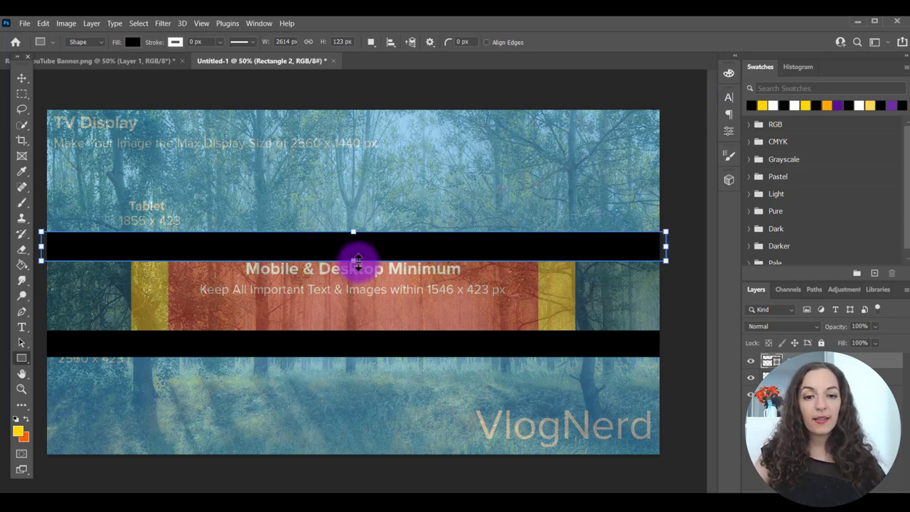
{"action": "left_click_drag", "start_coordinate": [353, 260], "coordinate": [353, 270]}
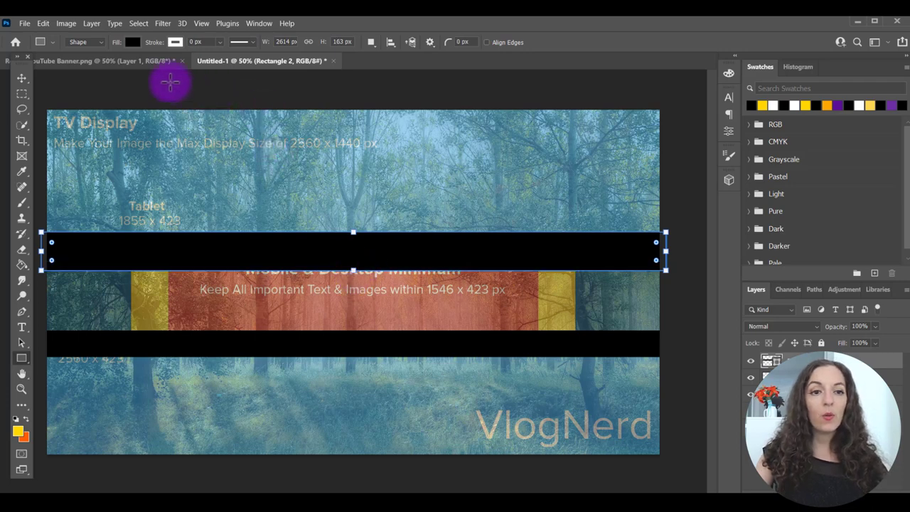
{"action": "mouse_move", "coordinate": [306, 255]}
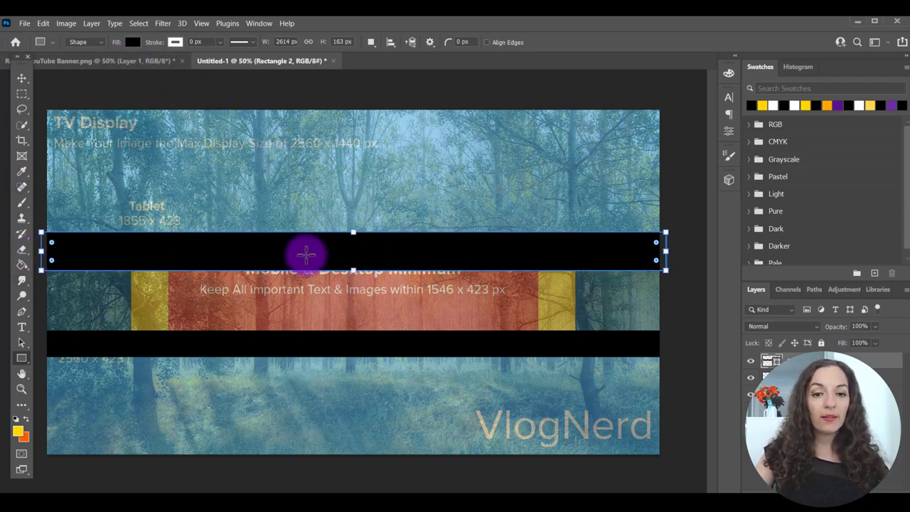
{"action": "mouse_move", "coordinate": [647, 267]}
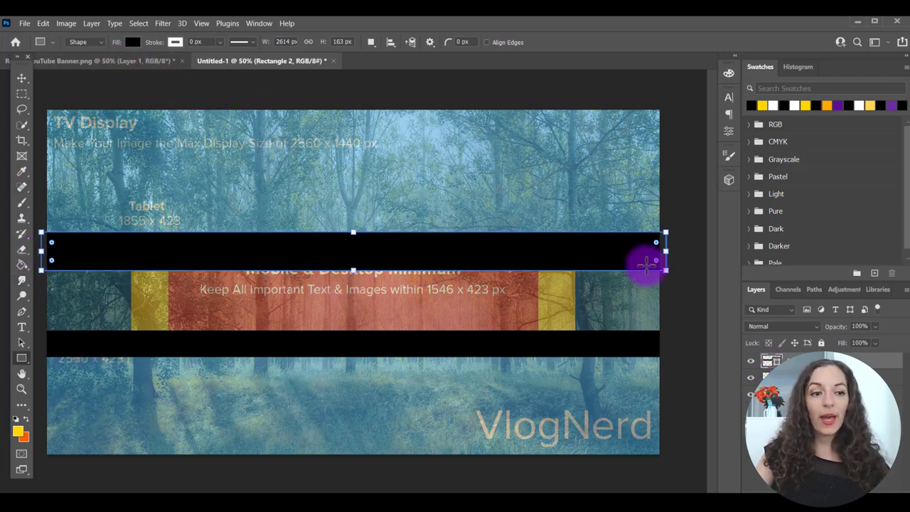
{"action": "mouse_move", "coordinate": [22, 327]}
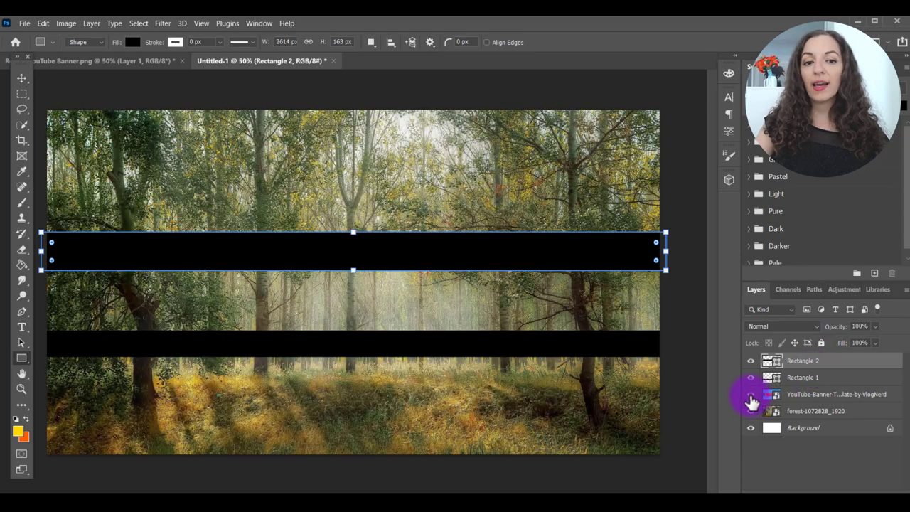
Step: Hide the YouTube-Banner-Template layer so the VlogNerd overlay disappears
{"action": "left_click", "coordinate": [750, 394]}
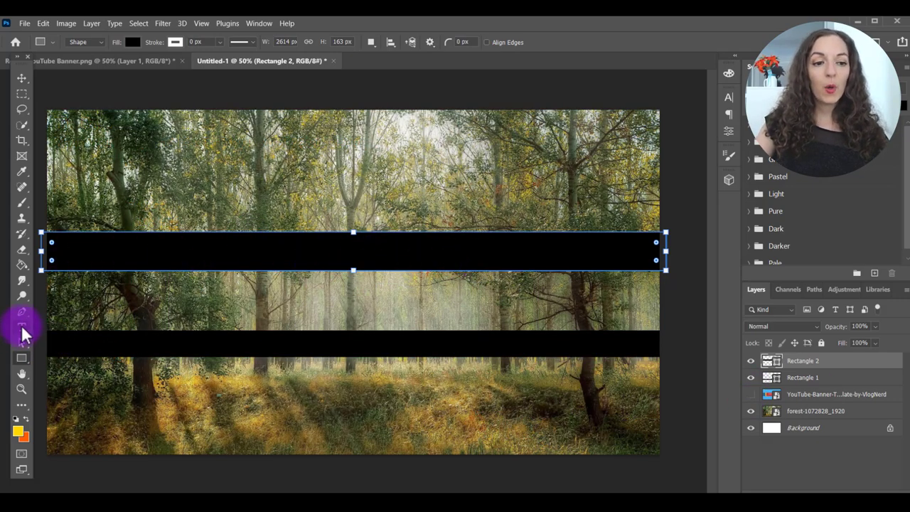
{"action": "mouse_move", "coordinate": [21, 327]}
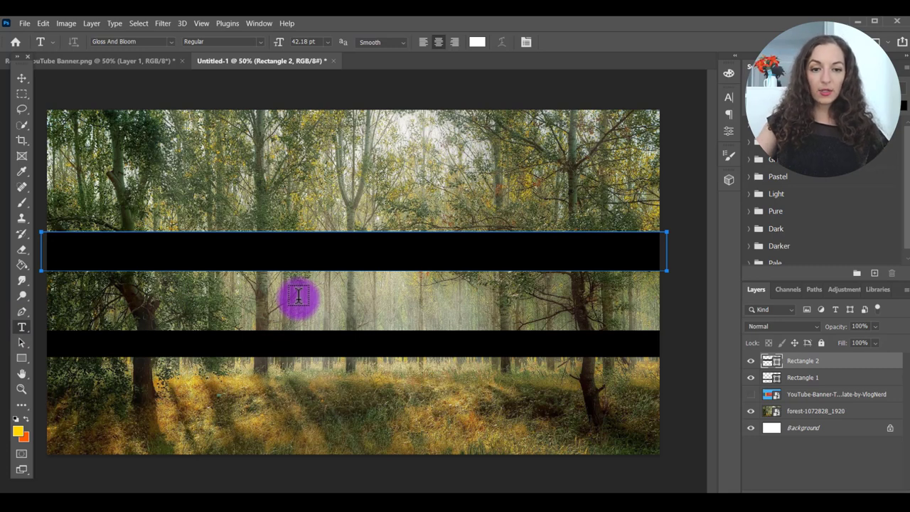
Step: Type 'GE' in the middle band in Gloss And Bloom at 189 pt, keeping it white
{"action": "left_click", "coordinate": [298, 297]}
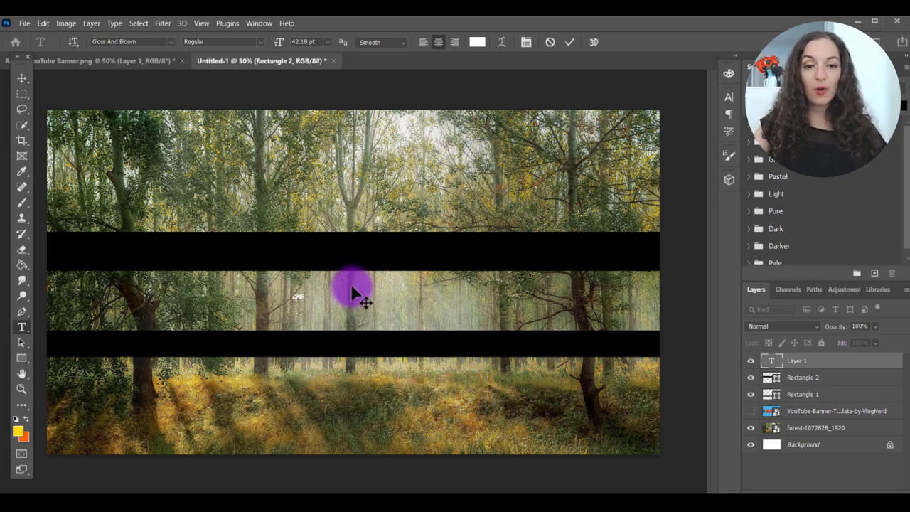
{"action": "mouse_move", "coordinate": [295, 295]}
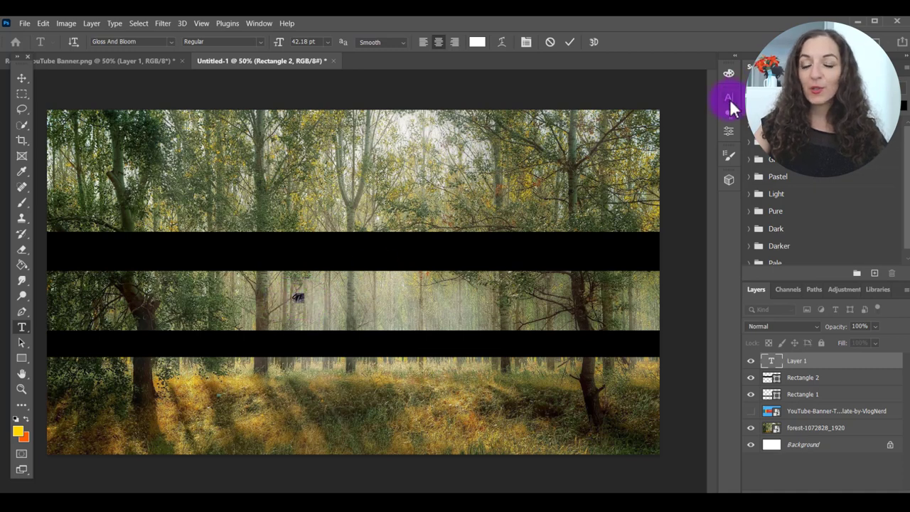
{"action": "left_click", "coordinate": [728, 97]}
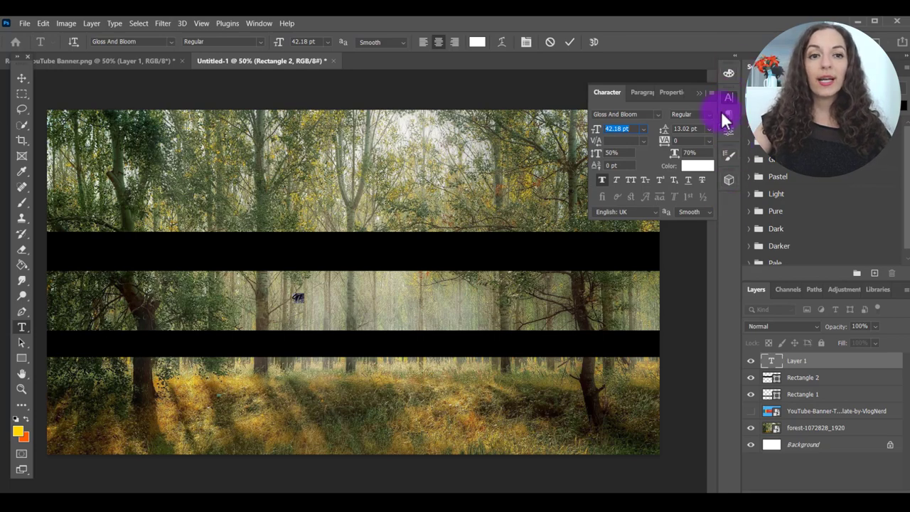
{"action": "left_click", "coordinate": [259, 22]}
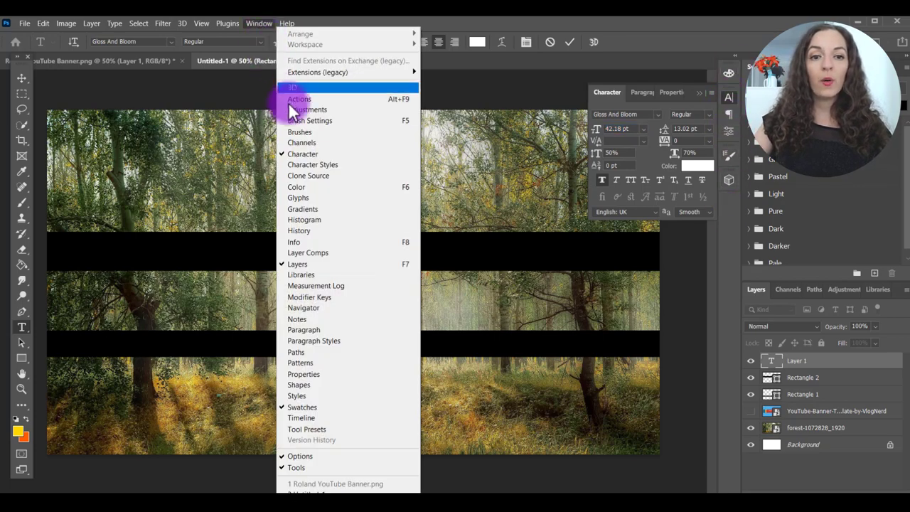
{"action": "mouse_move", "coordinate": [825, 179]}
{"action": "type", "text": "141"}
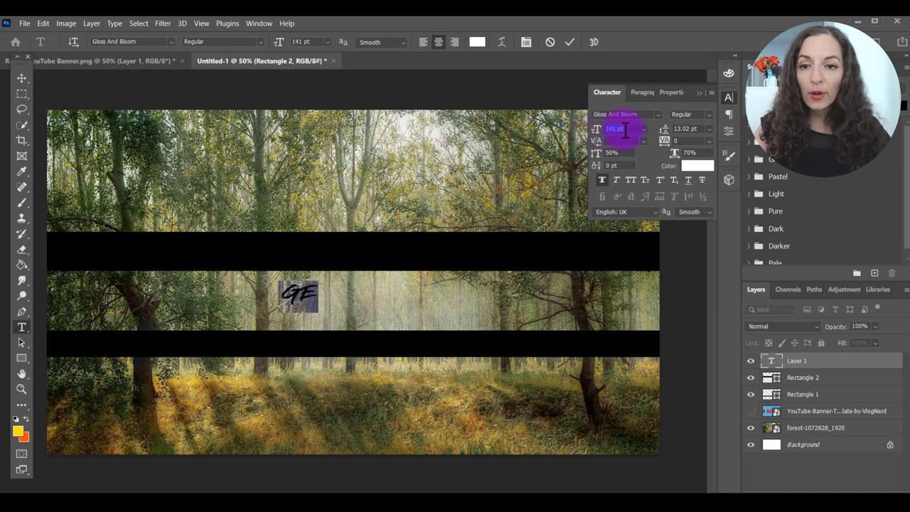
{"action": "left_click", "coordinate": [643, 129]}
{"action": "type", "text": "189"}
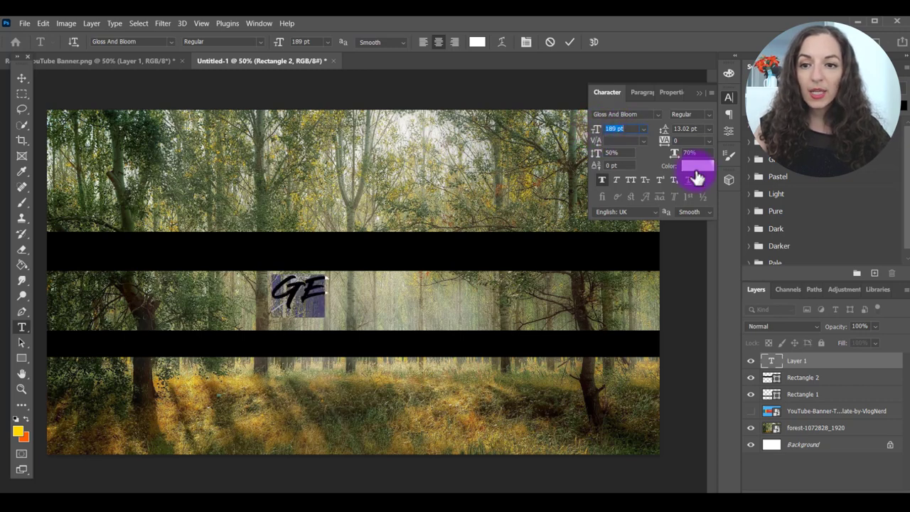
{"action": "left_click", "coordinate": [697, 166]}
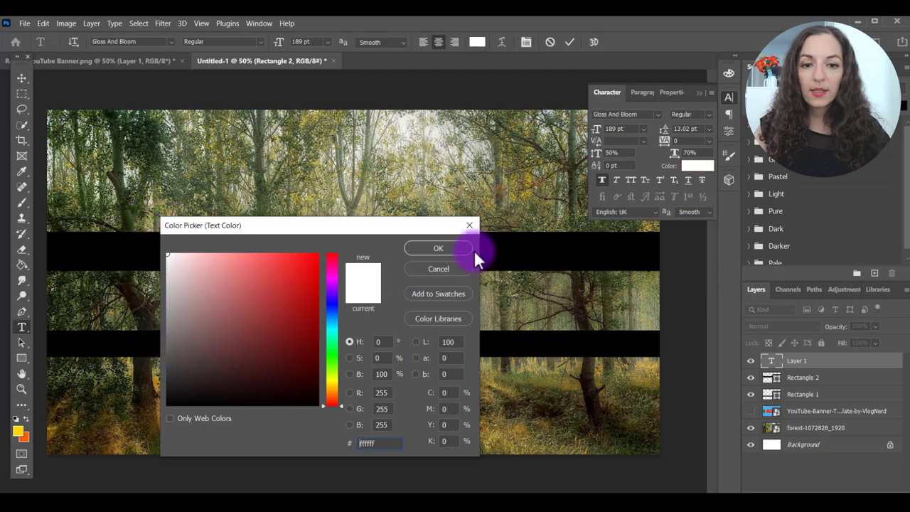
{"action": "left_click", "coordinate": [438, 248]}
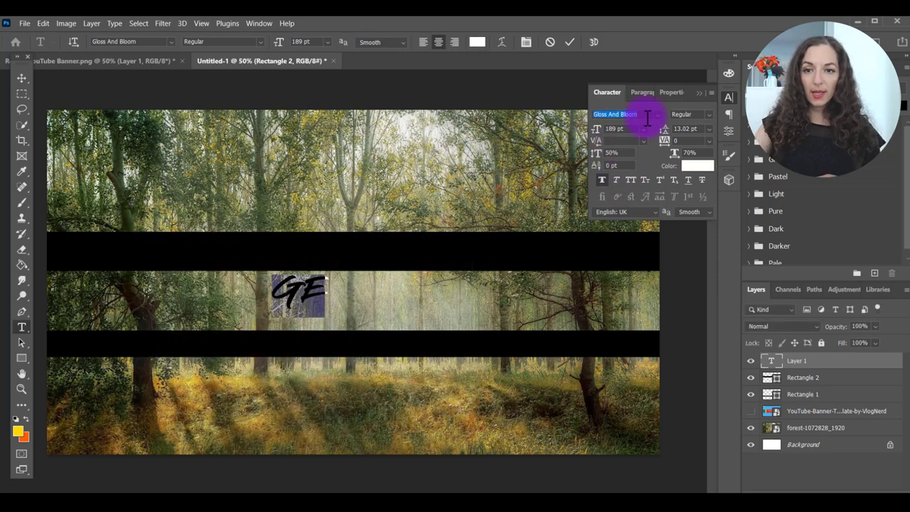
Step: Switch the title to Lato Heavy at 109 pt and type out 'GETTING IT DONE'
{"action": "type", "text": "LATO"}
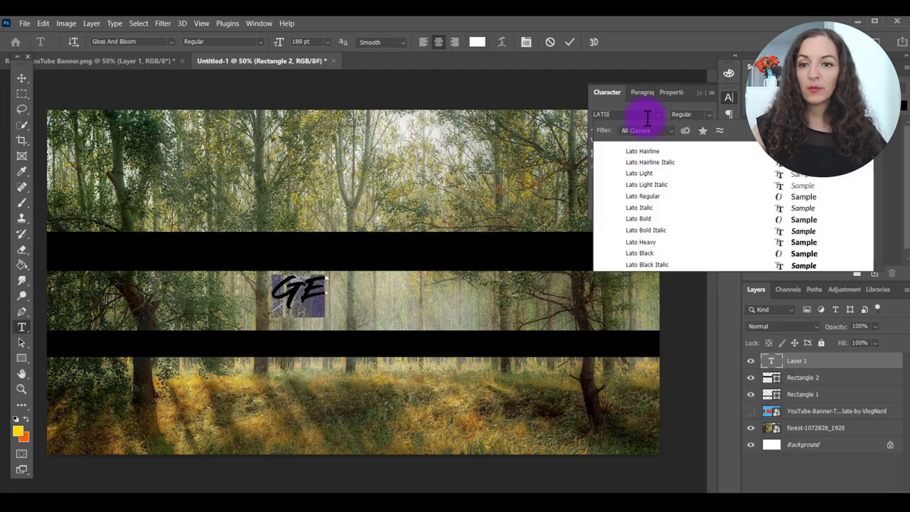
{"action": "left_click", "coordinate": [638, 218]}
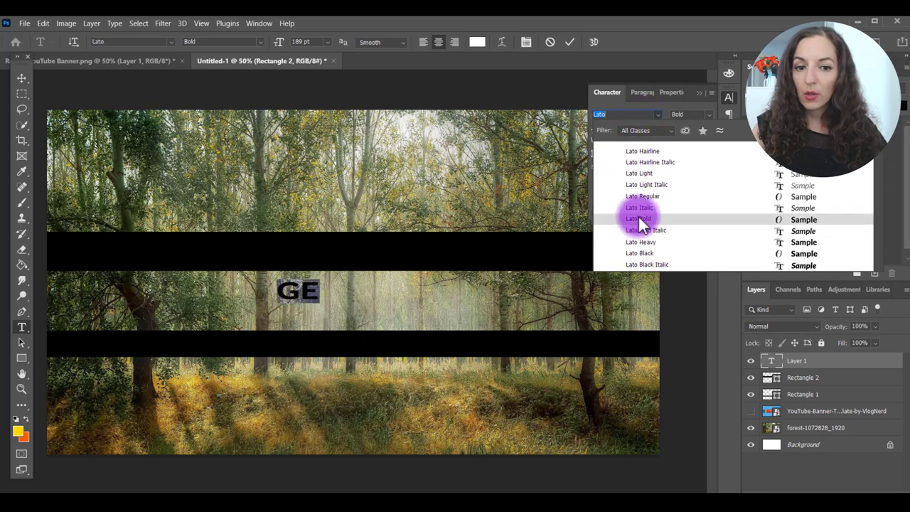
{"action": "left_click", "coordinate": [640, 242]}
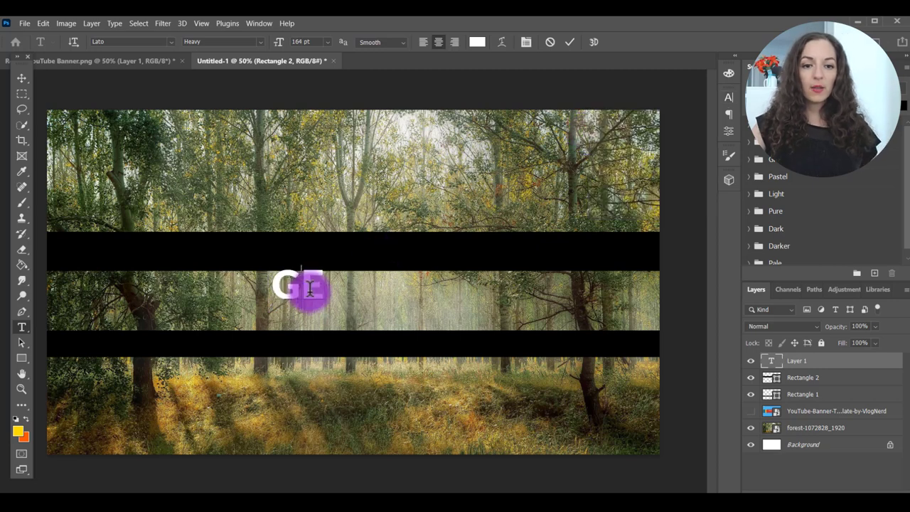
{"action": "type", "text": "ETTING IT DONE"}
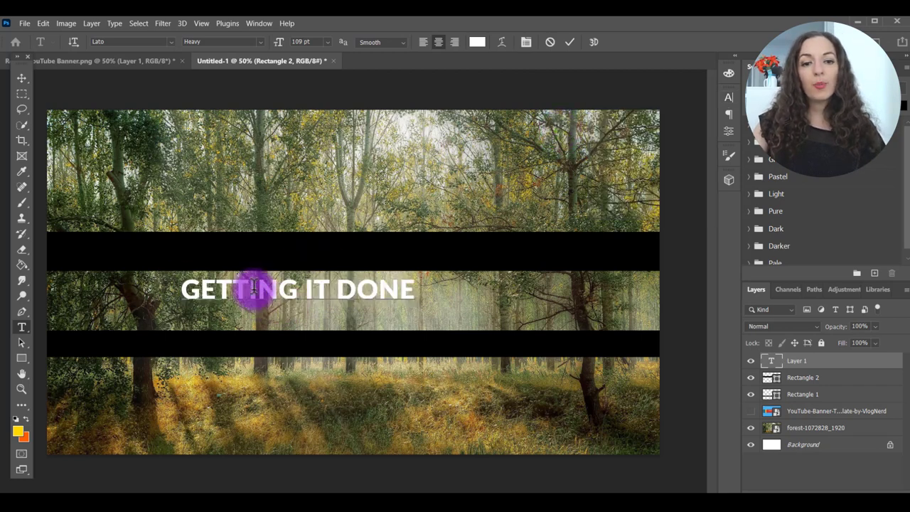
Step: Colour the word 'DONE' yellow #ffea00, leaving 'GETTING IT' white
{"action": "double_click", "coordinate": [375, 289]}
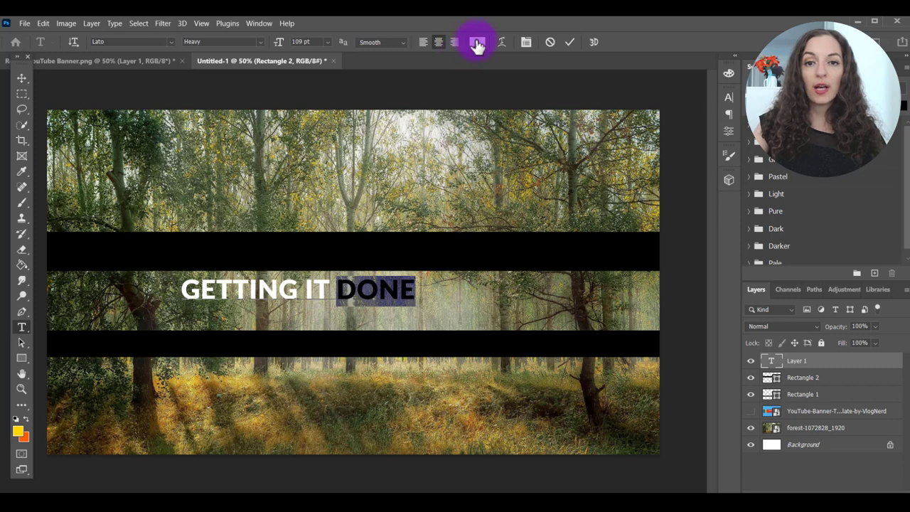
{"action": "left_click", "coordinate": [476, 42]}
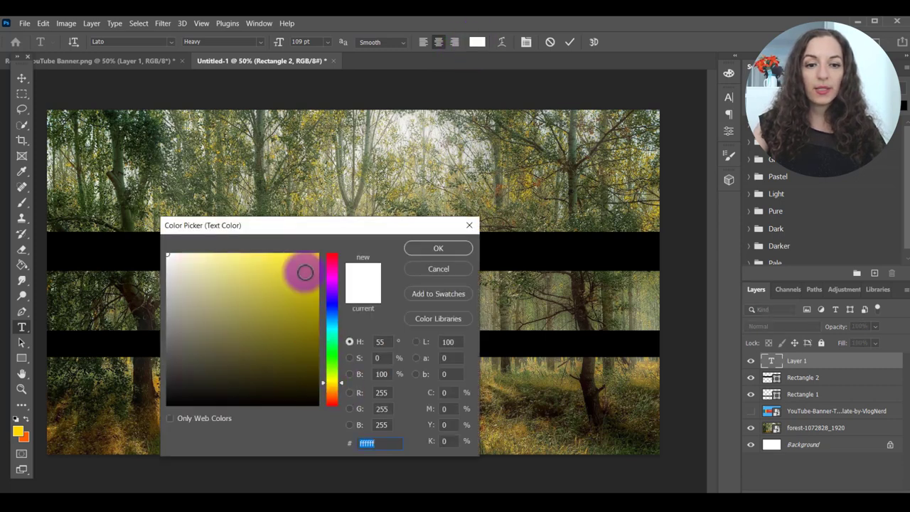
{"action": "left_click", "coordinate": [303, 273]}
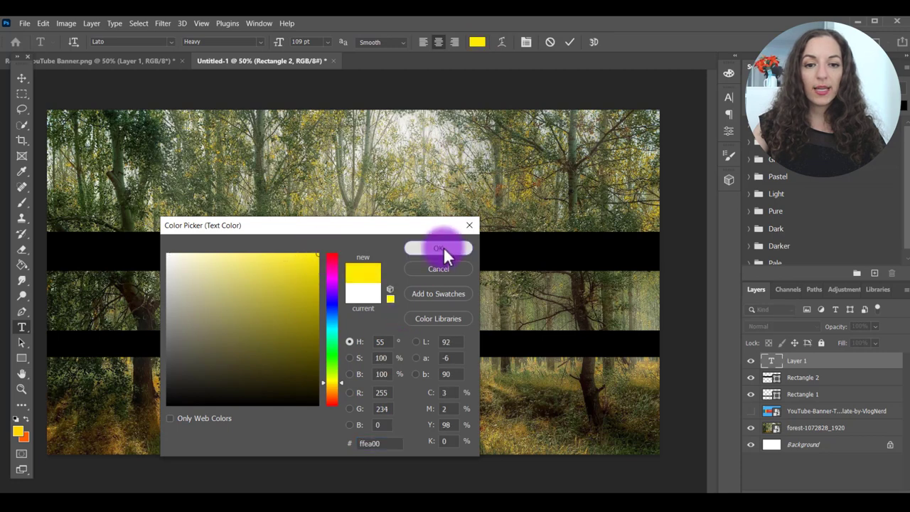
{"action": "left_click", "coordinate": [438, 248]}
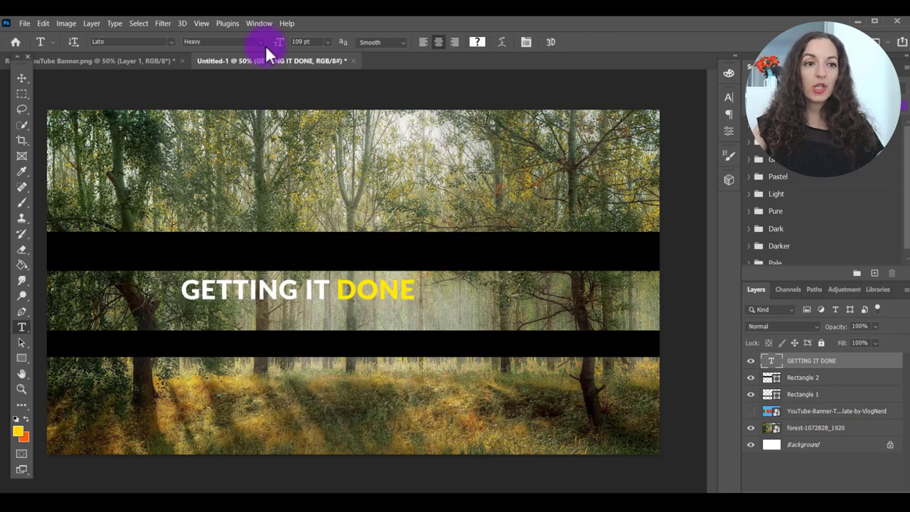
{"action": "mouse_move", "coordinate": [21, 77]}
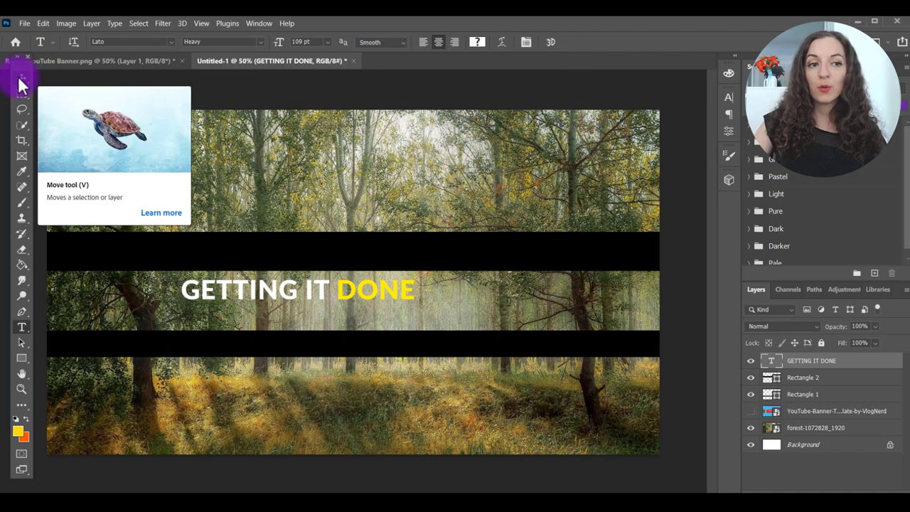
{"action": "mouse_move", "coordinate": [21, 81]}
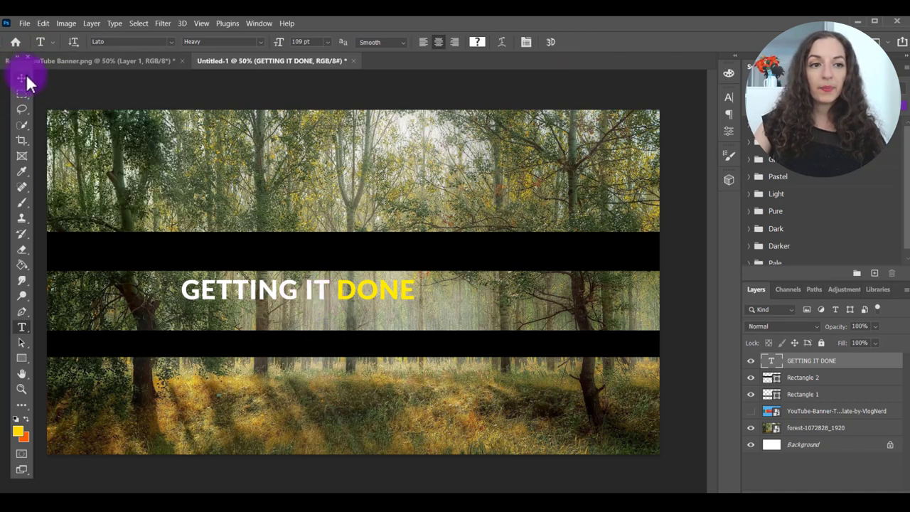
Step: Drag the title onto the top black bar and set its tracking to 25
{"action": "left_click_drag", "start_coordinate": [299, 288], "coordinate": [355, 241]}
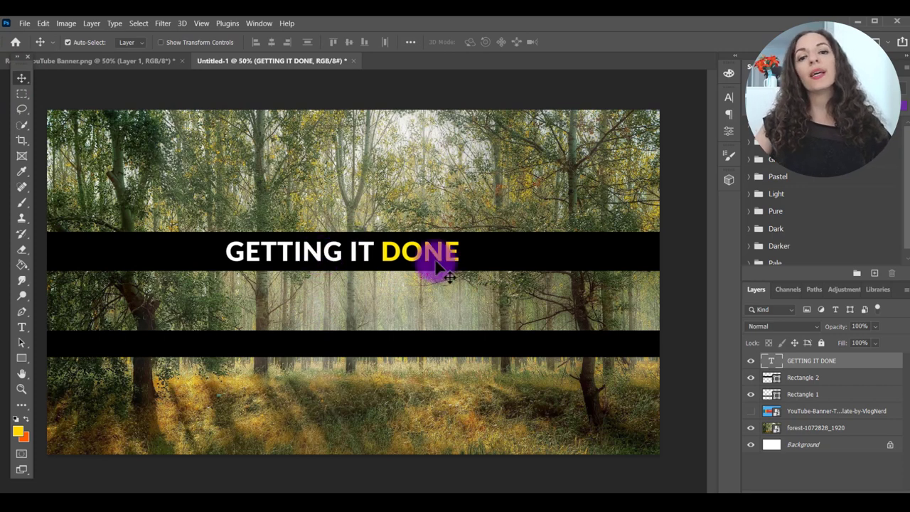
{"action": "mouse_move", "coordinate": [374, 284]}
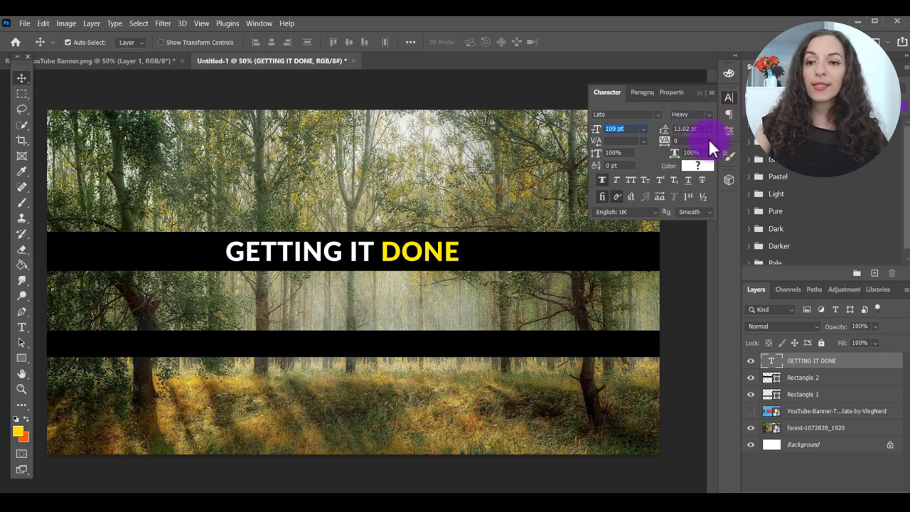
{"action": "left_click", "coordinate": [689, 140]}
{"action": "type", "text": "25"}
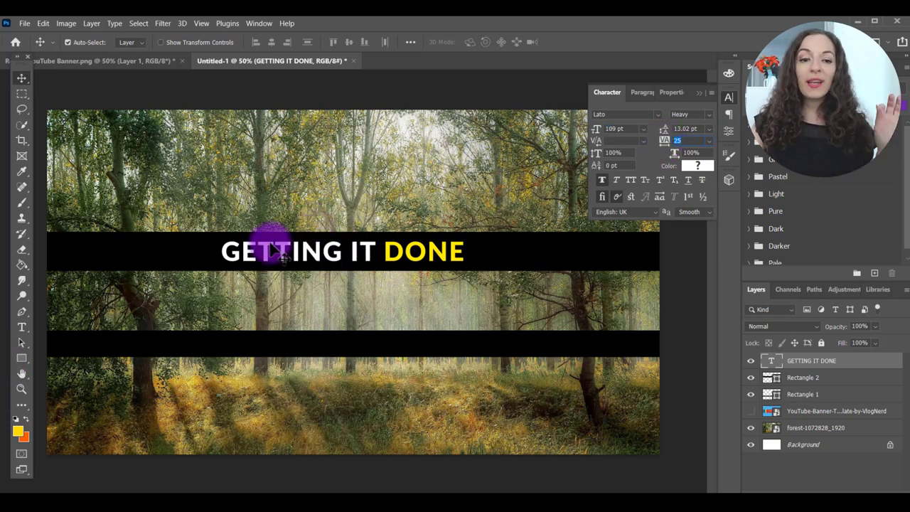
{"action": "mouse_move", "coordinate": [21, 327]}
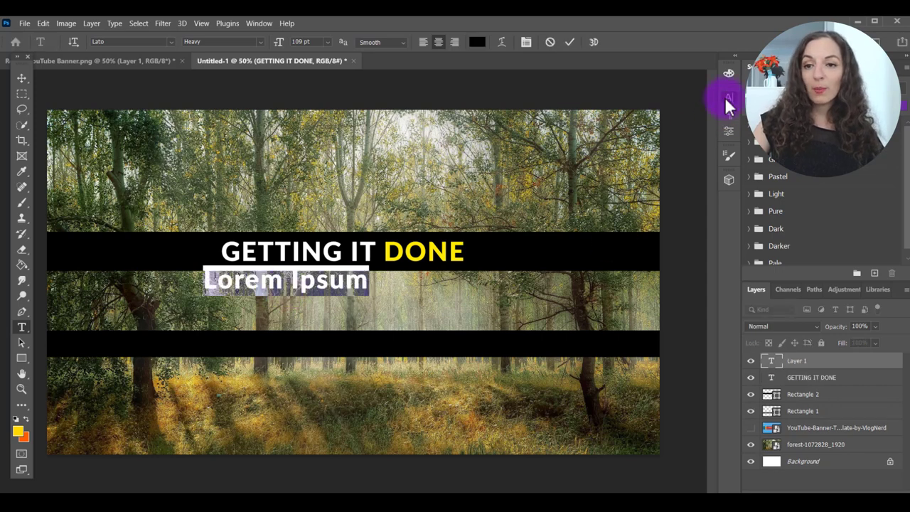
Step: Make 'North of 7' white Gloss And Bloom and position it just below the title
{"action": "left_click", "coordinate": [727, 98]}
{"action": "type", "text": "Glo"}
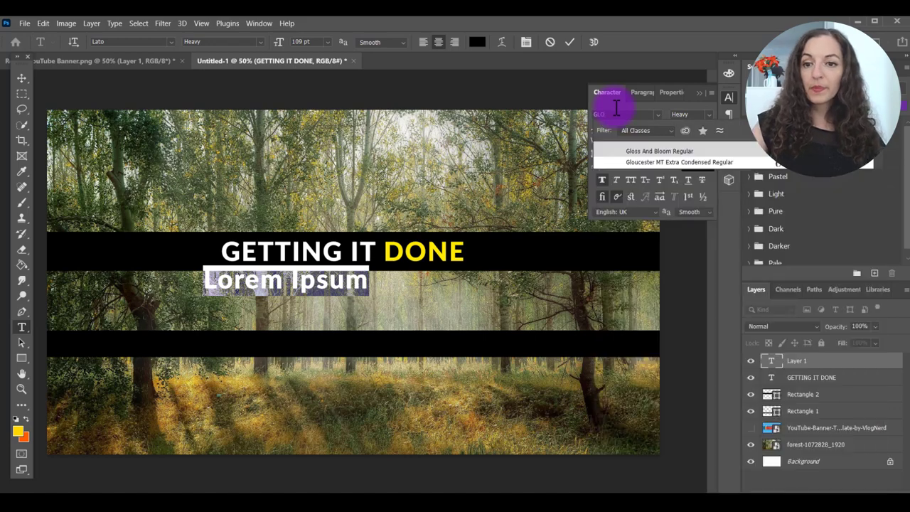
{"action": "left_click", "coordinate": [659, 151]}
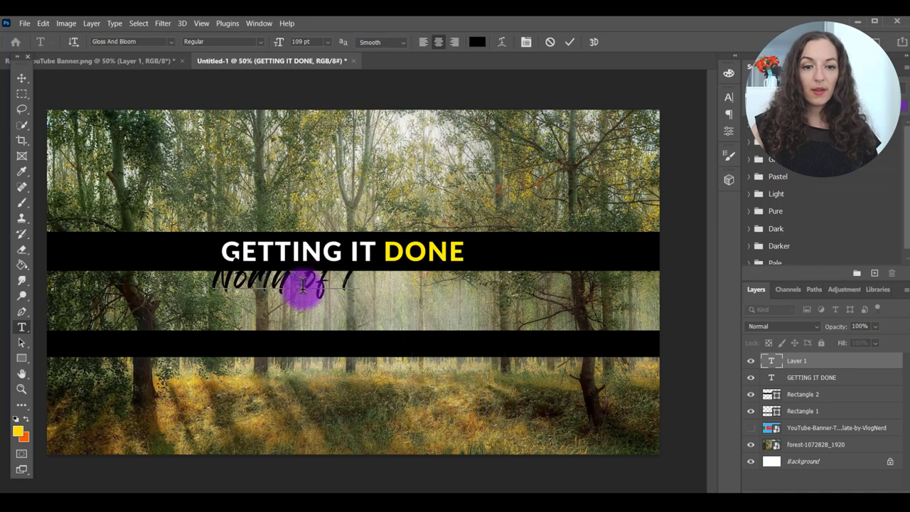
{"action": "left_click", "coordinate": [569, 41]}
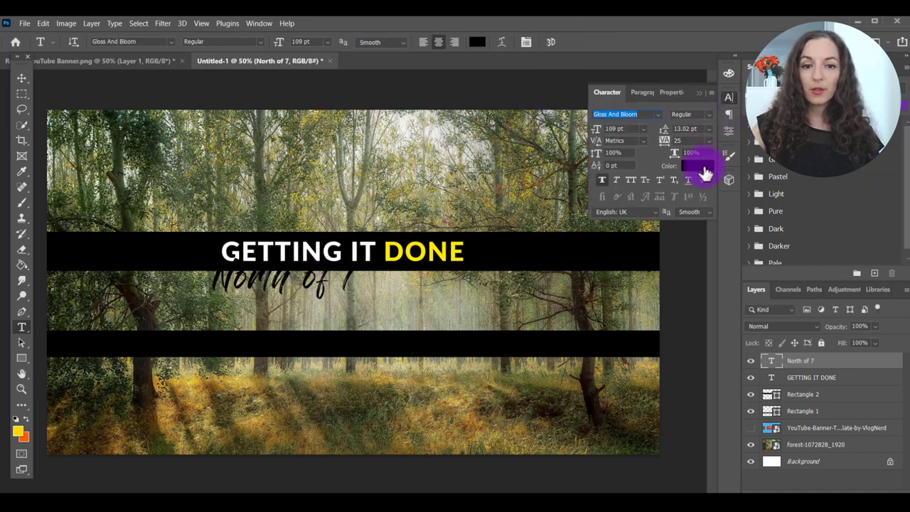
{"action": "left_click", "coordinate": [697, 166]}
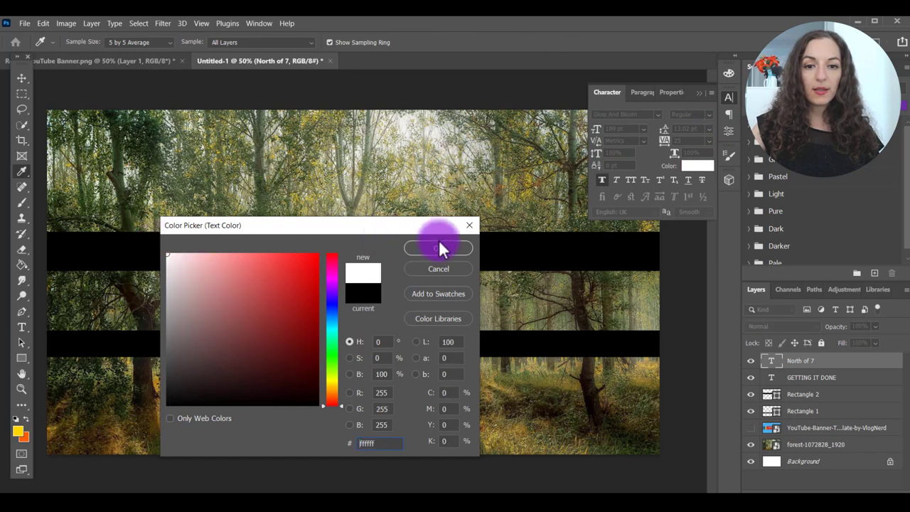
{"action": "left_click", "coordinate": [438, 247]}
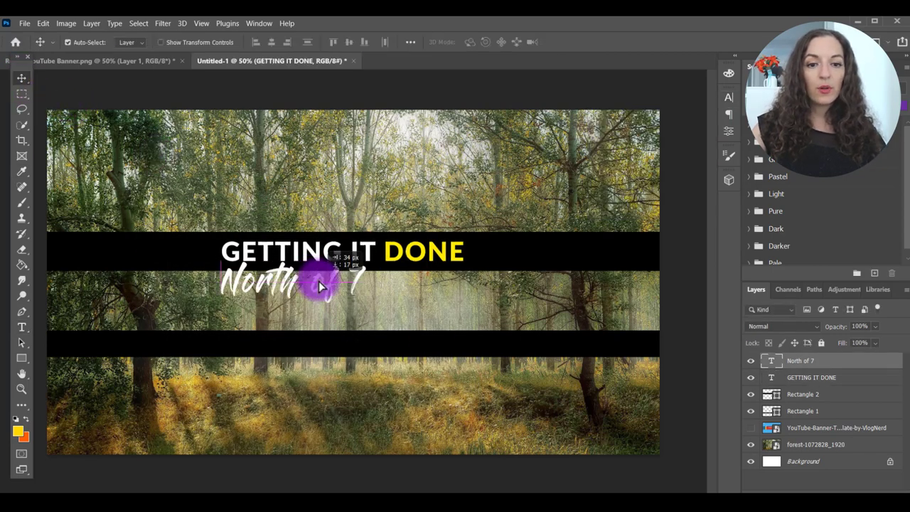
{"action": "left_click_drag", "start_coordinate": [319, 284], "coordinate": [370, 284]}
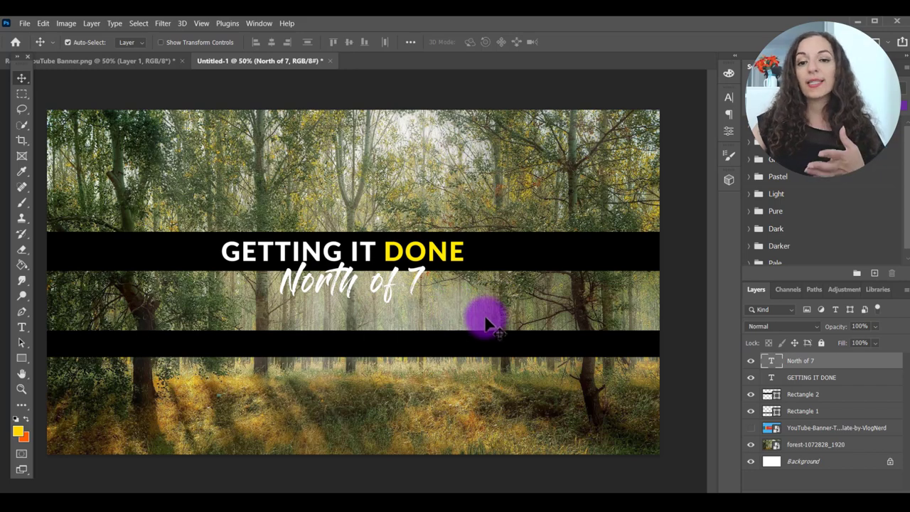
{"action": "mouse_move", "coordinate": [135, 61]}
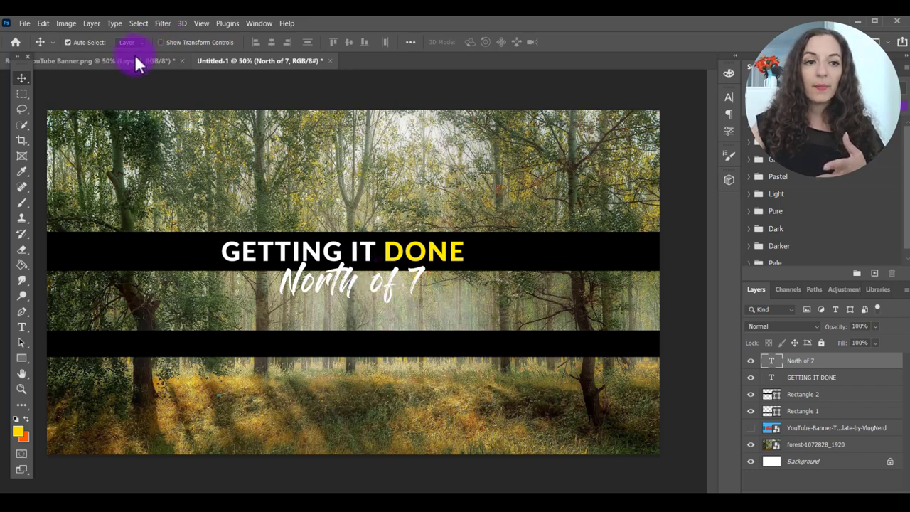
Step: Add a Drop Shadow to 'North of 7', shortening its distance and adjusting opacity
{"action": "left_click", "coordinate": [71, 61]}
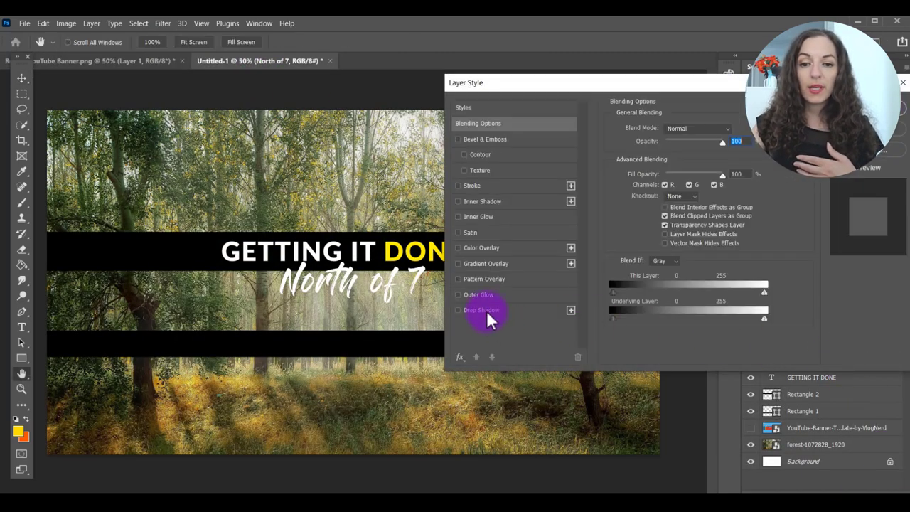
{"action": "left_click", "coordinate": [458, 309]}
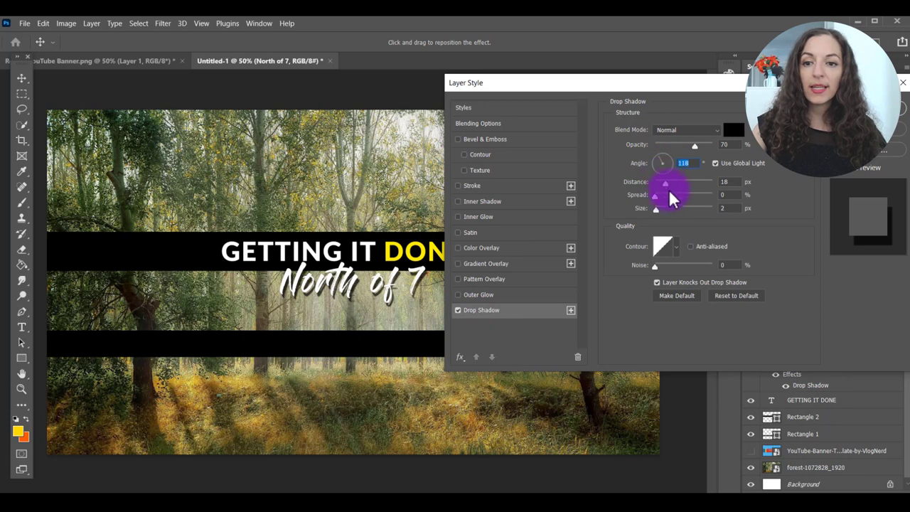
{"action": "left_click_drag", "start_coordinate": [665, 184], "coordinate": [654, 183]}
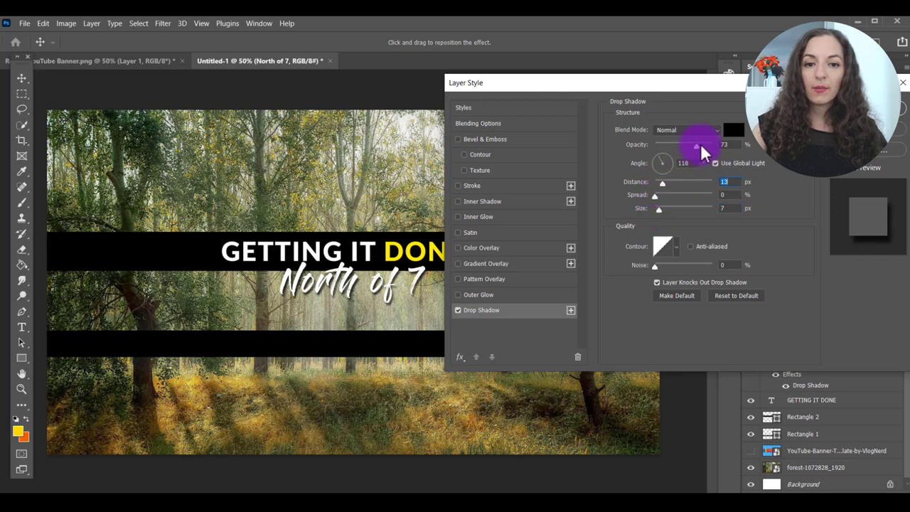
{"action": "left_click_drag", "start_coordinate": [696, 144], "coordinate": [706, 145]}
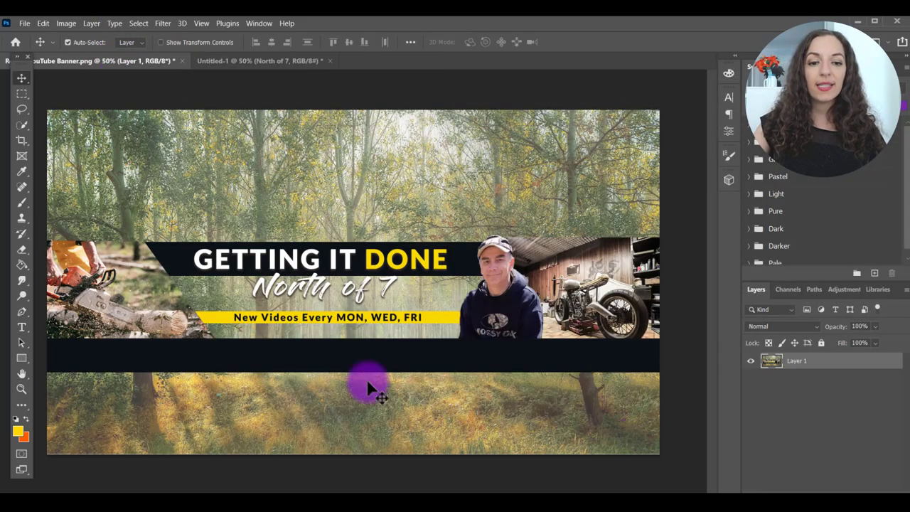
{"action": "mouse_move", "coordinate": [433, 334]}
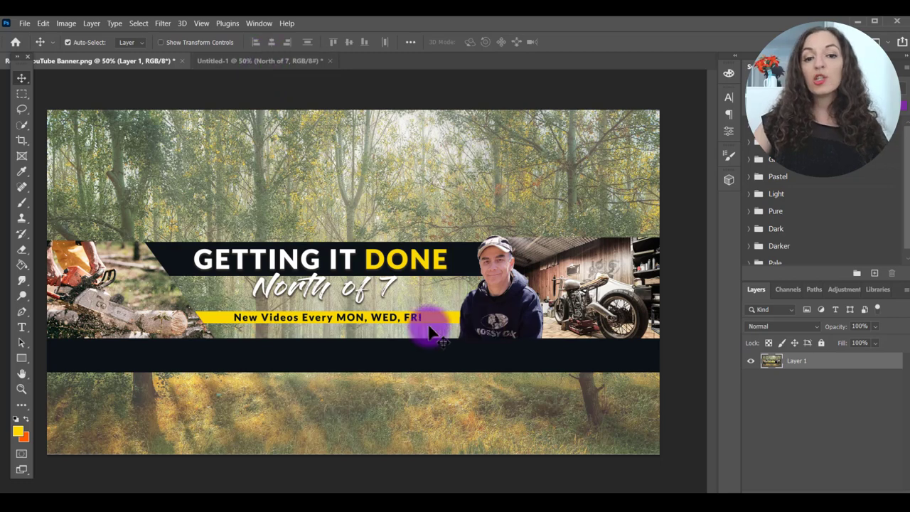
{"action": "mouse_move", "coordinate": [363, 341]}
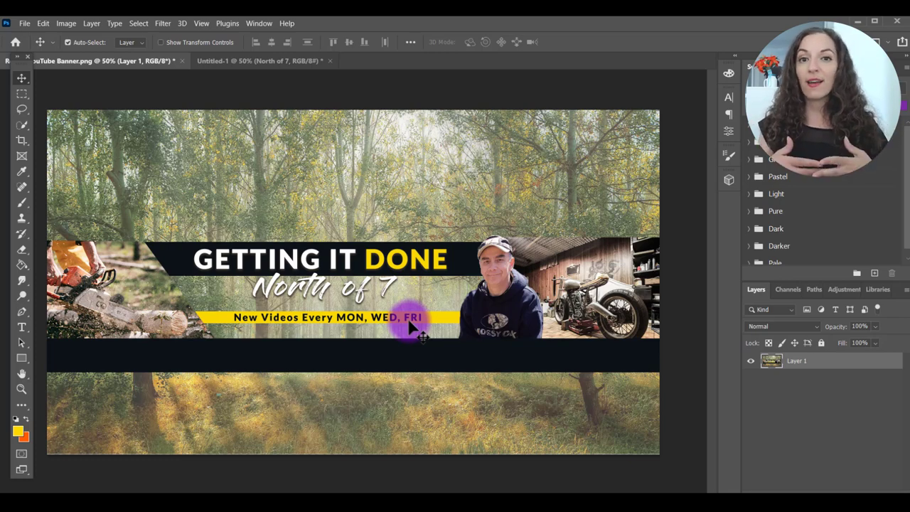
{"action": "mouse_move", "coordinate": [370, 340]}
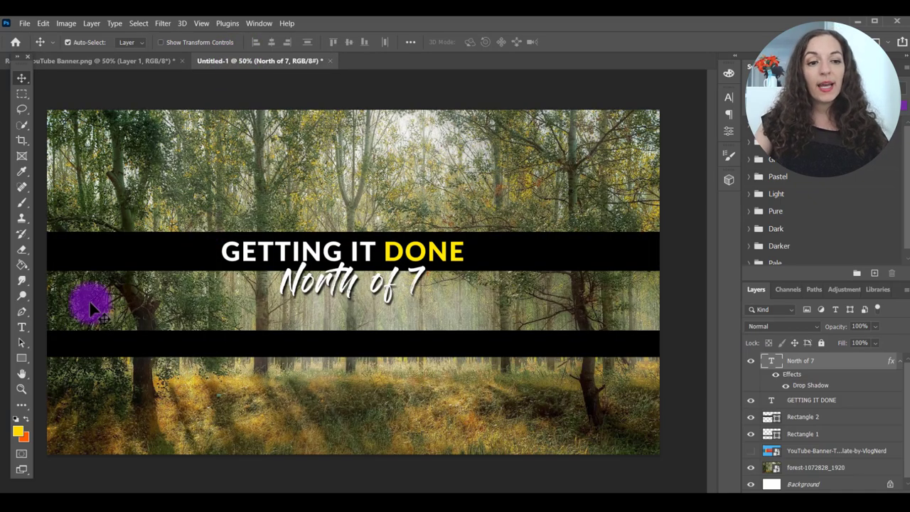
{"action": "mouse_move", "coordinate": [20, 366]}
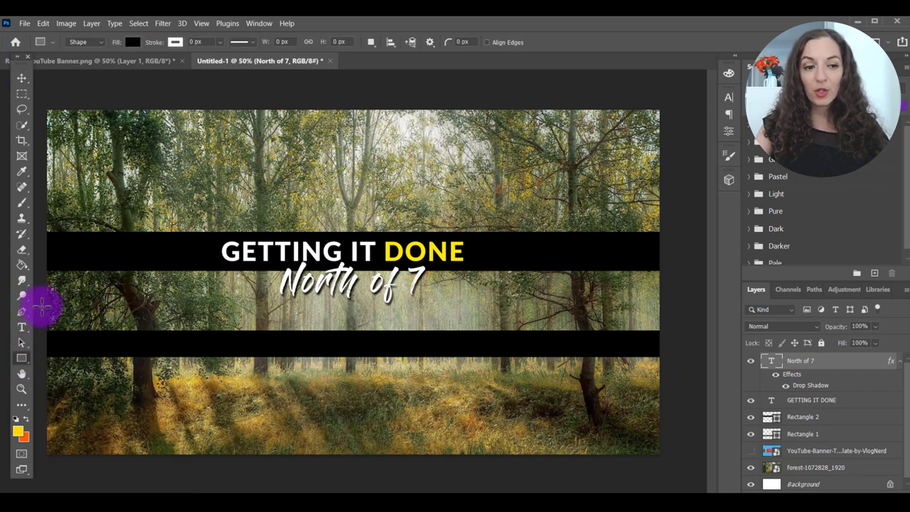
Step: Draw a thin yellow rectangle spanning the full banner width below the subtitle
{"action": "left_click_drag", "start_coordinate": [43, 313], "coordinate": [181, 325]}
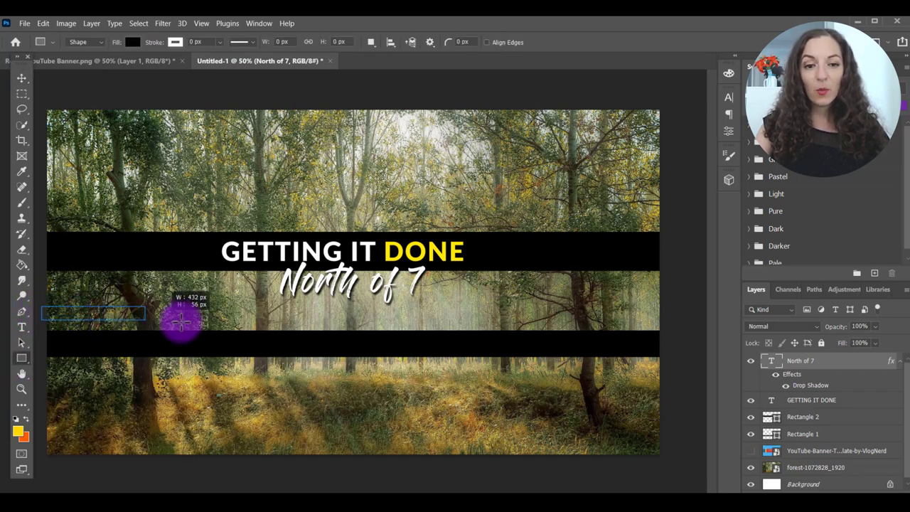
{"action": "left_click_drag", "start_coordinate": [180, 320], "coordinate": [654, 313]}
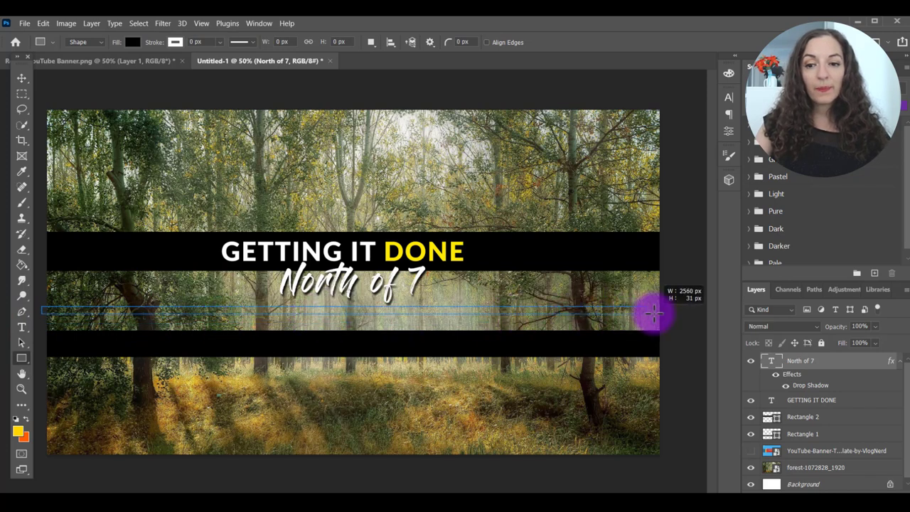
{"action": "left_click_drag", "start_coordinate": [654, 313], "coordinate": [664, 320]}
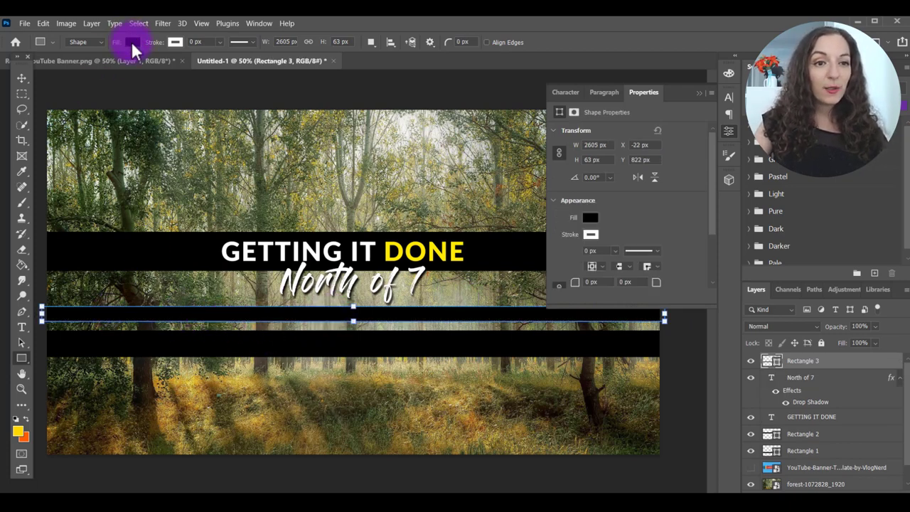
{"action": "left_click", "coordinate": [132, 42]}
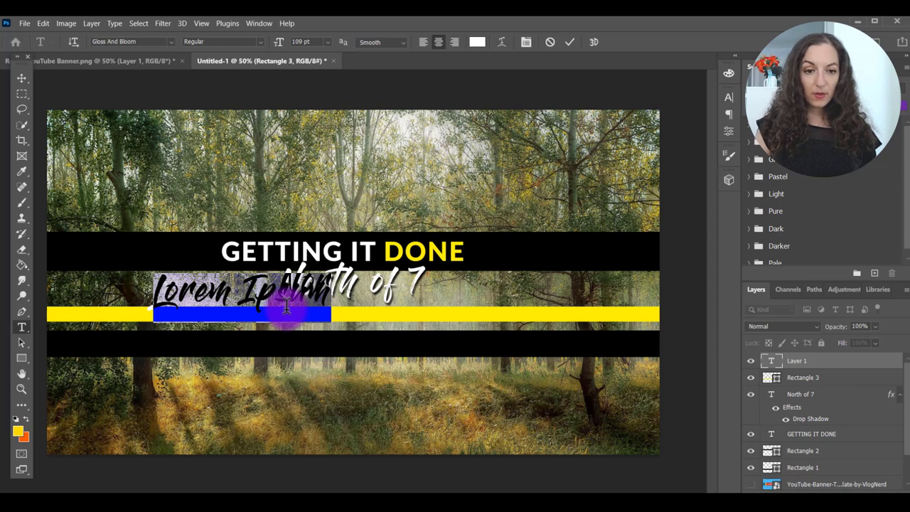
Step: Type 'NEW VIDEOS EVERY WEEK' in black all-caps Lato Heavy and centre it on the strip
{"action": "type", "text": "new videos every week"}
{"action": "type", "text": "lato"}
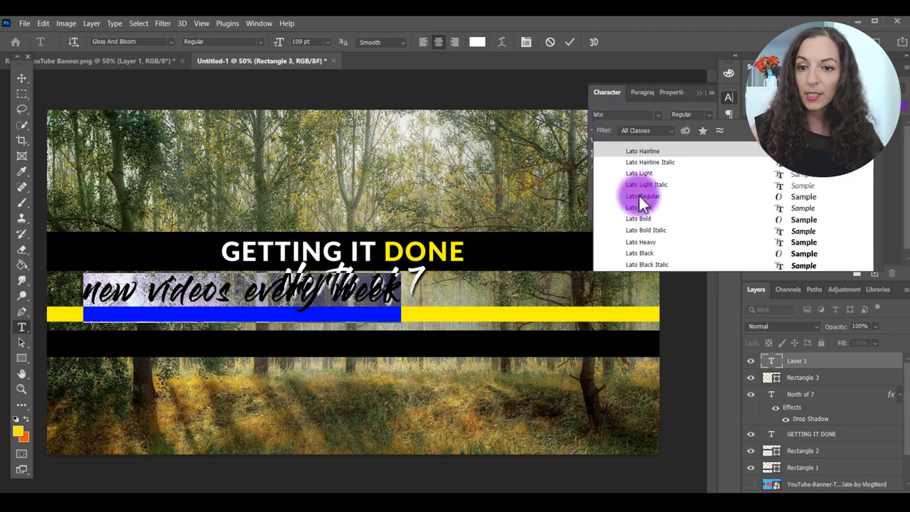
{"action": "left_click", "coordinate": [637, 218]}
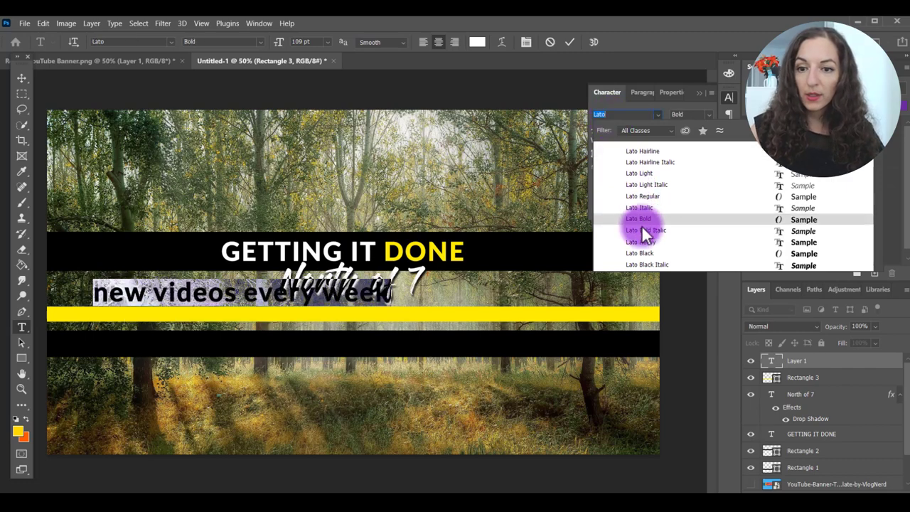
{"action": "left_click", "coordinate": [640, 241]}
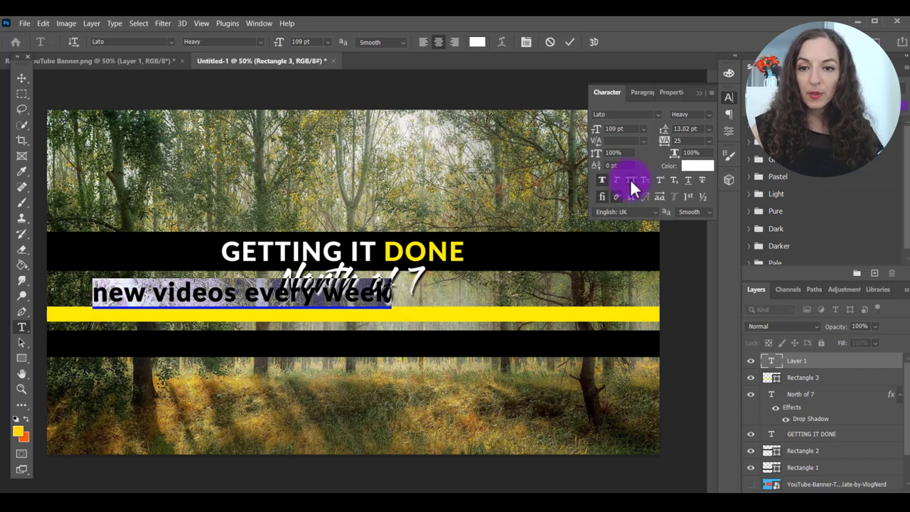
{"action": "left_click", "coordinate": [630, 179]}
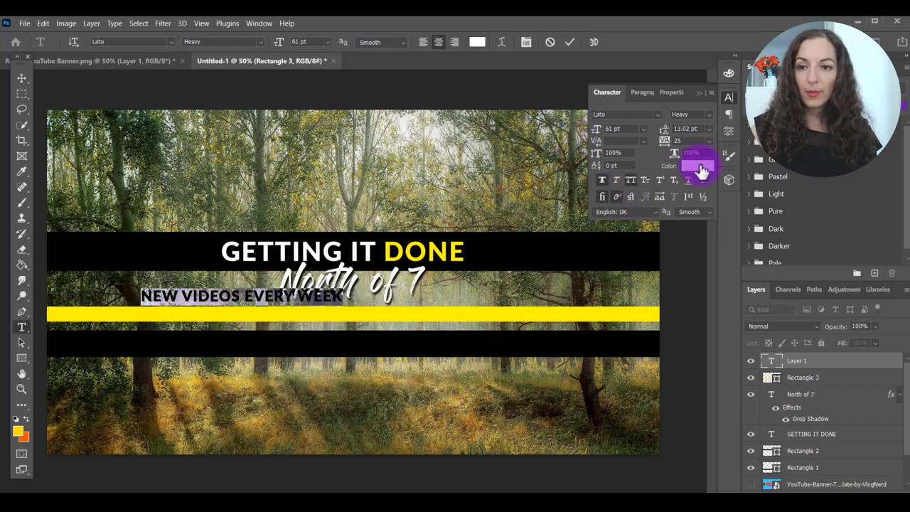
{"action": "left_click", "coordinate": [698, 166]}
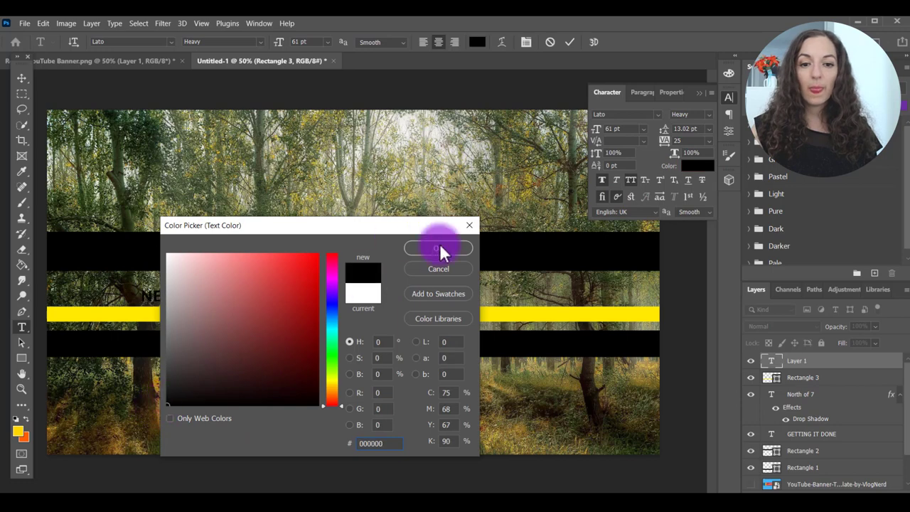
{"action": "left_click", "coordinate": [438, 248]}
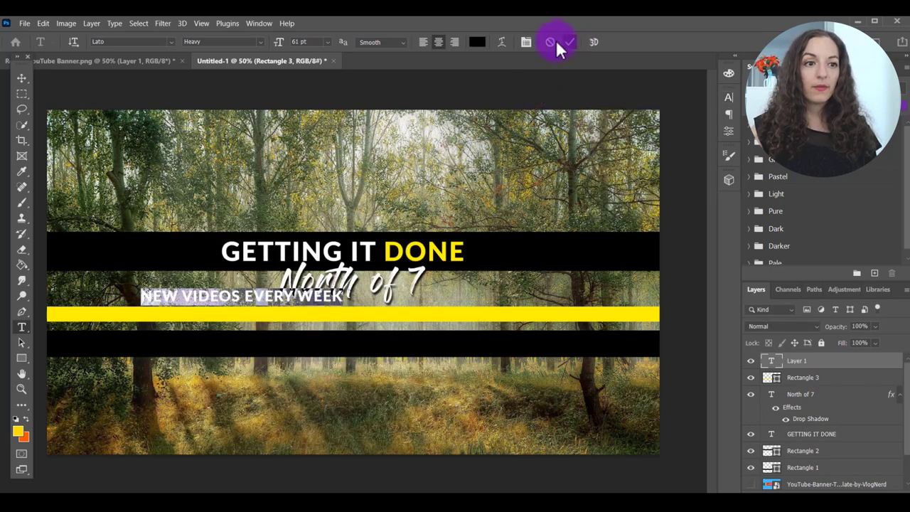
{"action": "left_click", "coordinate": [569, 41]}
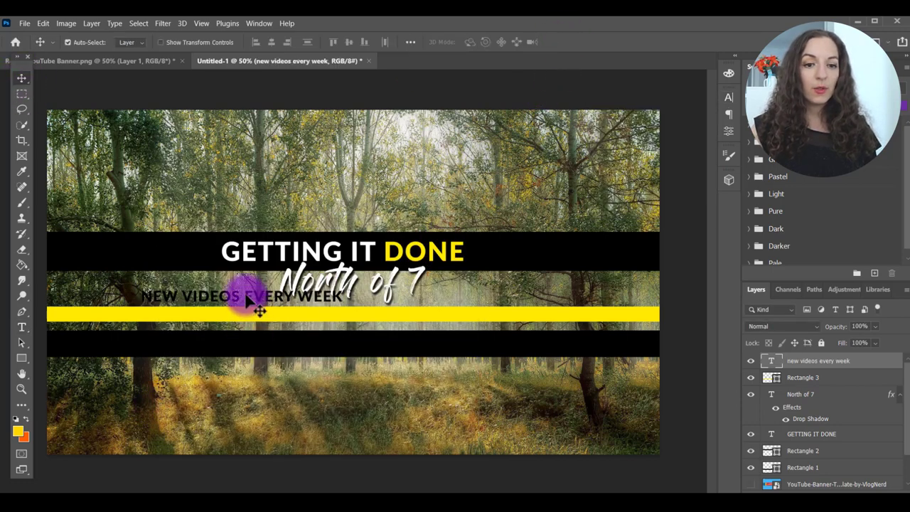
{"action": "left_click_drag", "start_coordinate": [248, 297], "coordinate": [359, 313]}
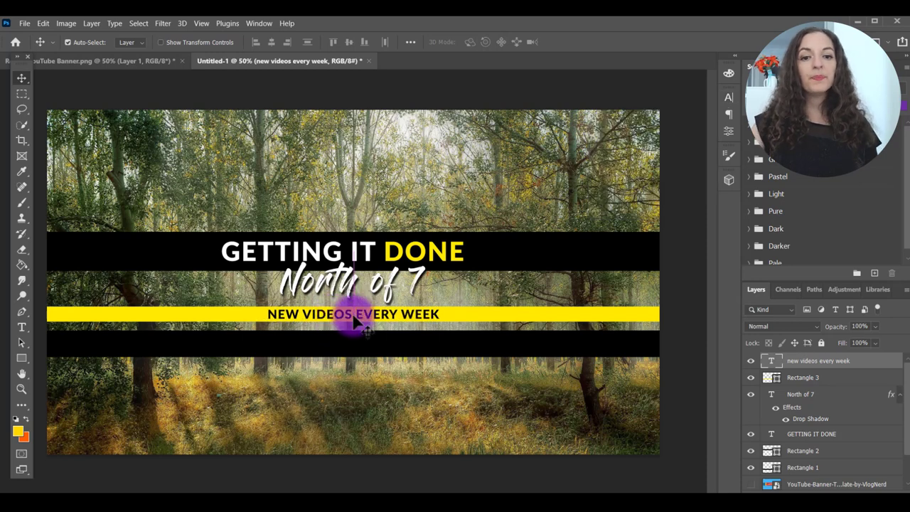
{"action": "mouse_move", "coordinate": [477, 284]}
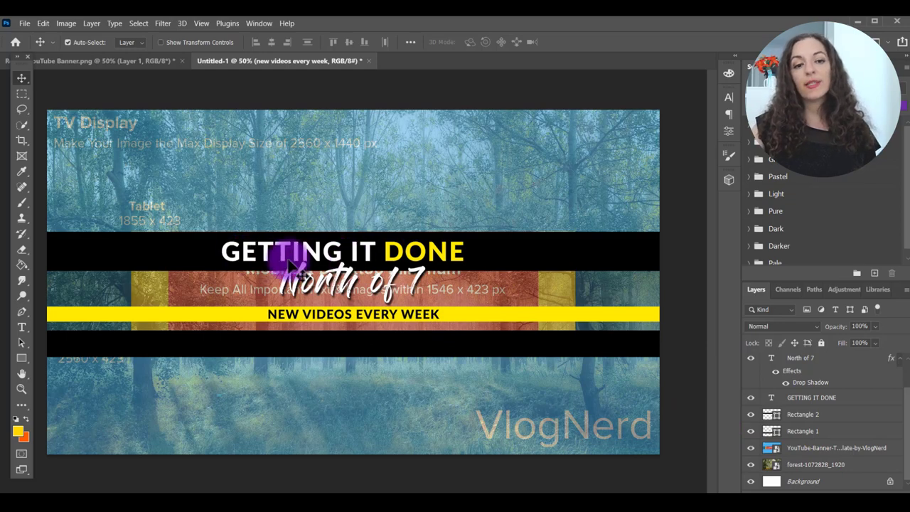
{"action": "mouse_move", "coordinate": [653, 419]}
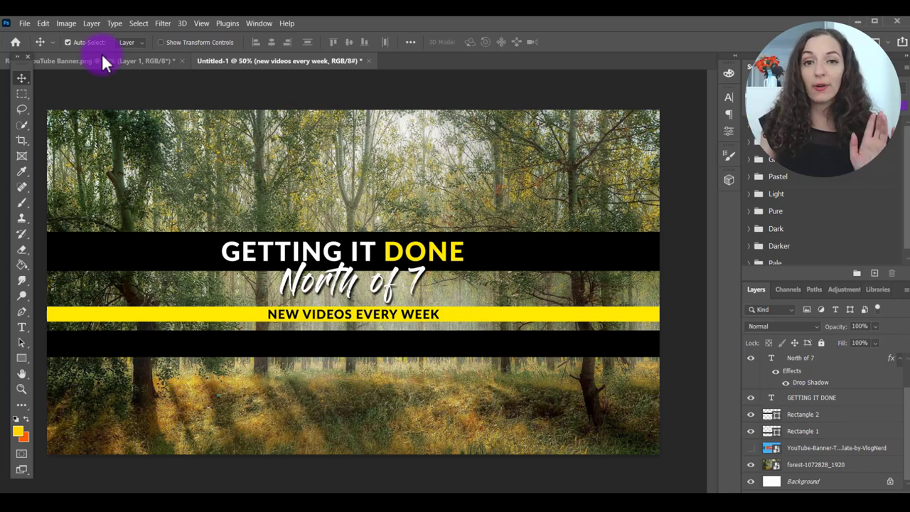
{"action": "left_click", "coordinate": [24, 24]}
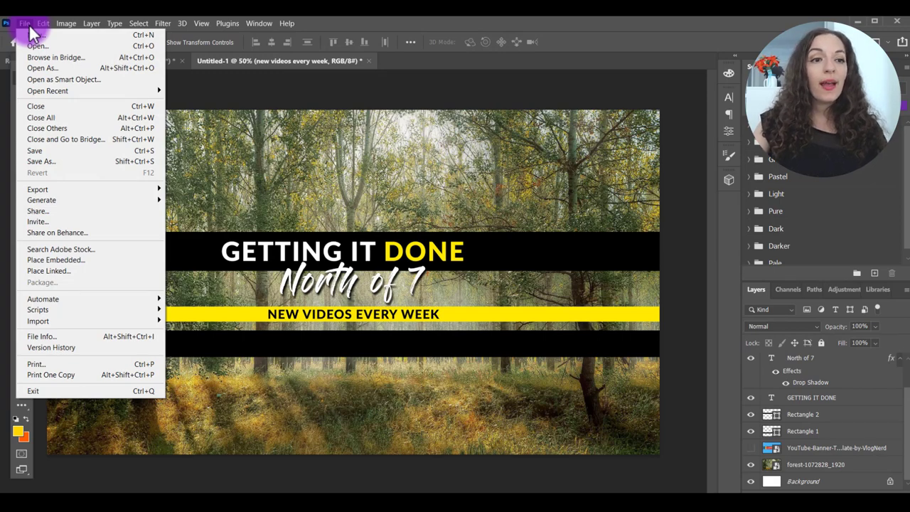
{"action": "mouse_move", "coordinate": [55, 259]}
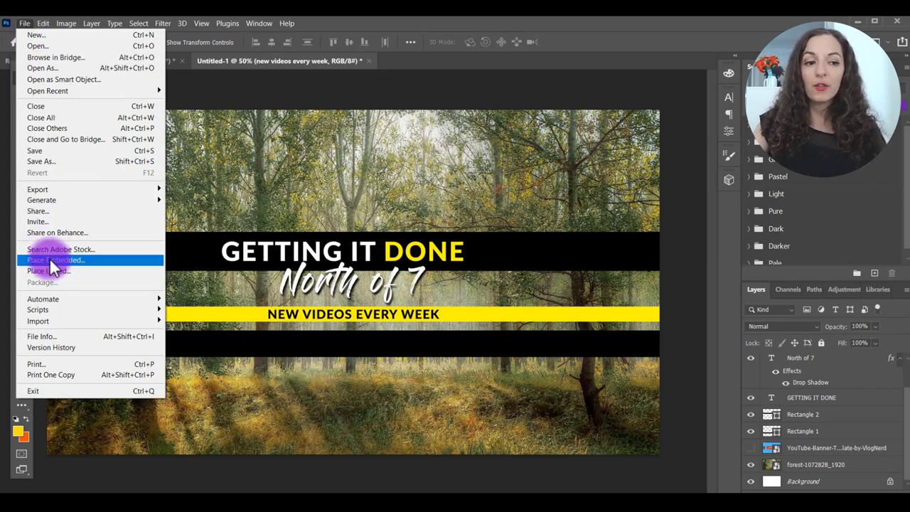
Step: Embed the man-on-a-rock photo from the Roland folder, scaled down in the centre
{"action": "left_click", "coordinate": [55, 260]}
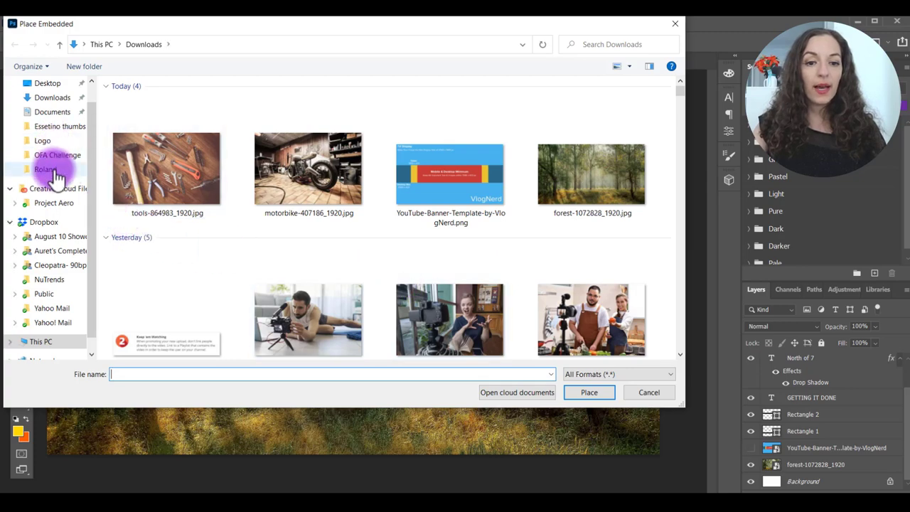
{"action": "left_click", "coordinate": [45, 169]}
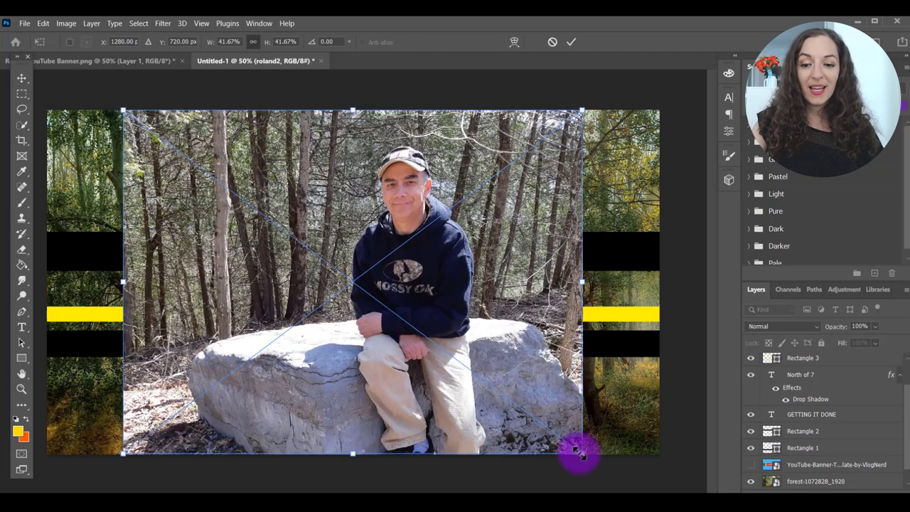
{"action": "left_click_drag", "start_coordinate": [580, 455], "coordinate": [409, 223]}
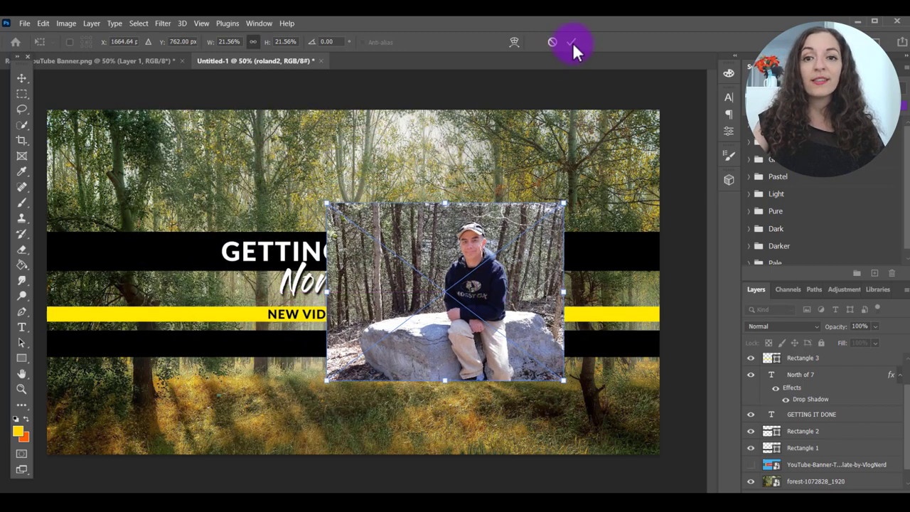
{"action": "mouse_move", "coordinate": [572, 43]}
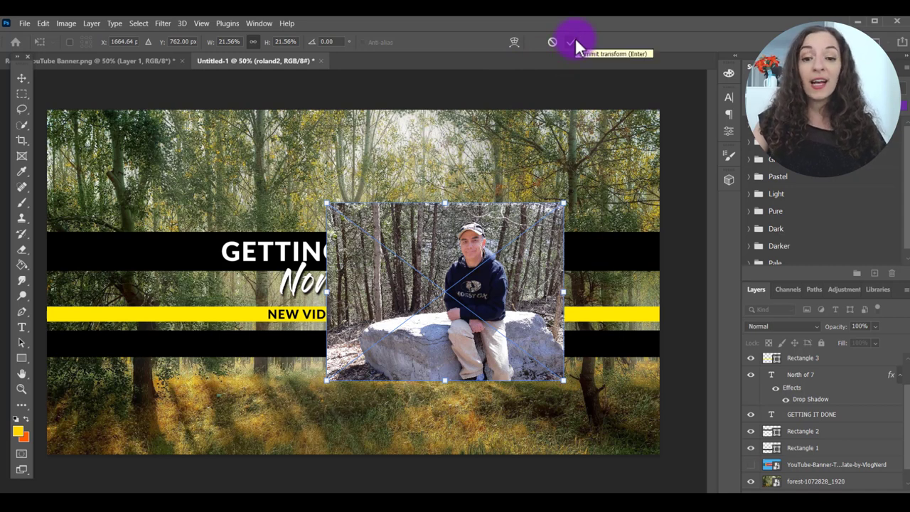
{"action": "left_click", "coordinate": [568, 41]}
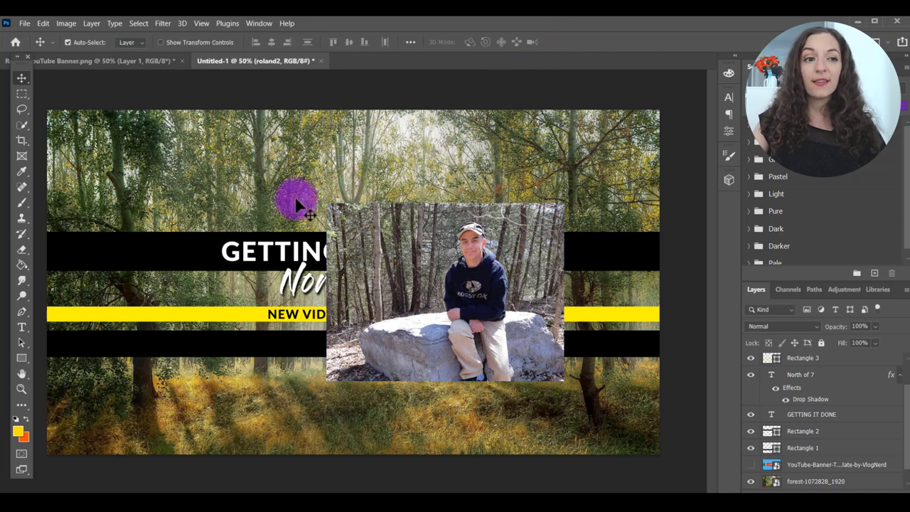
{"action": "mouse_move", "coordinate": [427, 267]}
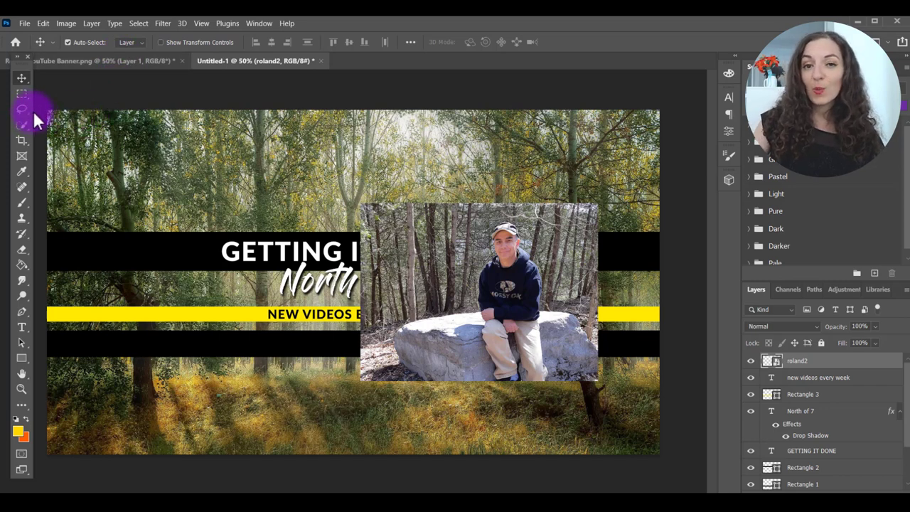
{"action": "mouse_move", "coordinate": [24, 124]}
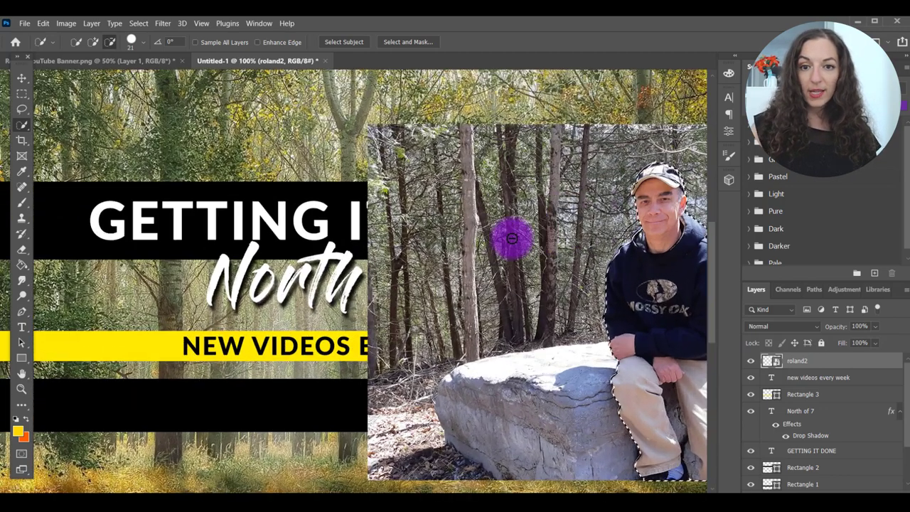
Step: Cut the man from his photo using Quick Selection, Select Inverse, and a rasterized layer
{"action": "left_click_drag", "start_coordinate": [515, 238], "coordinate": [526, 99]}
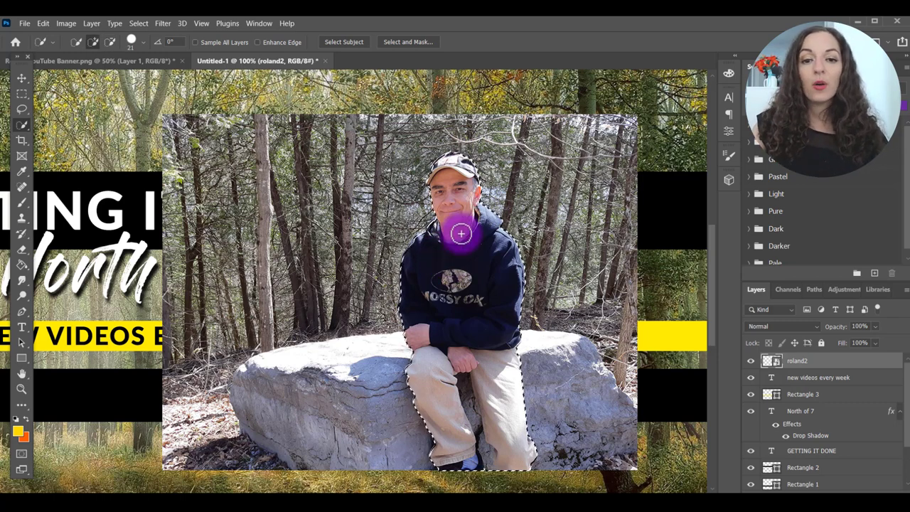
{"action": "right_click", "coordinate": [461, 234]}
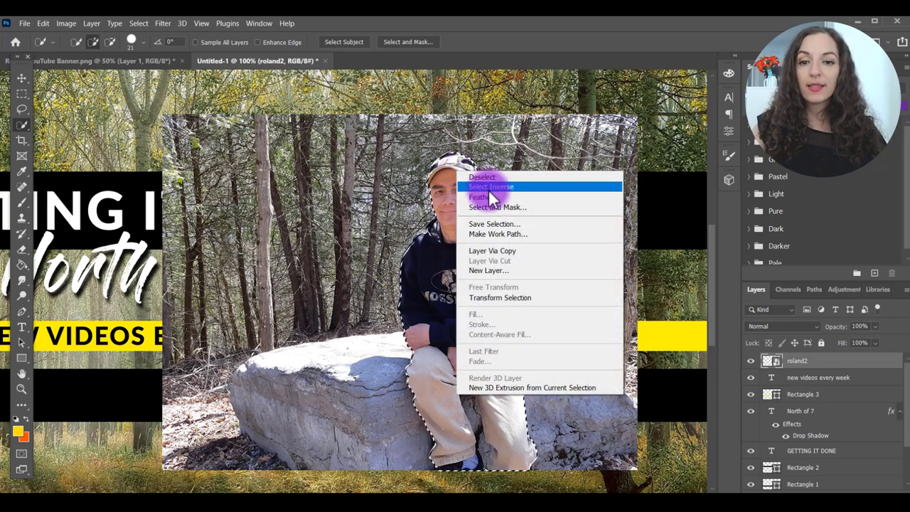
{"action": "left_click", "coordinate": [490, 186]}
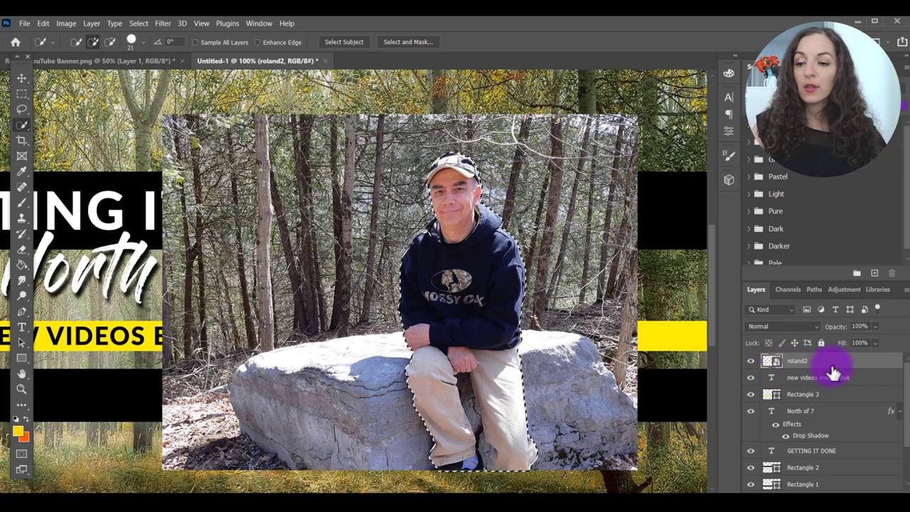
{"action": "right_click", "coordinate": [796, 360]}
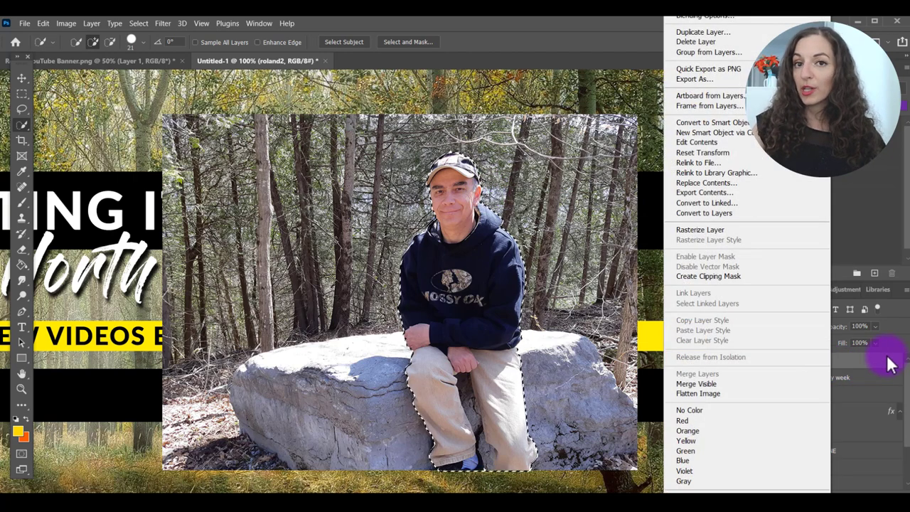
{"action": "mouse_move", "coordinate": [700, 229]}
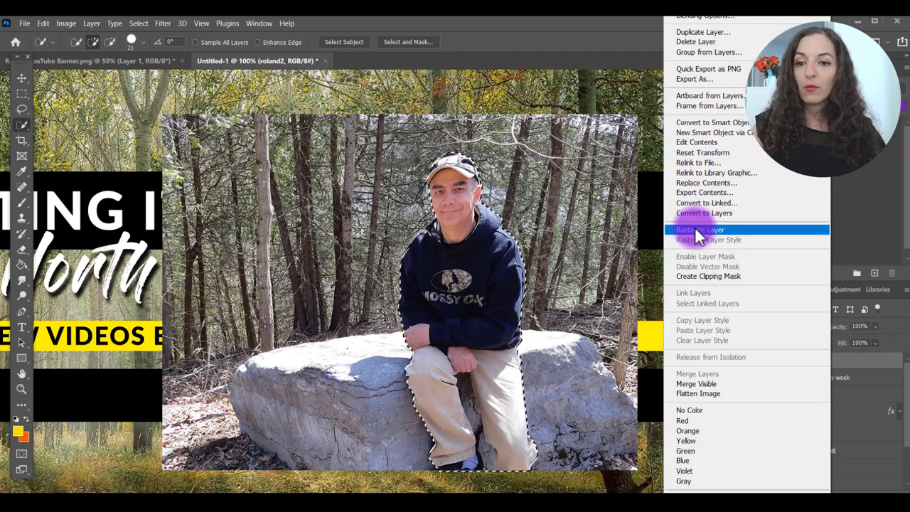
{"action": "left_click", "coordinate": [700, 229]}
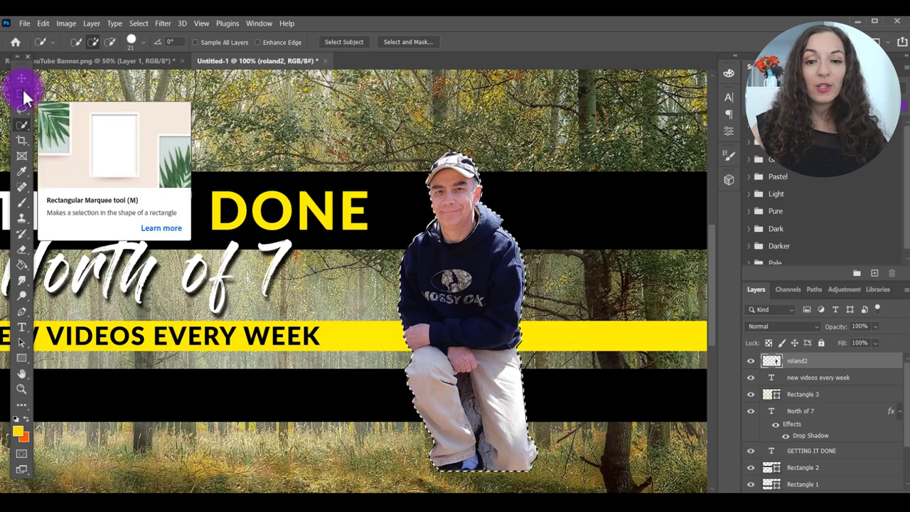
{"action": "left_click", "coordinate": [22, 77]}
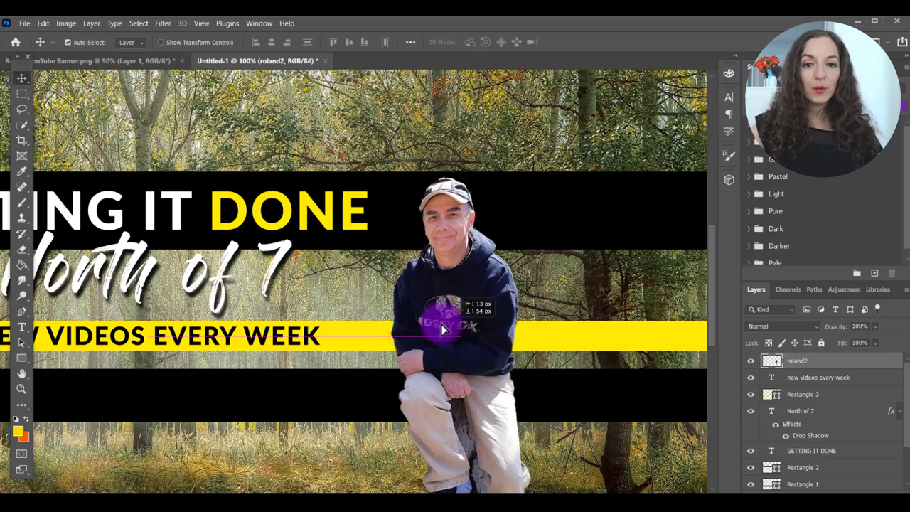
Step: Move the cut-out man beside the titles and scale him up with Free Transform
{"action": "left_click_drag", "start_coordinate": [441, 327], "coordinate": [426, 320]}
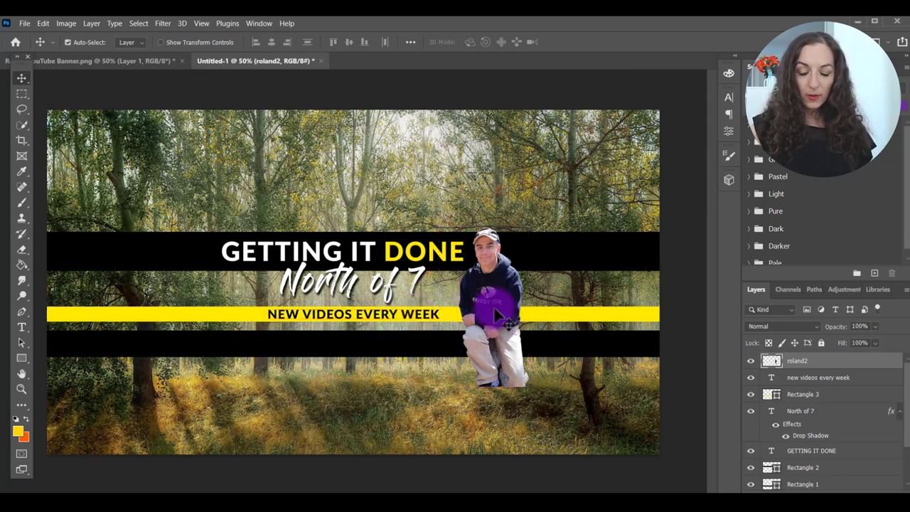
{"action": "left_click", "coordinate": [43, 23]}
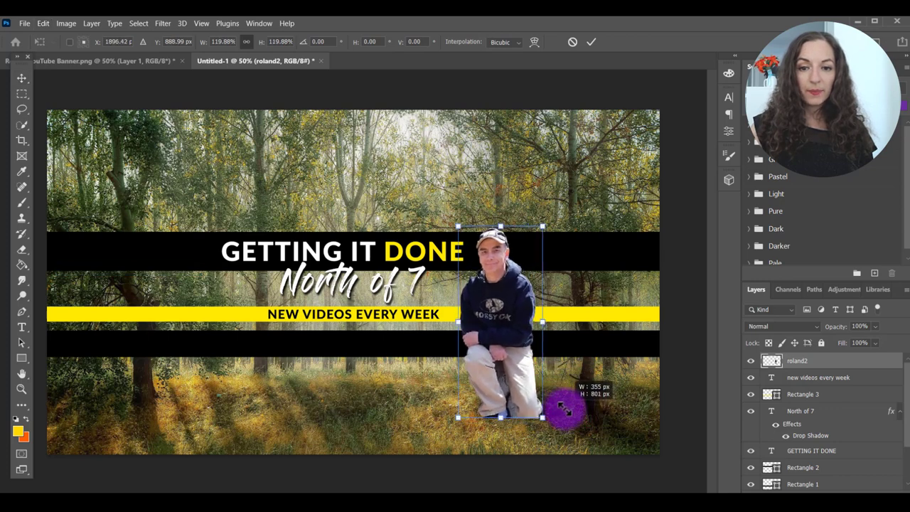
{"action": "left_click_drag", "start_coordinate": [567, 409], "coordinate": [490, 348]}
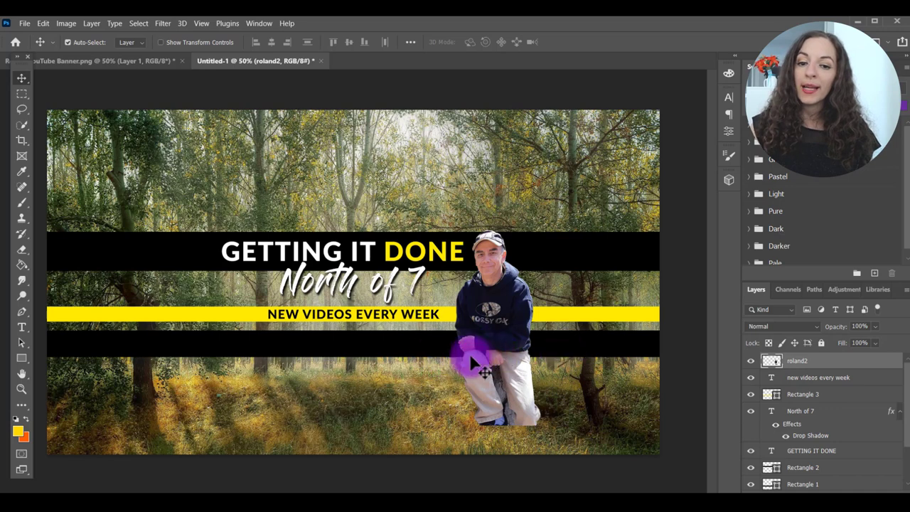
{"action": "mouse_move", "coordinate": [704, 355]}
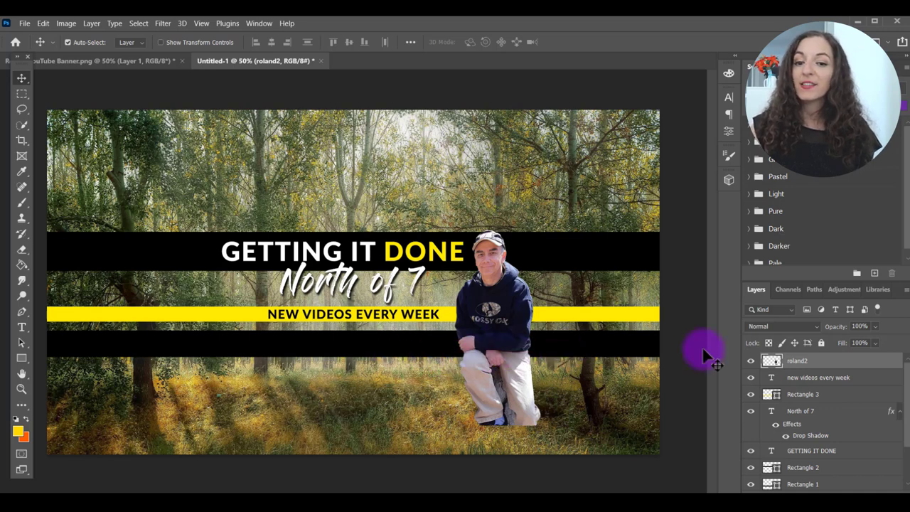
{"action": "left_click", "coordinate": [796, 360]}
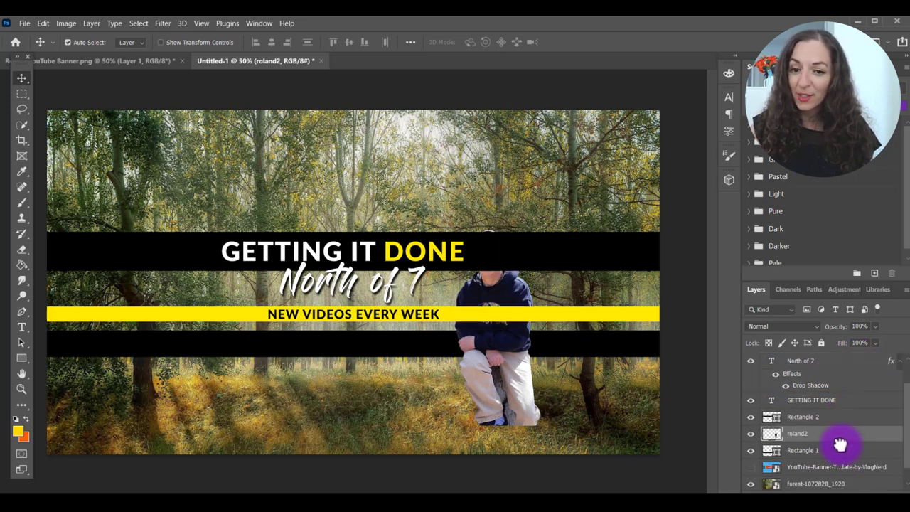
Step: Move roland2 beneath Rectangle 1 and delete the man's legs inside a rectangular marquee
{"action": "double_click", "coordinate": [797, 434]}
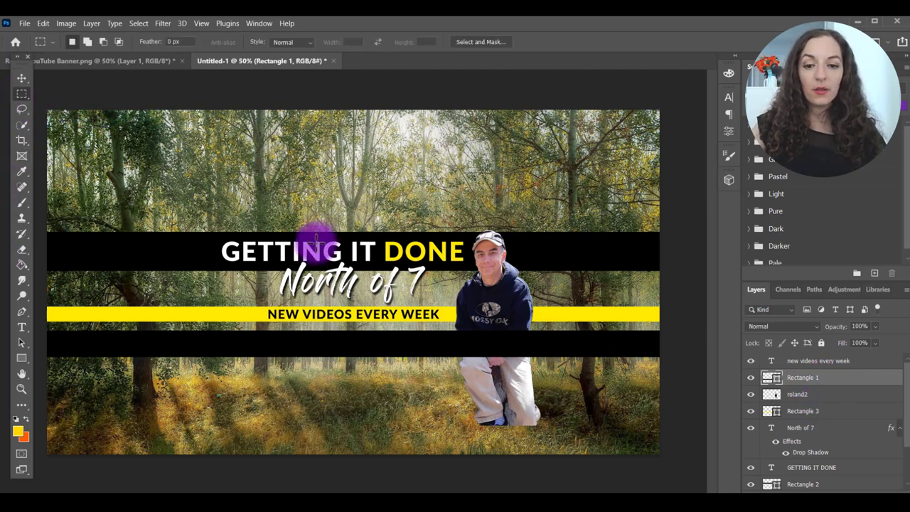
{"action": "left_click_drag", "start_coordinate": [319, 248], "coordinate": [559, 423]}
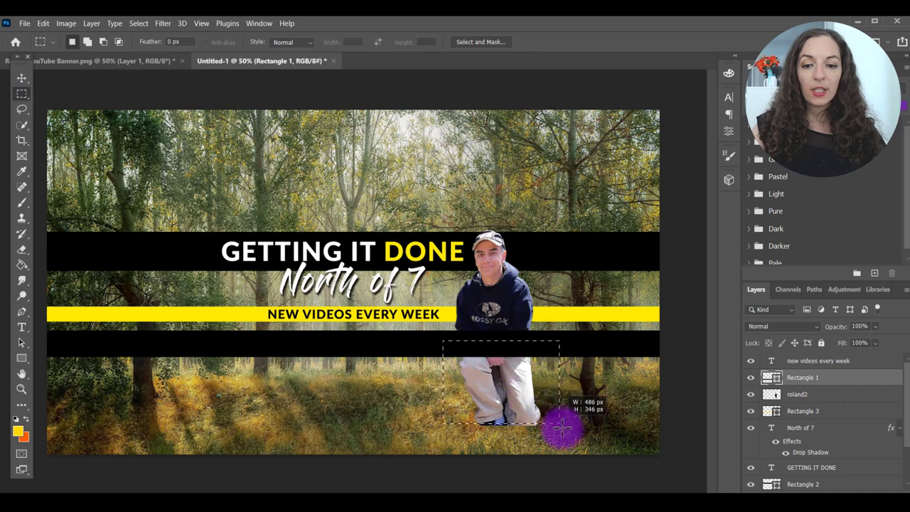
{"action": "left_click", "coordinate": [576, 430]}
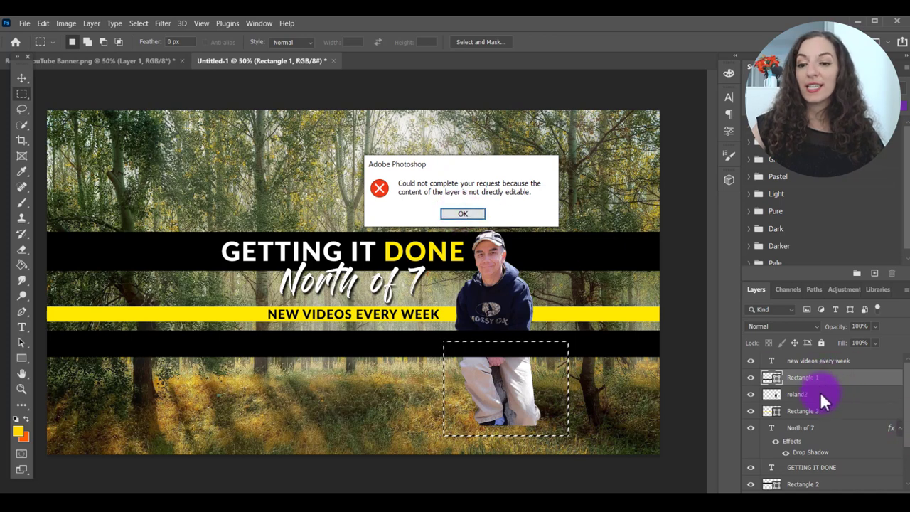
{"action": "left_click", "coordinate": [462, 214]}
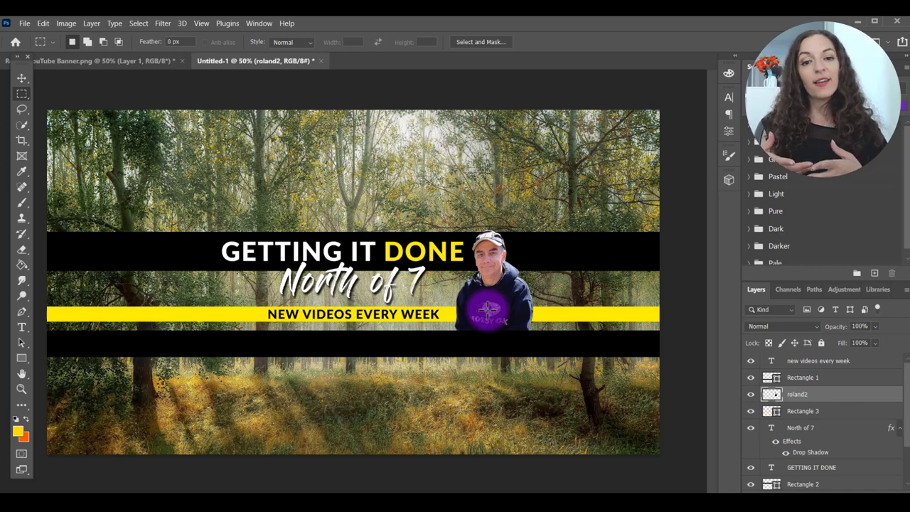
{"action": "left_click_drag", "start_coordinate": [489, 312], "coordinate": [104, 295]}
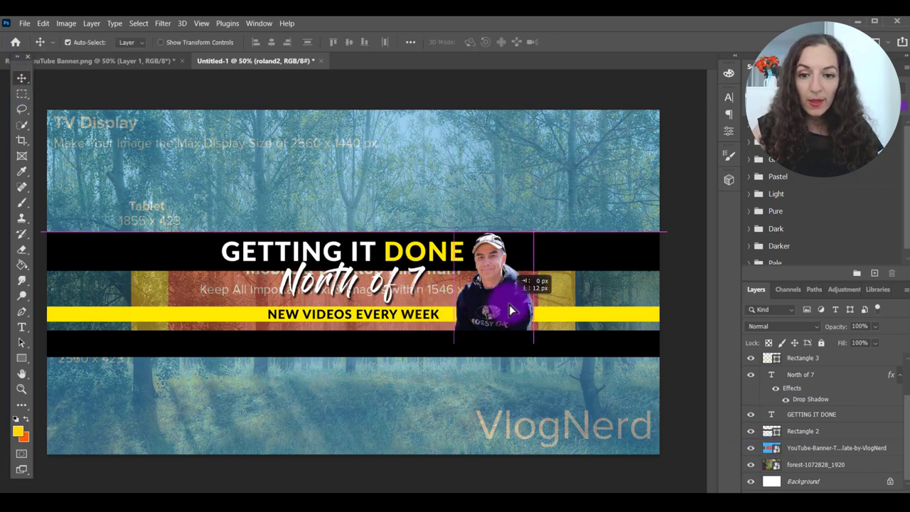
Step: Shift the man within the template's safe area and select the script title to reposition
{"action": "left_click_drag", "start_coordinate": [497, 306], "coordinate": [522, 312]}
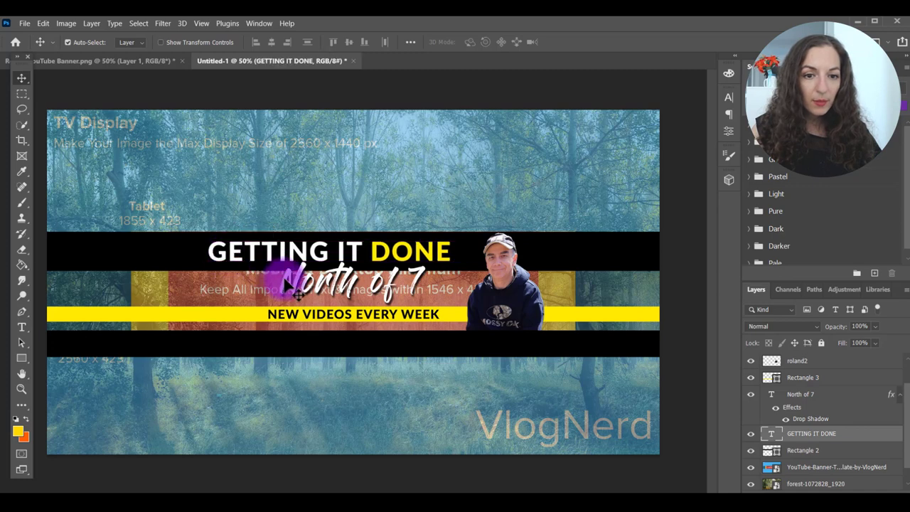
{"action": "left_click", "coordinate": [799, 394]}
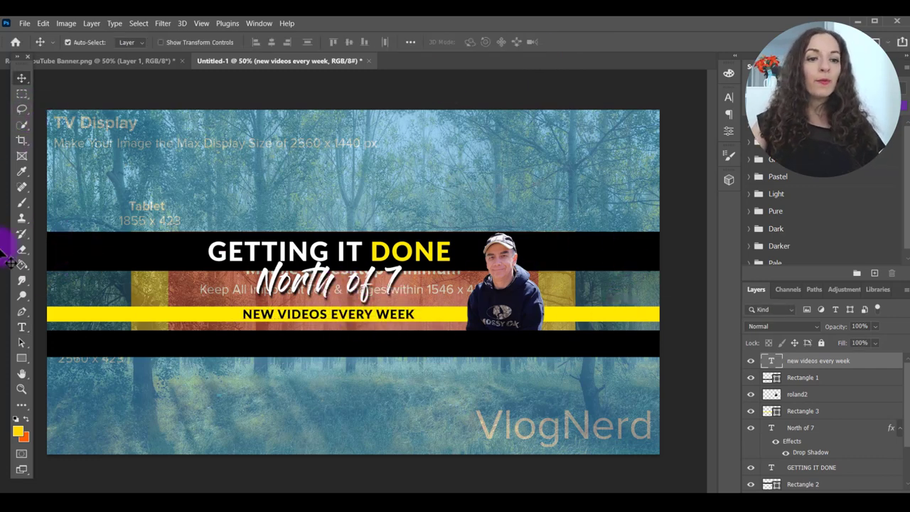
{"action": "mouse_move", "coordinate": [650, 351]}
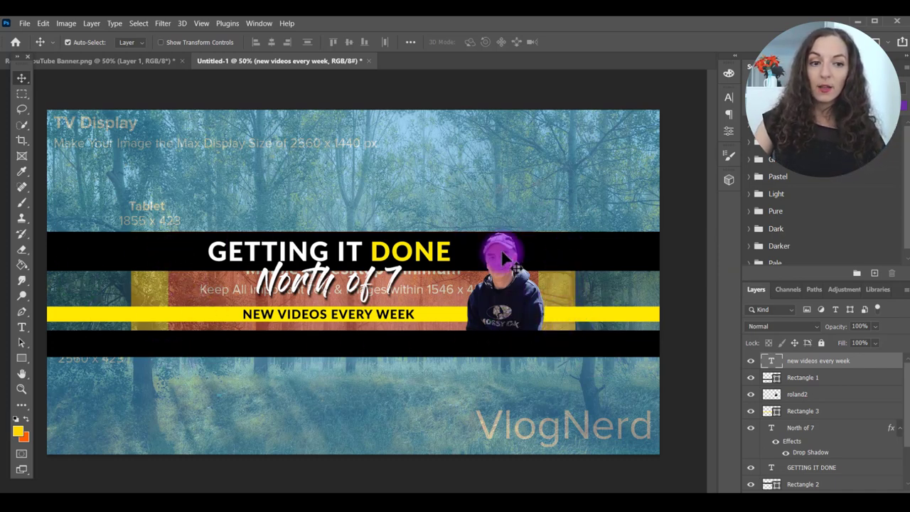
{"action": "mouse_move", "coordinate": [653, 220]}
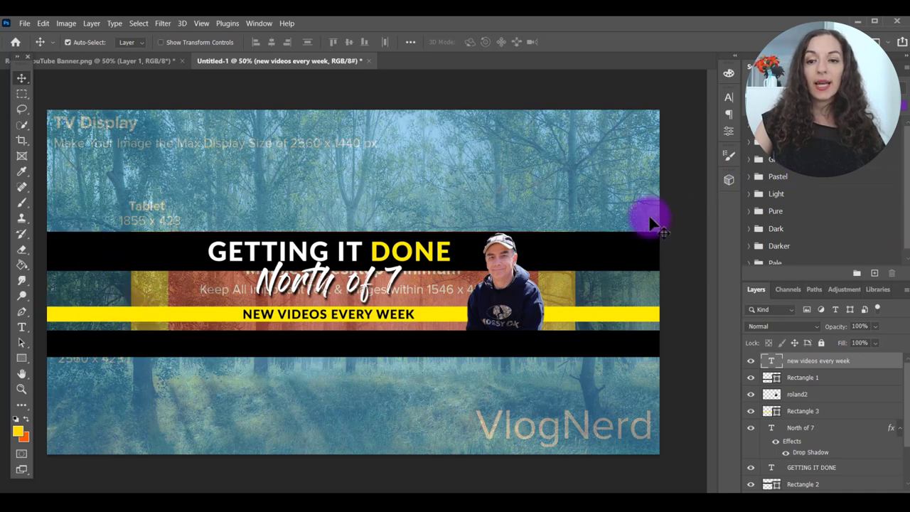
{"action": "mouse_move", "coordinate": [665, 228]}
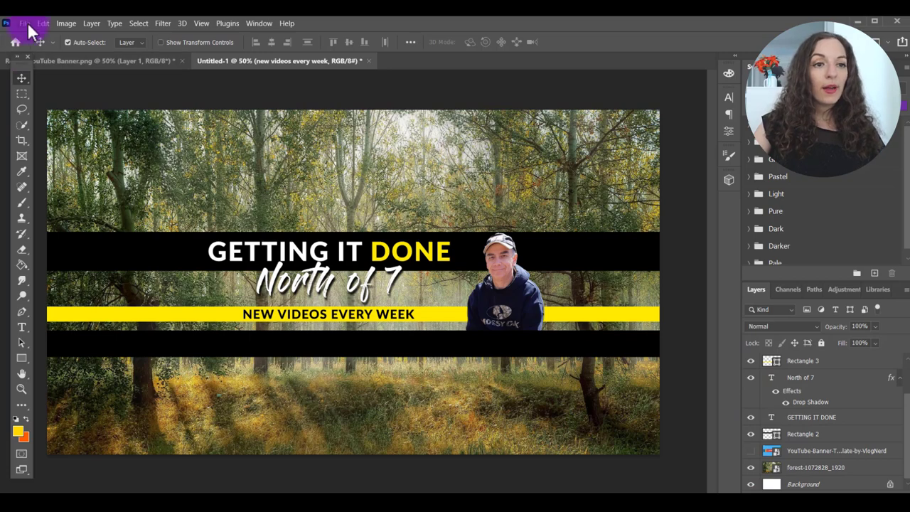
Step: Place motorbike-407186_1920.jpg embedded, shrink it, and fit it at the bars' right end
{"action": "left_click", "coordinate": [24, 22]}
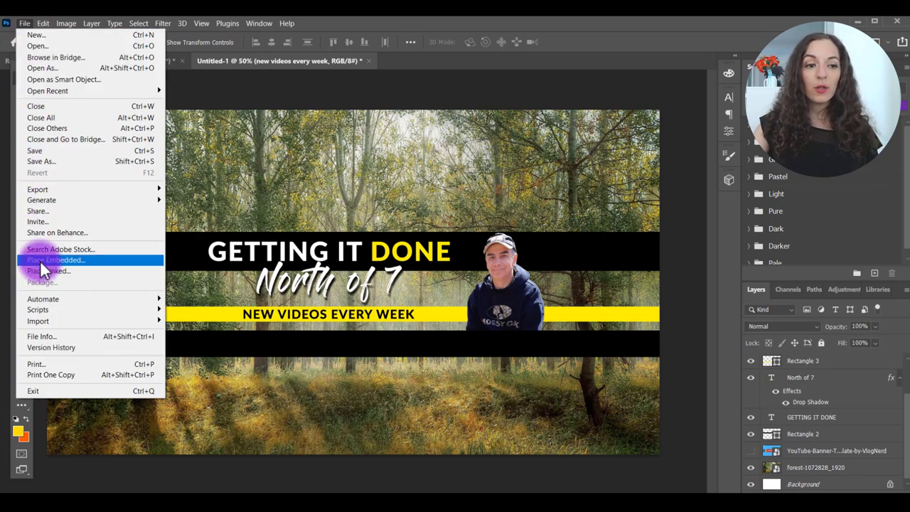
{"action": "left_click", "coordinate": [54, 260]}
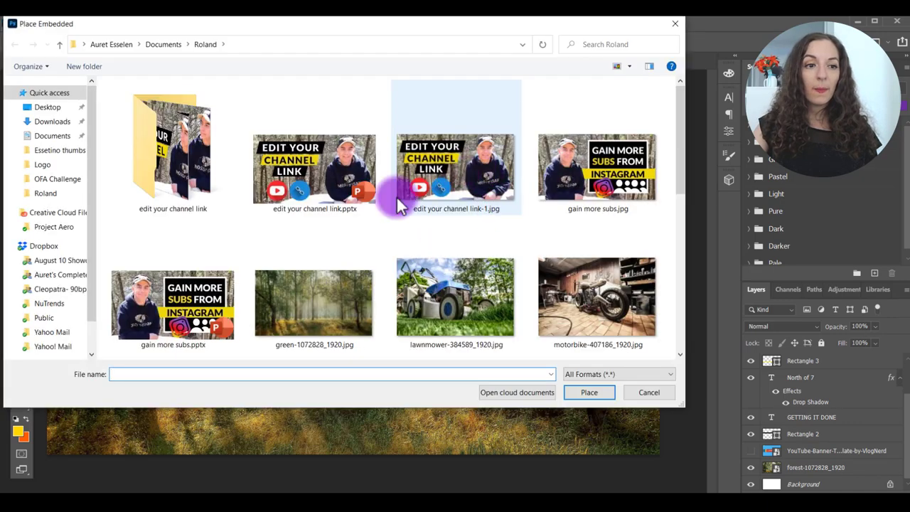
{"action": "left_click", "coordinate": [52, 121]}
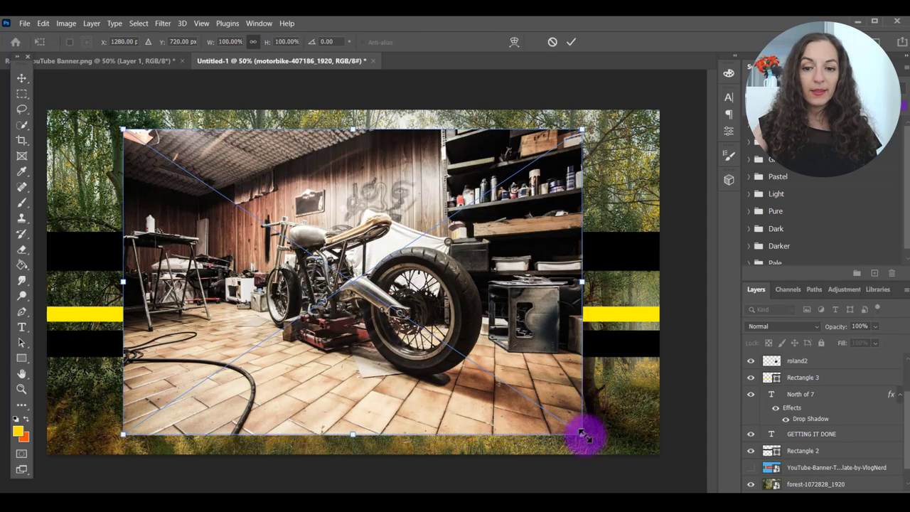
{"action": "left_click_drag", "start_coordinate": [583, 434], "coordinate": [359, 142]}
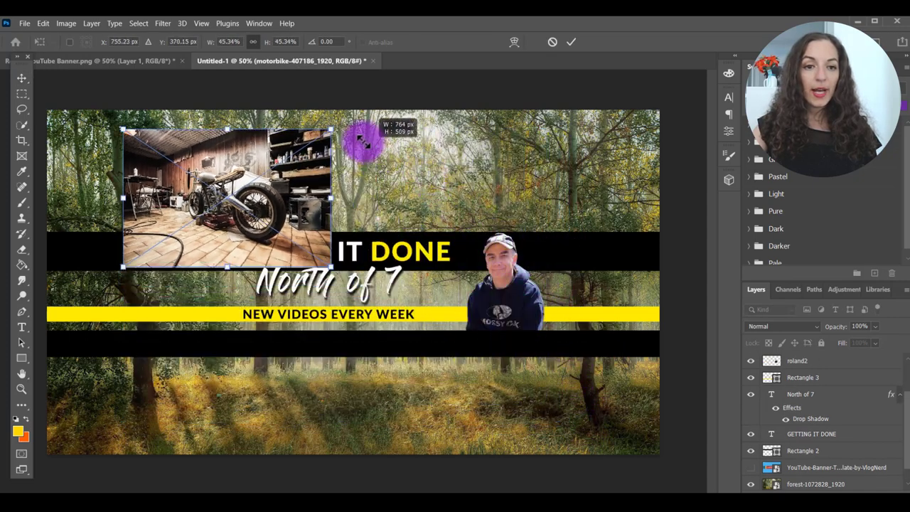
{"action": "left_click_drag", "start_coordinate": [228, 199], "coordinate": [537, 274]}
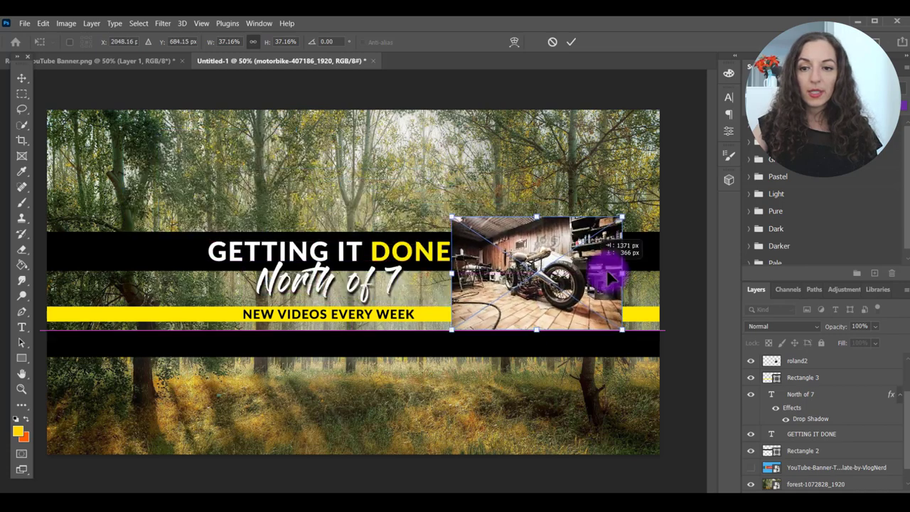
{"action": "left_click_drag", "start_coordinate": [536, 273], "coordinate": [590, 288]}
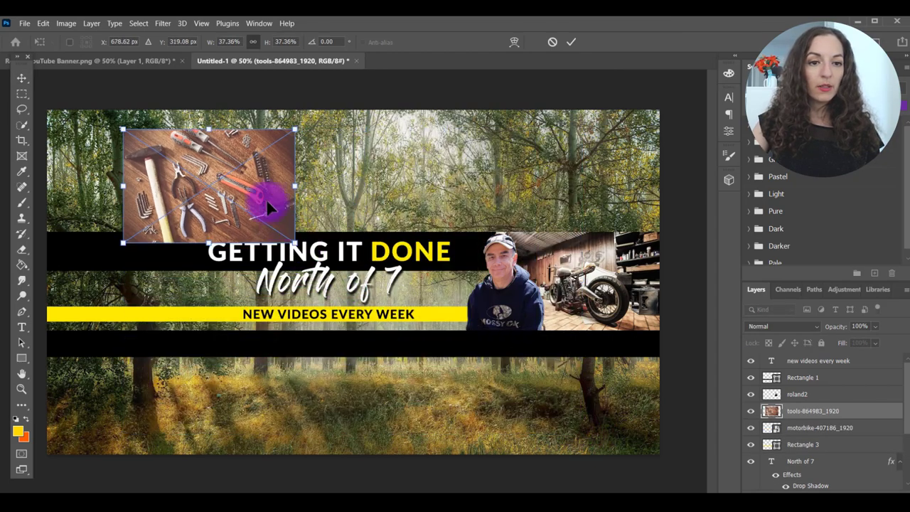
Step: Move the tools photo to the bars' left end and resize it to their height
{"action": "left_click_drag", "start_coordinate": [270, 206], "coordinate": [192, 302]}
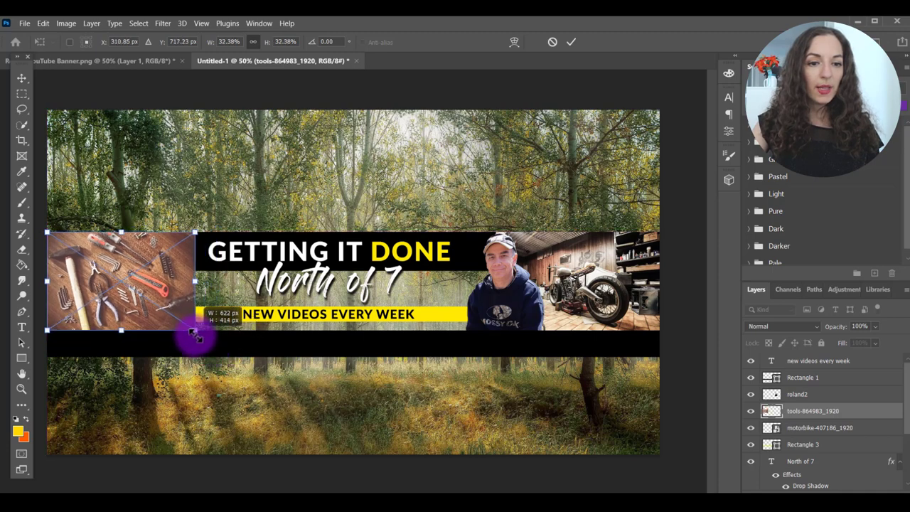
{"action": "left_click_drag", "start_coordinate": [192, 332], "coordinate": [203, 335]}
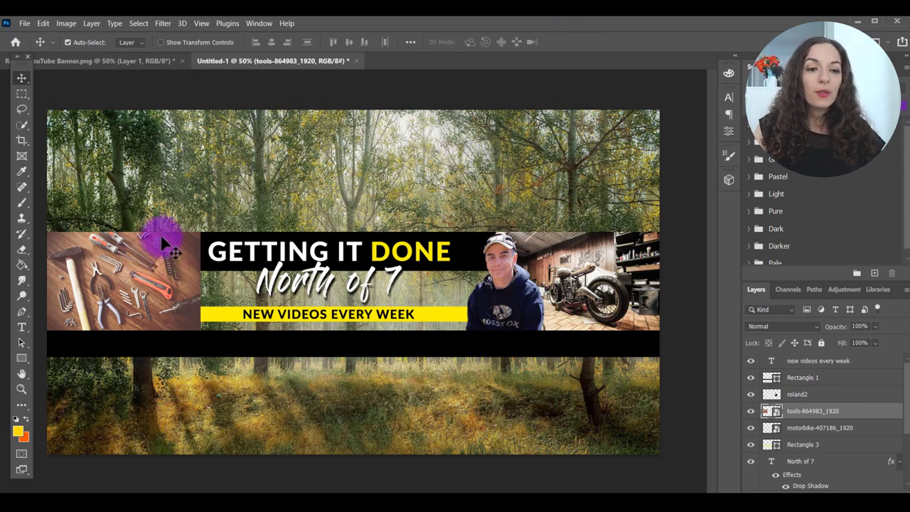
{"action": "mouse_move", "coordinate": [120, 256]}
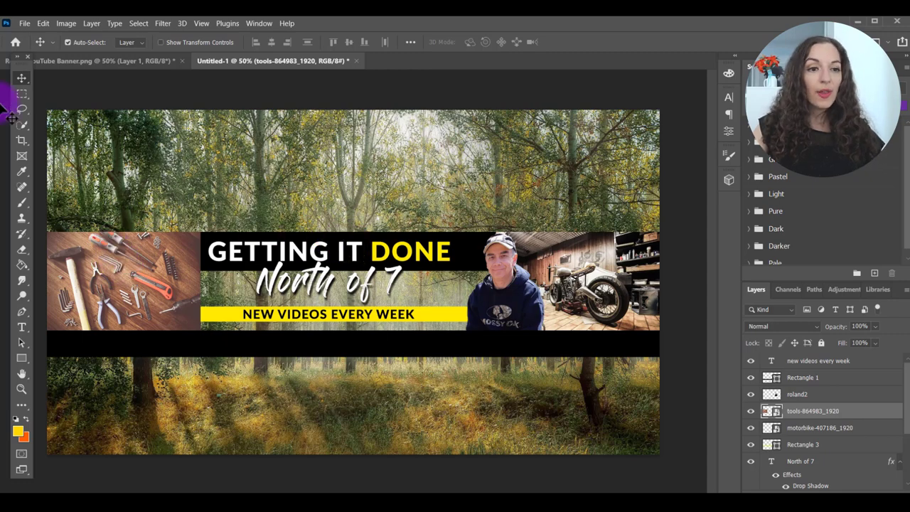
Step: Draw a rectangular selection on the tools photo and skew its right edge into a slant
{"action": "left_click", "coordinate": [21, 93]}
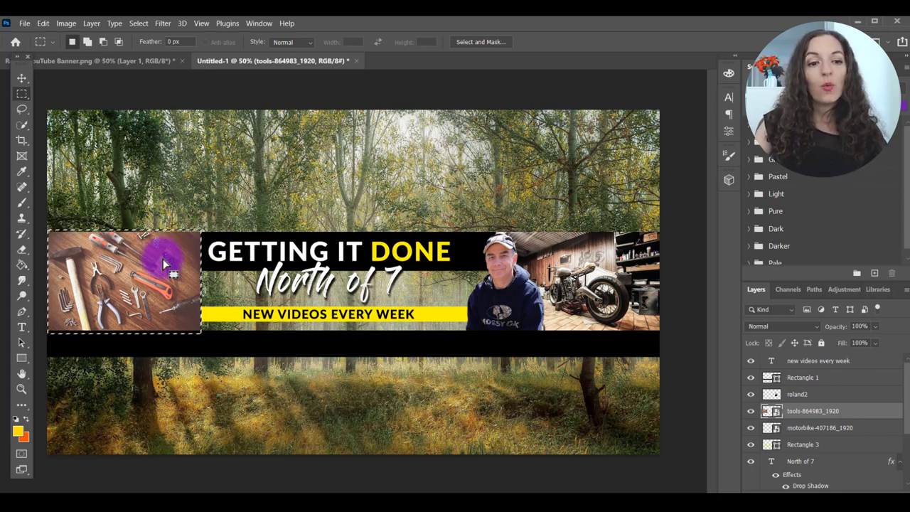
{"action": "right_click", "coordinate": [167, 263]}
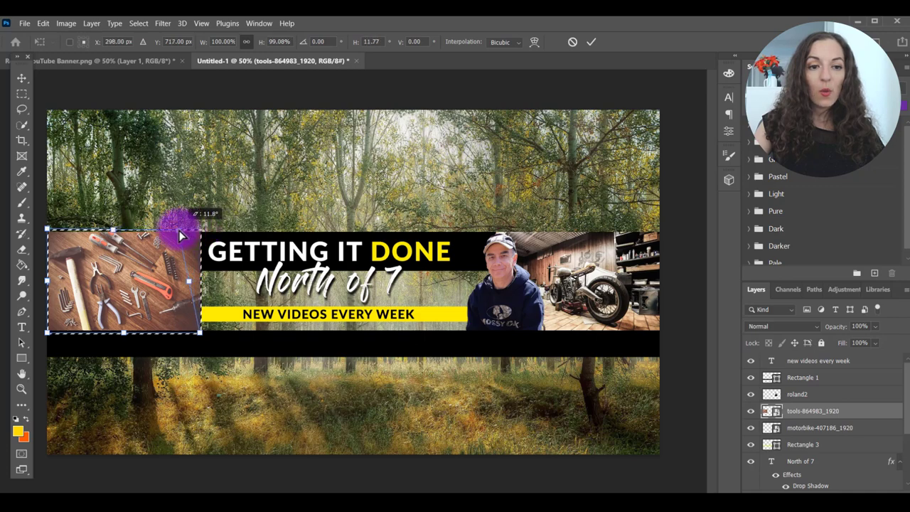
{"action": "left_click_drag", "start_coordinate": [181, 235], "coordinate": [164, 236]}
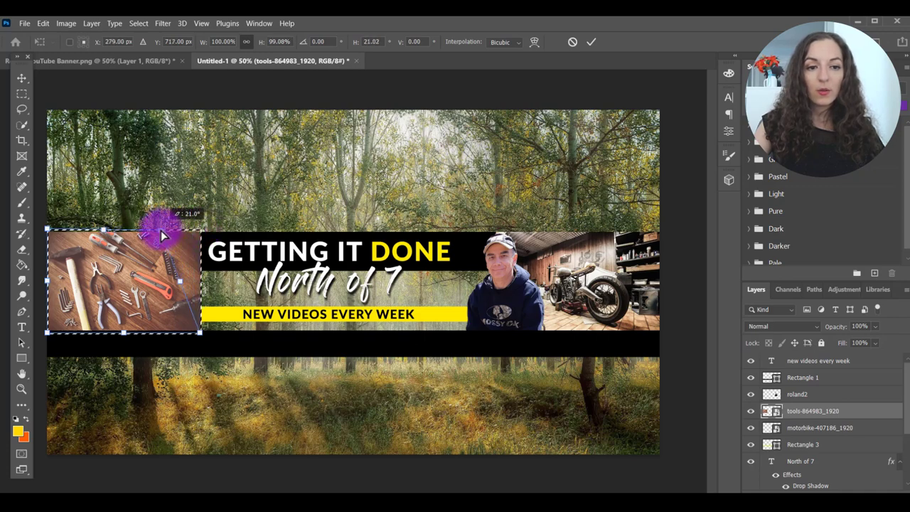
{"action": "left_click_drag", "start_coordinate": [162, 235], "coordinate": [178, 235]}
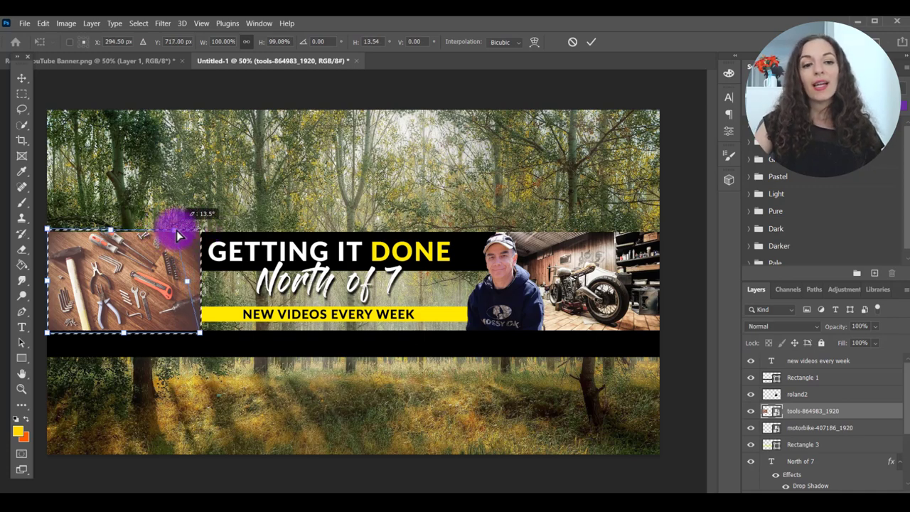
{"action": "left_click_drag", "start_coordinate": [177, 234], "coordinate": [162, 234]}
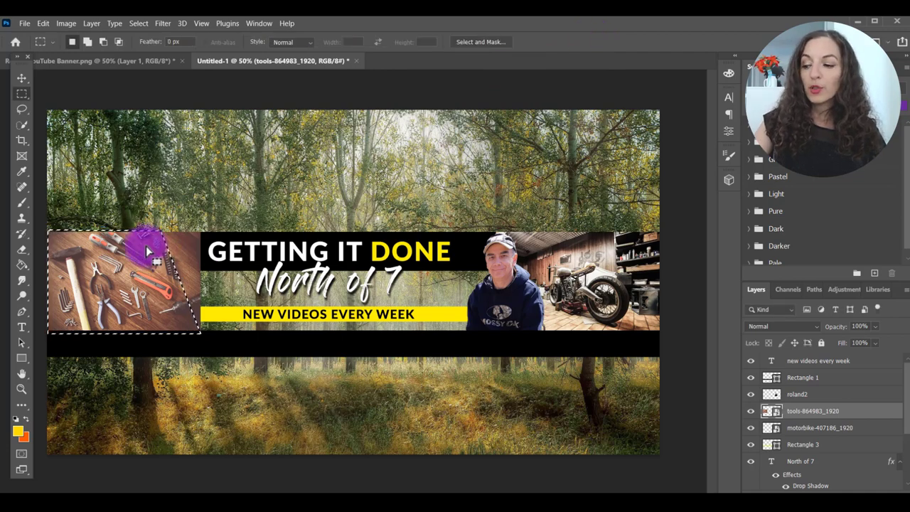
Step: Invert the slanted selection to delete outside it, and show the template layer
{"action": "right_click", "coordinate": [149, 253]}
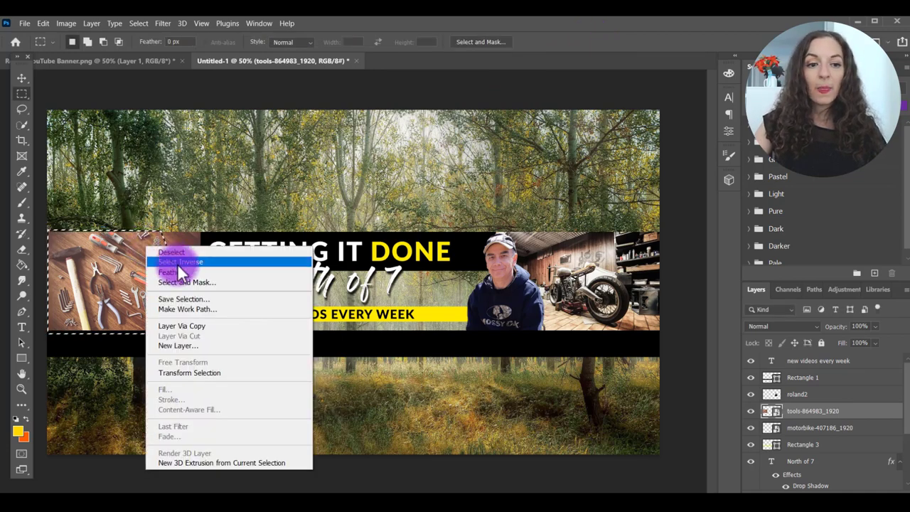
{"action": "left_click", "coordinate": [180, 261]}
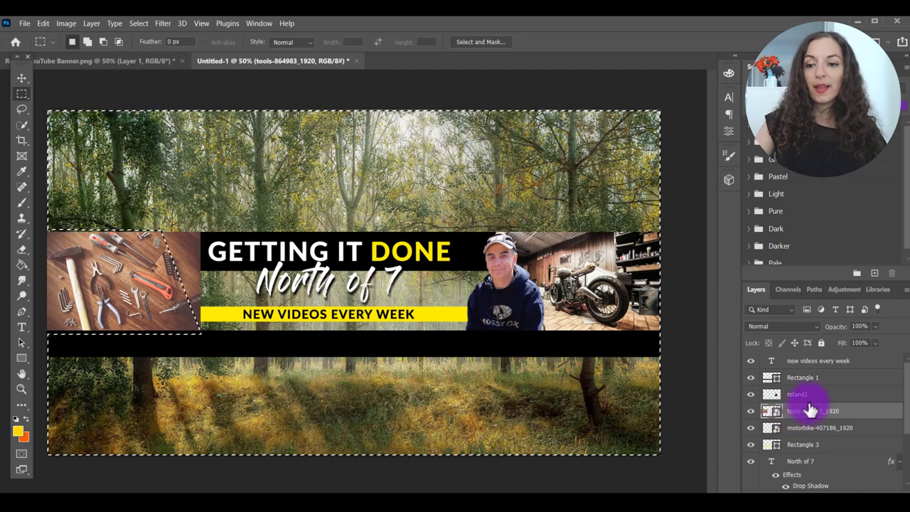
{"action": "right_click", "coordinate": [810, 410]}
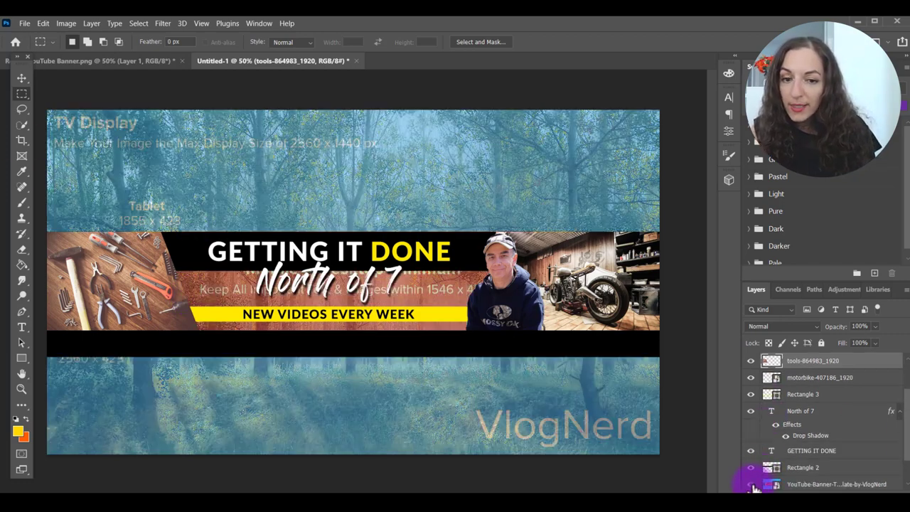
Step: Turn off the YouTube-Banner-Template layer's visibility
{"action": "left_click", "coordinate": [22, 78]}
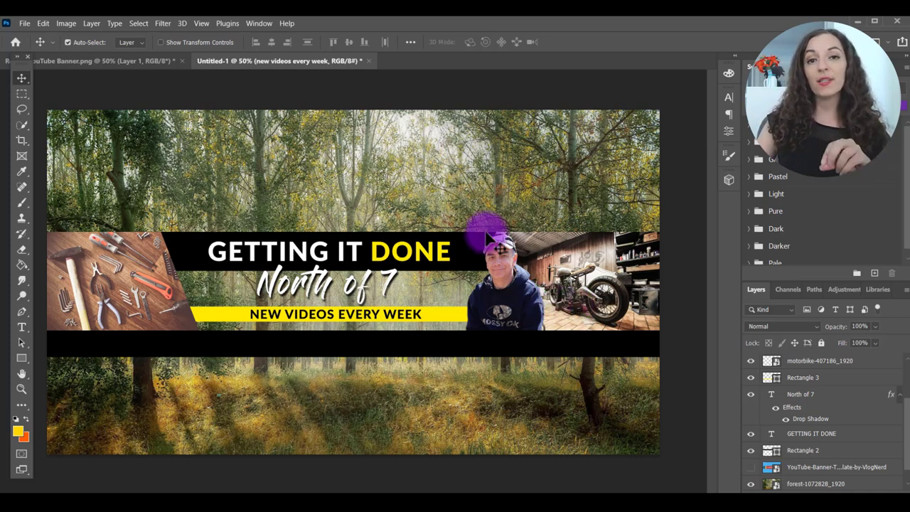
{"action": "mouse_move", "coordinate": [438, 186]}
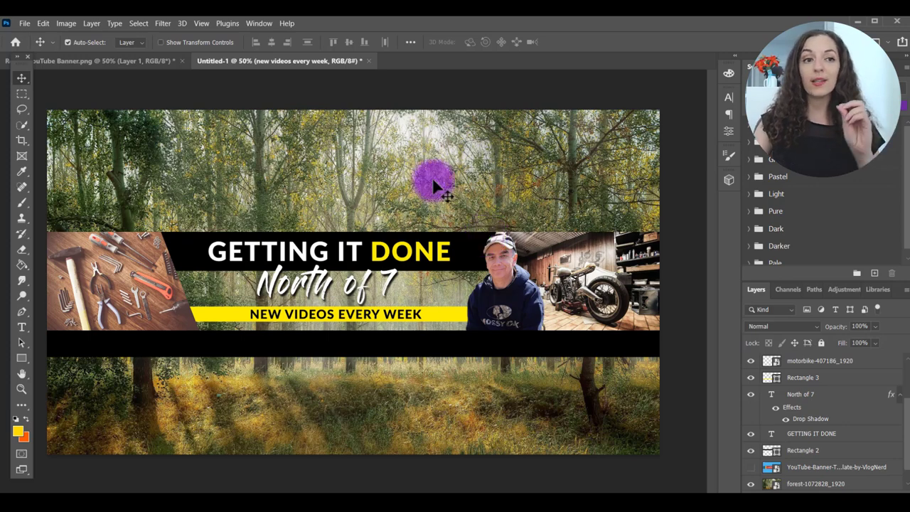
Step: Save the banner as Untitled-1.png in Downloads using Save As with PNG format
{"action": "left_click", "coordinate": [24, 24]}
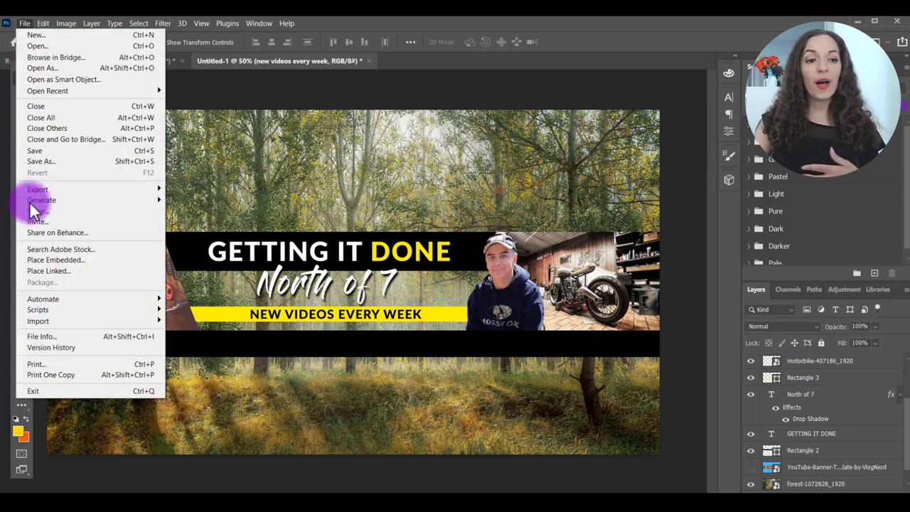
{"action": "left_click", "coordinate": [40, 160]}
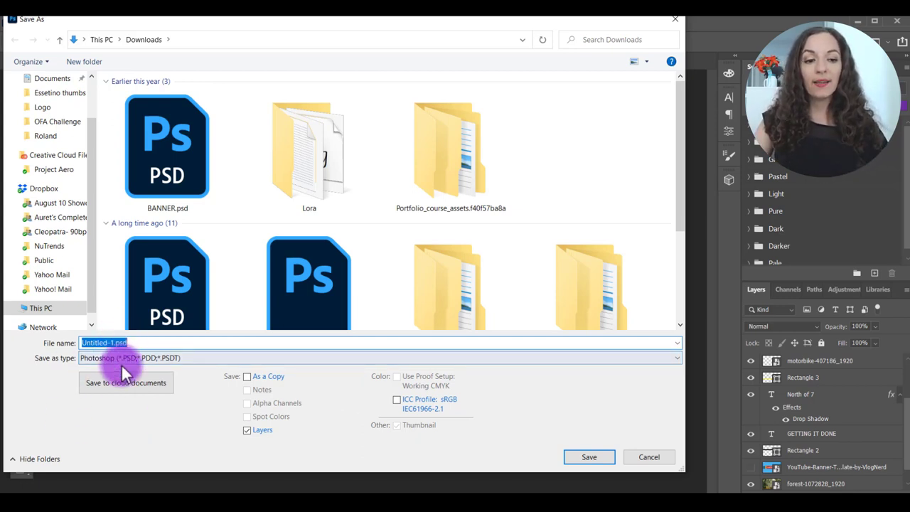
{"action": "left_click", "coordinate": [377, 357]}
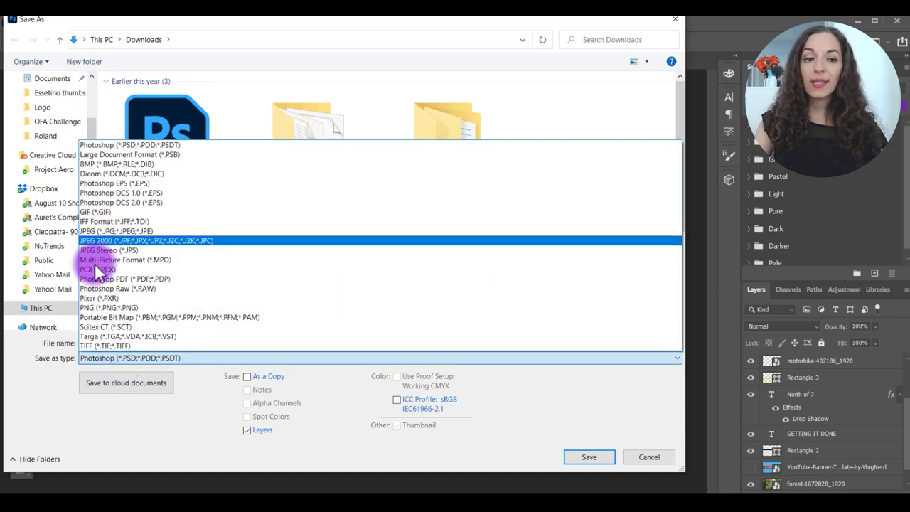
{"action": "left_click", "coordinate": [98, 307]}
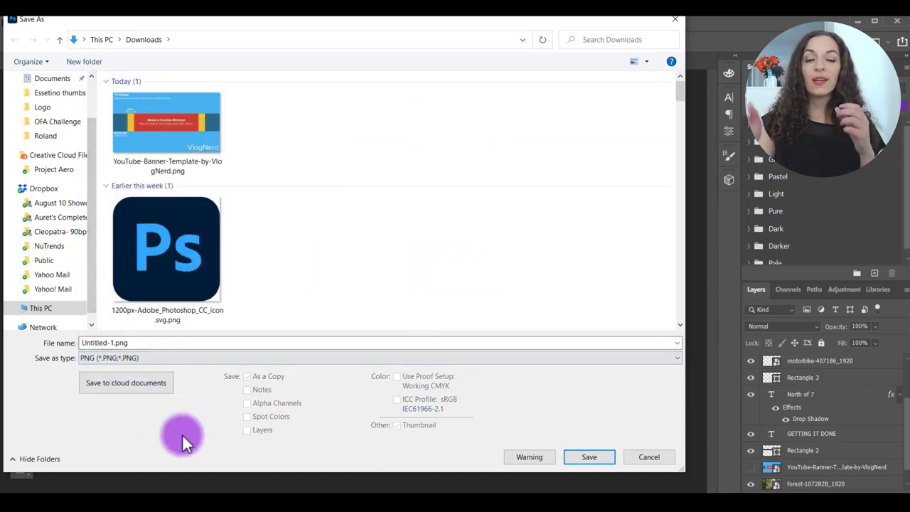
{"action": "mouse_move", "coordinate": [619, 465]}
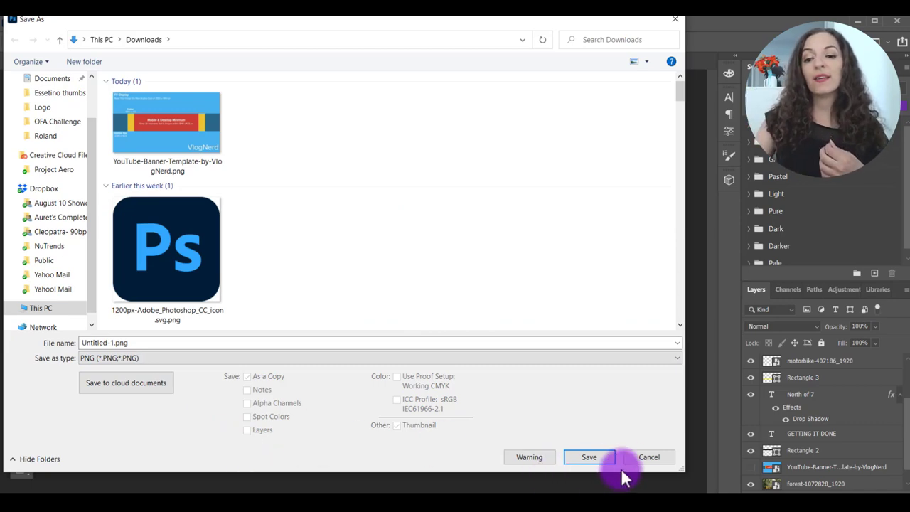
{"action": "left_click", "coordinate": [588, 456]}
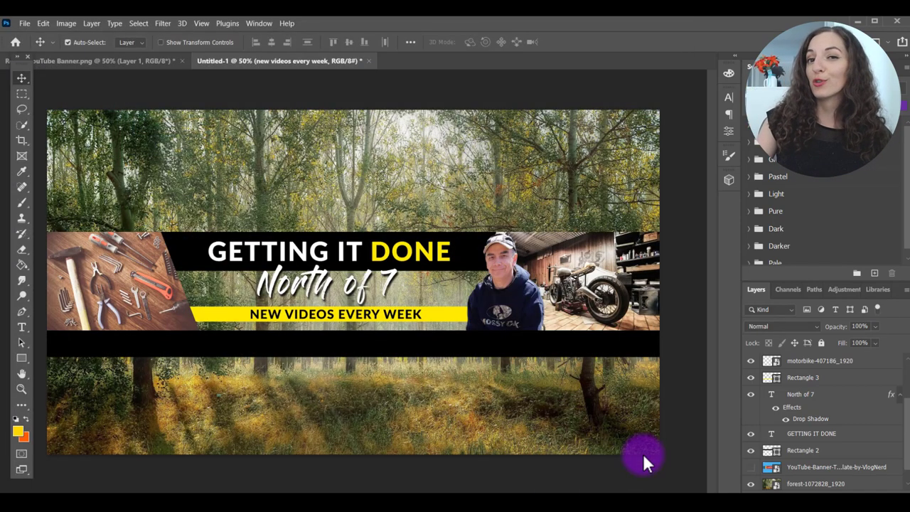